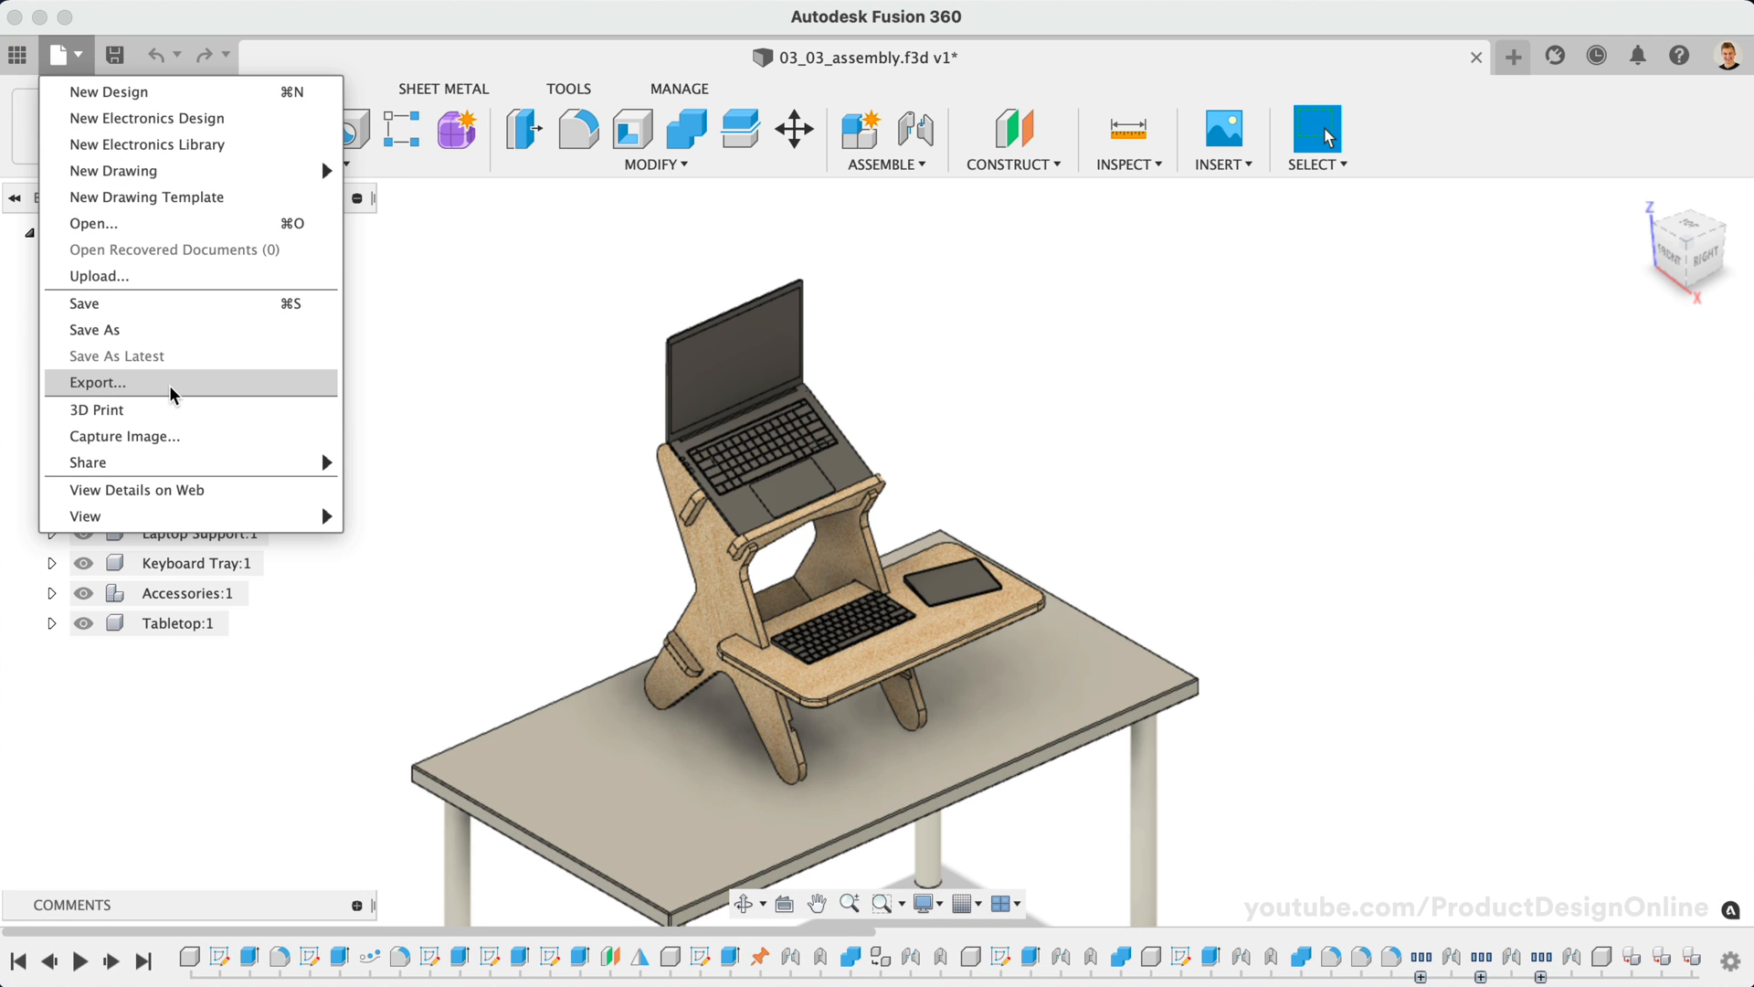
Step: Export the standing-desk assembly as an .f3d archive to the Downloads folder
{"action": "left_click", "coordinate": [97, 382]}
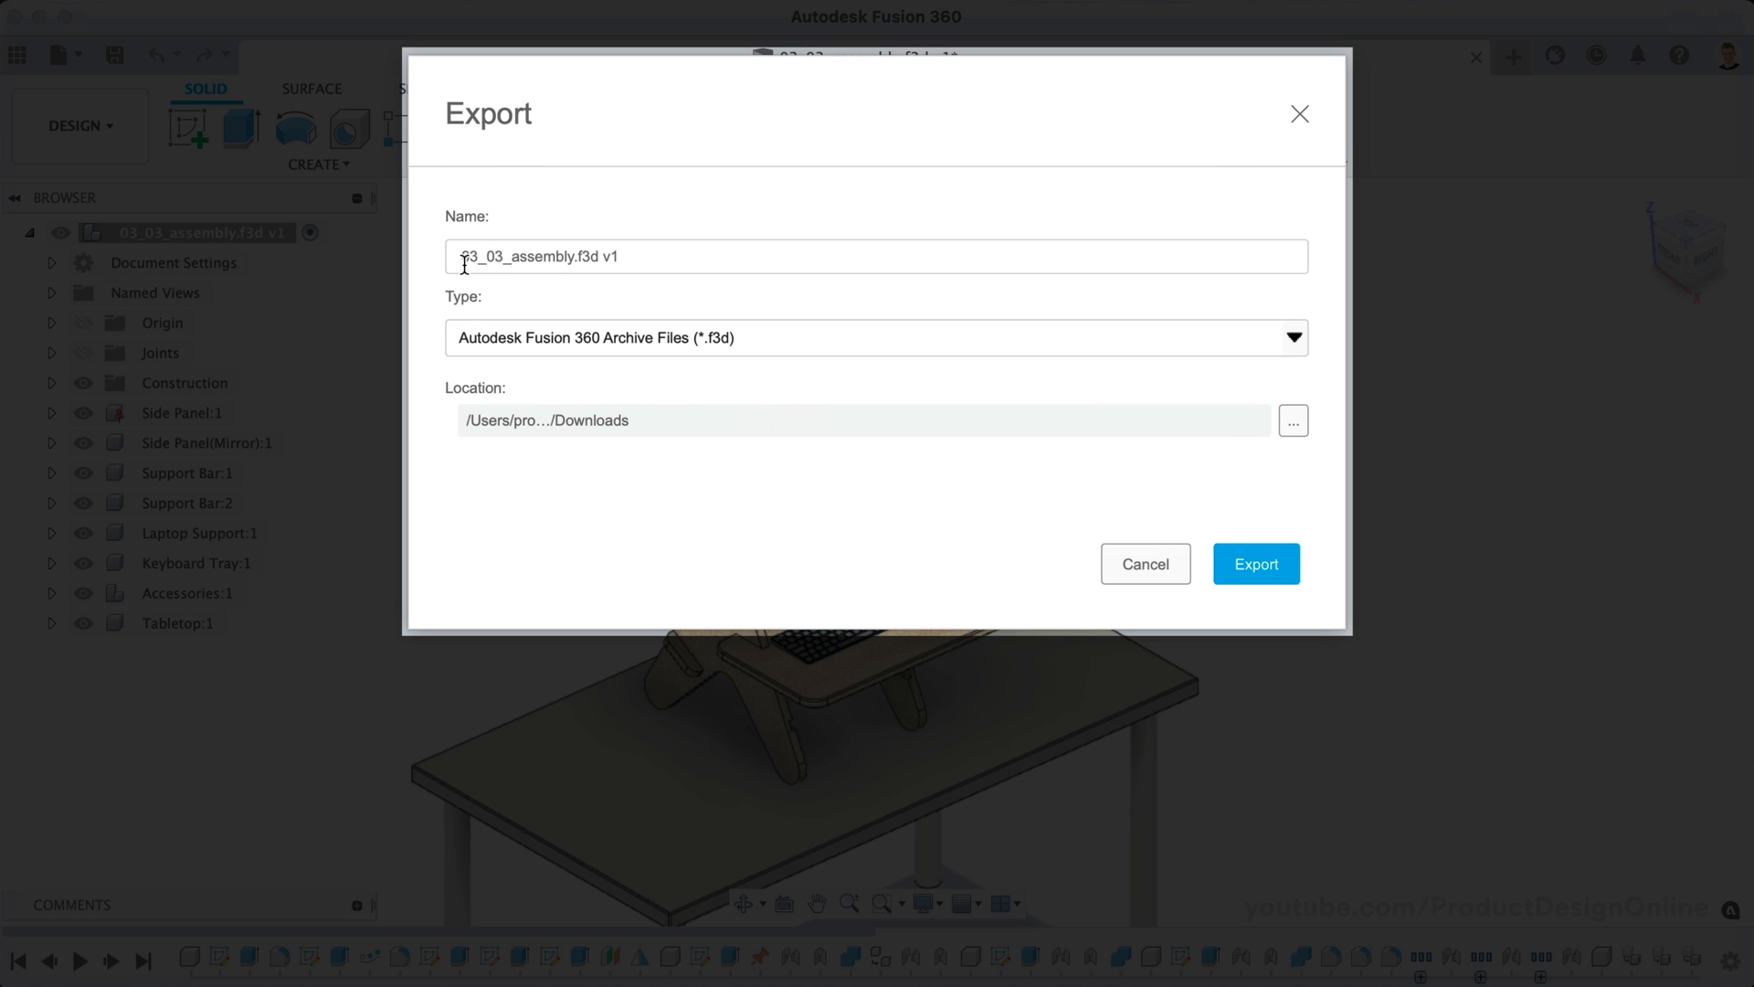
{"action": "mouse_move", "coordinate": [622, 438]}
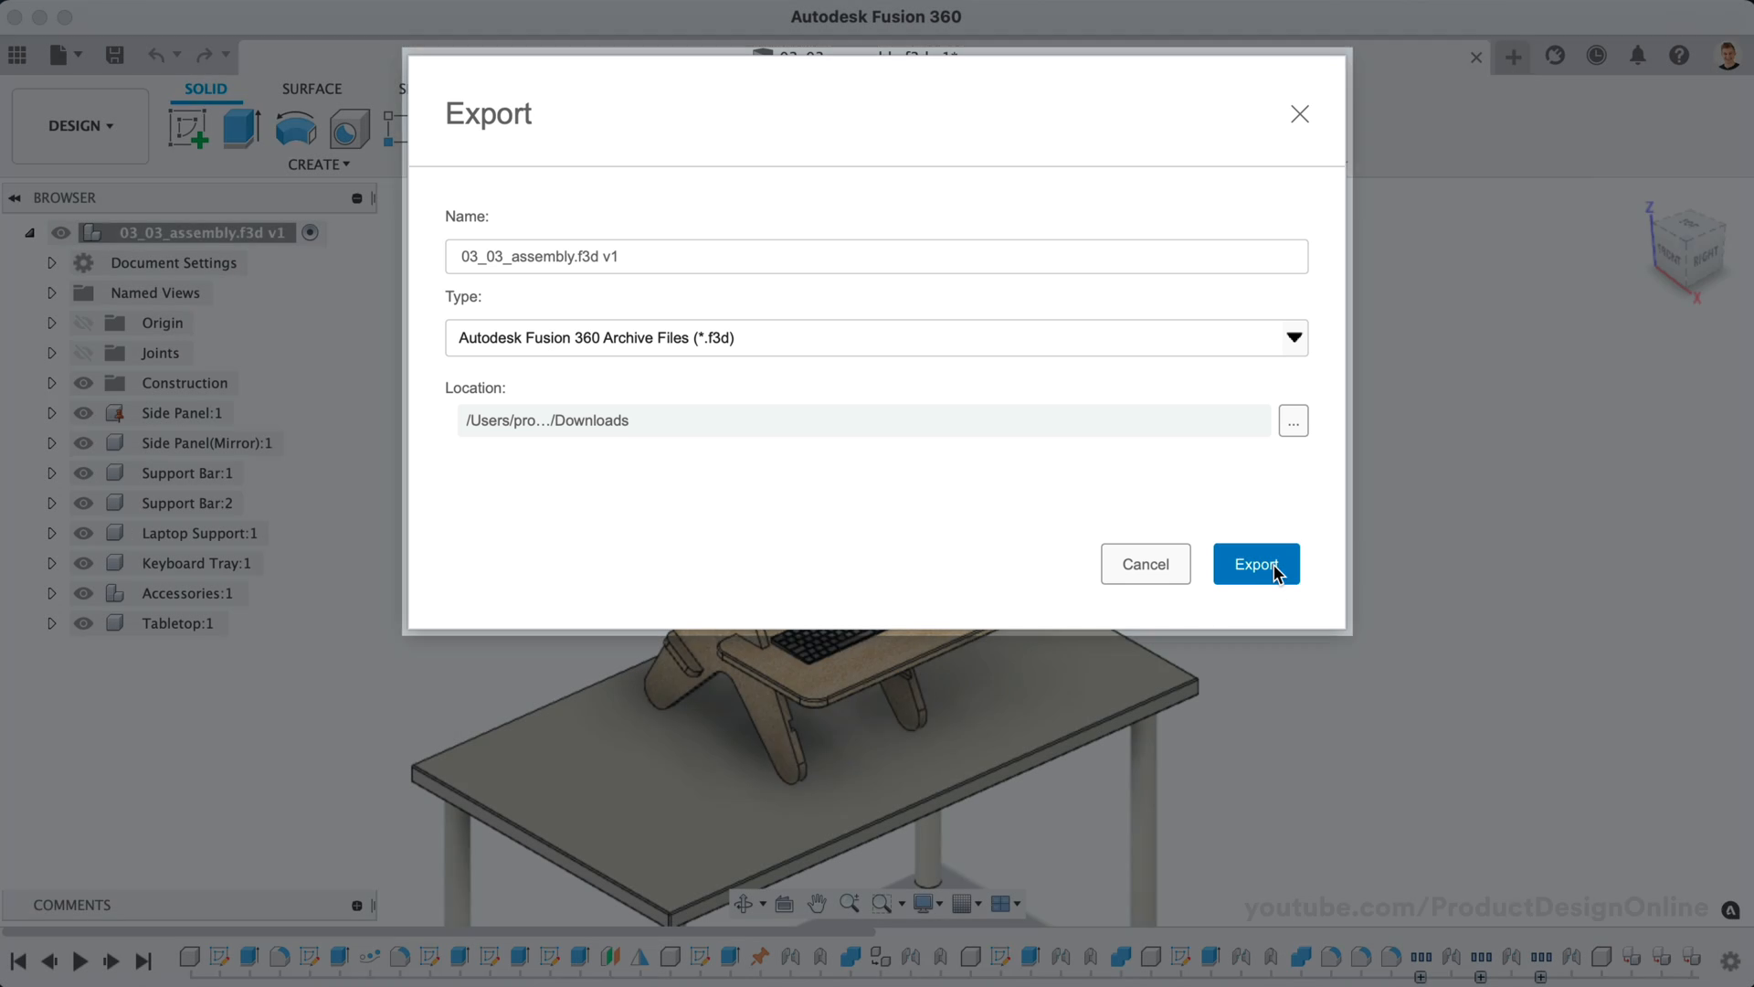
{"action": "left_click", "coordinate": [1256, 563]}
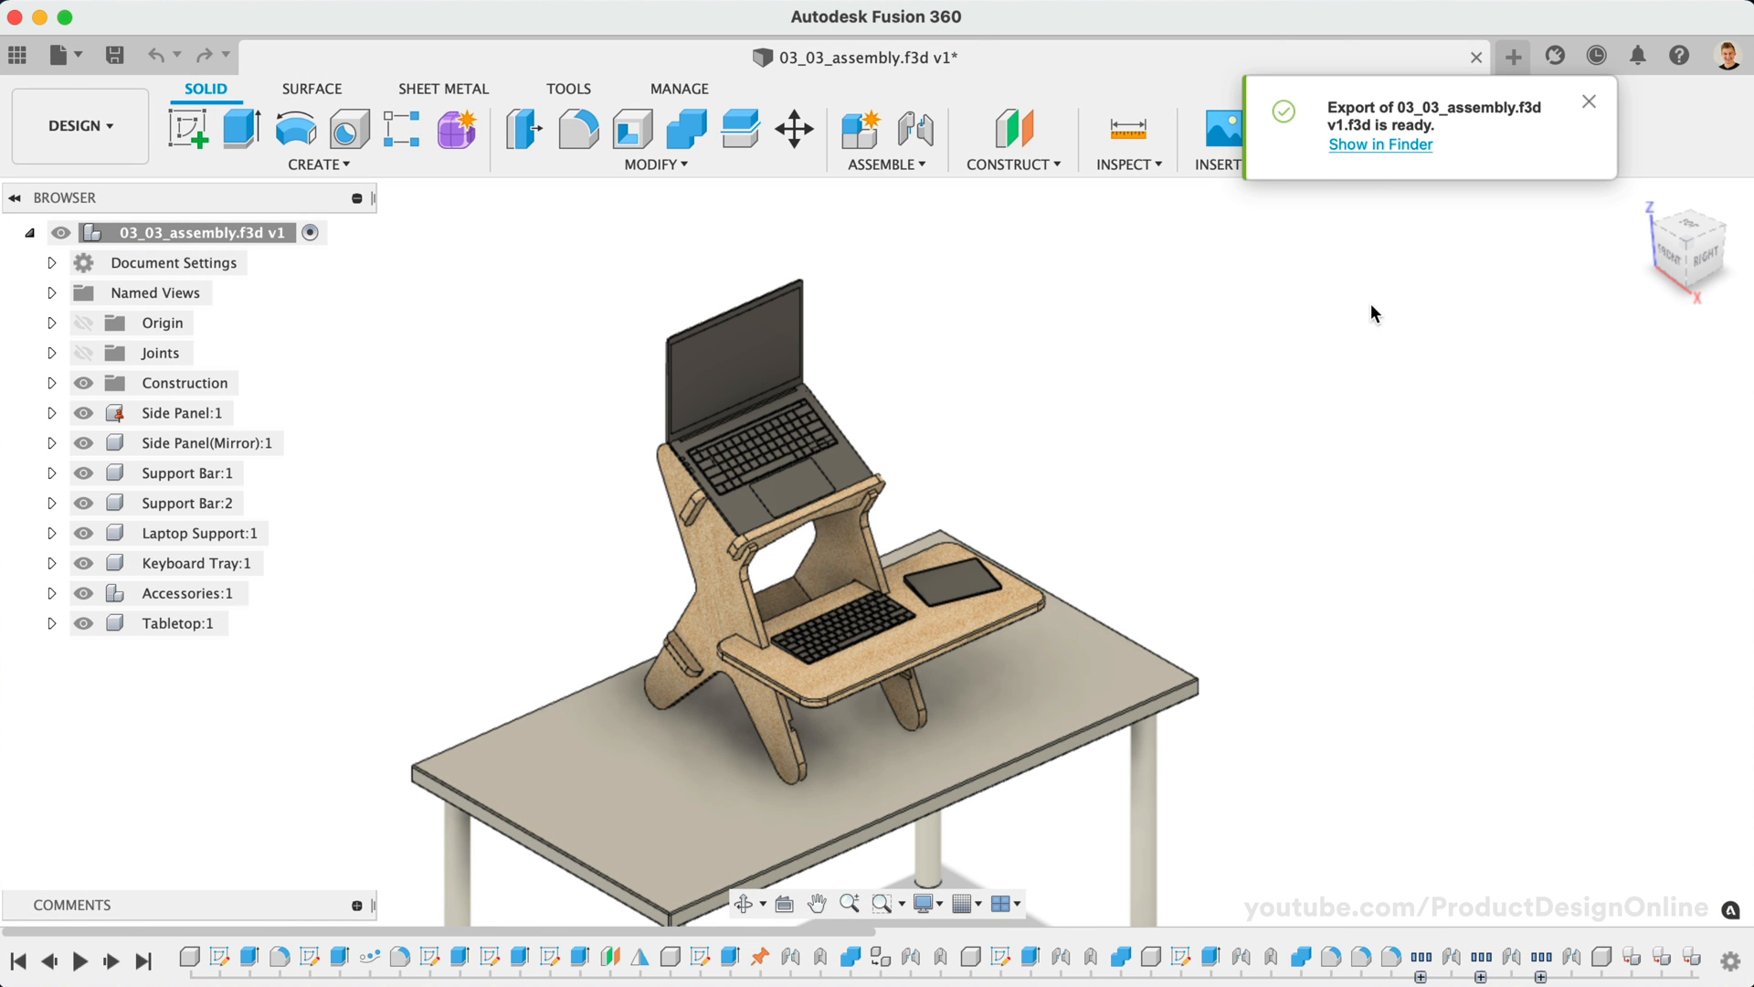
{"action": "mouse_move", "coordinate": [1378, 149]}
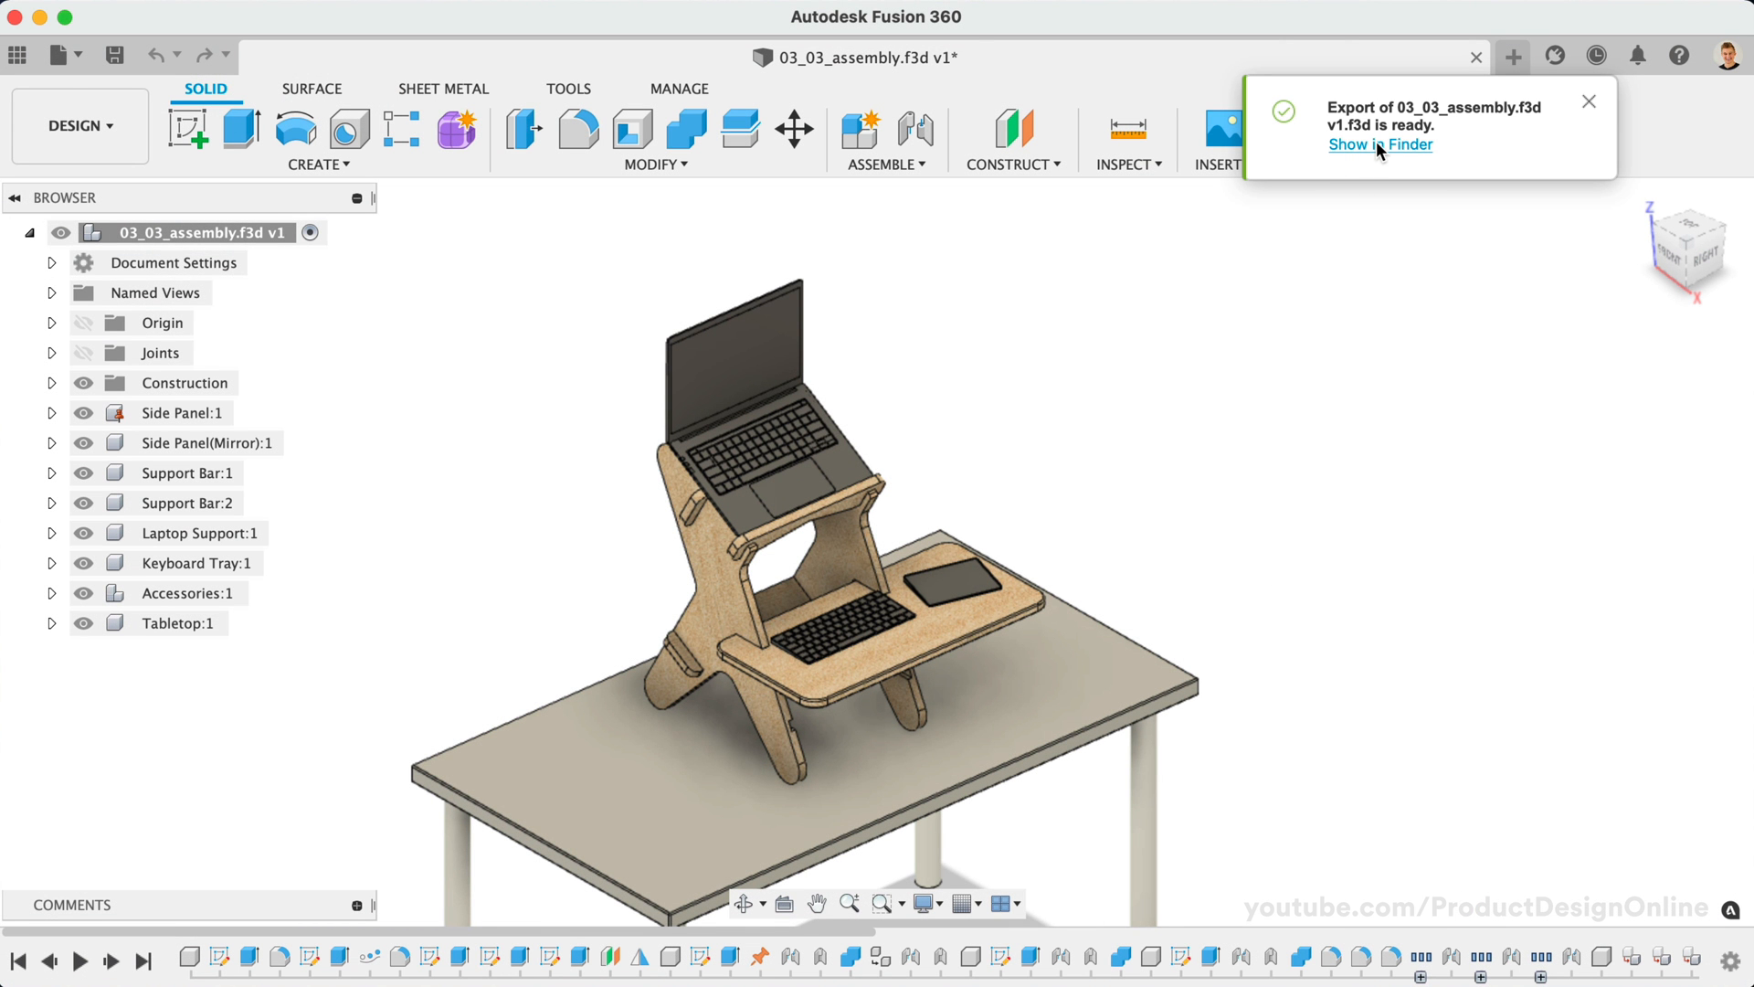
{"action": "left_click", "coordinate": [1380, 144]}
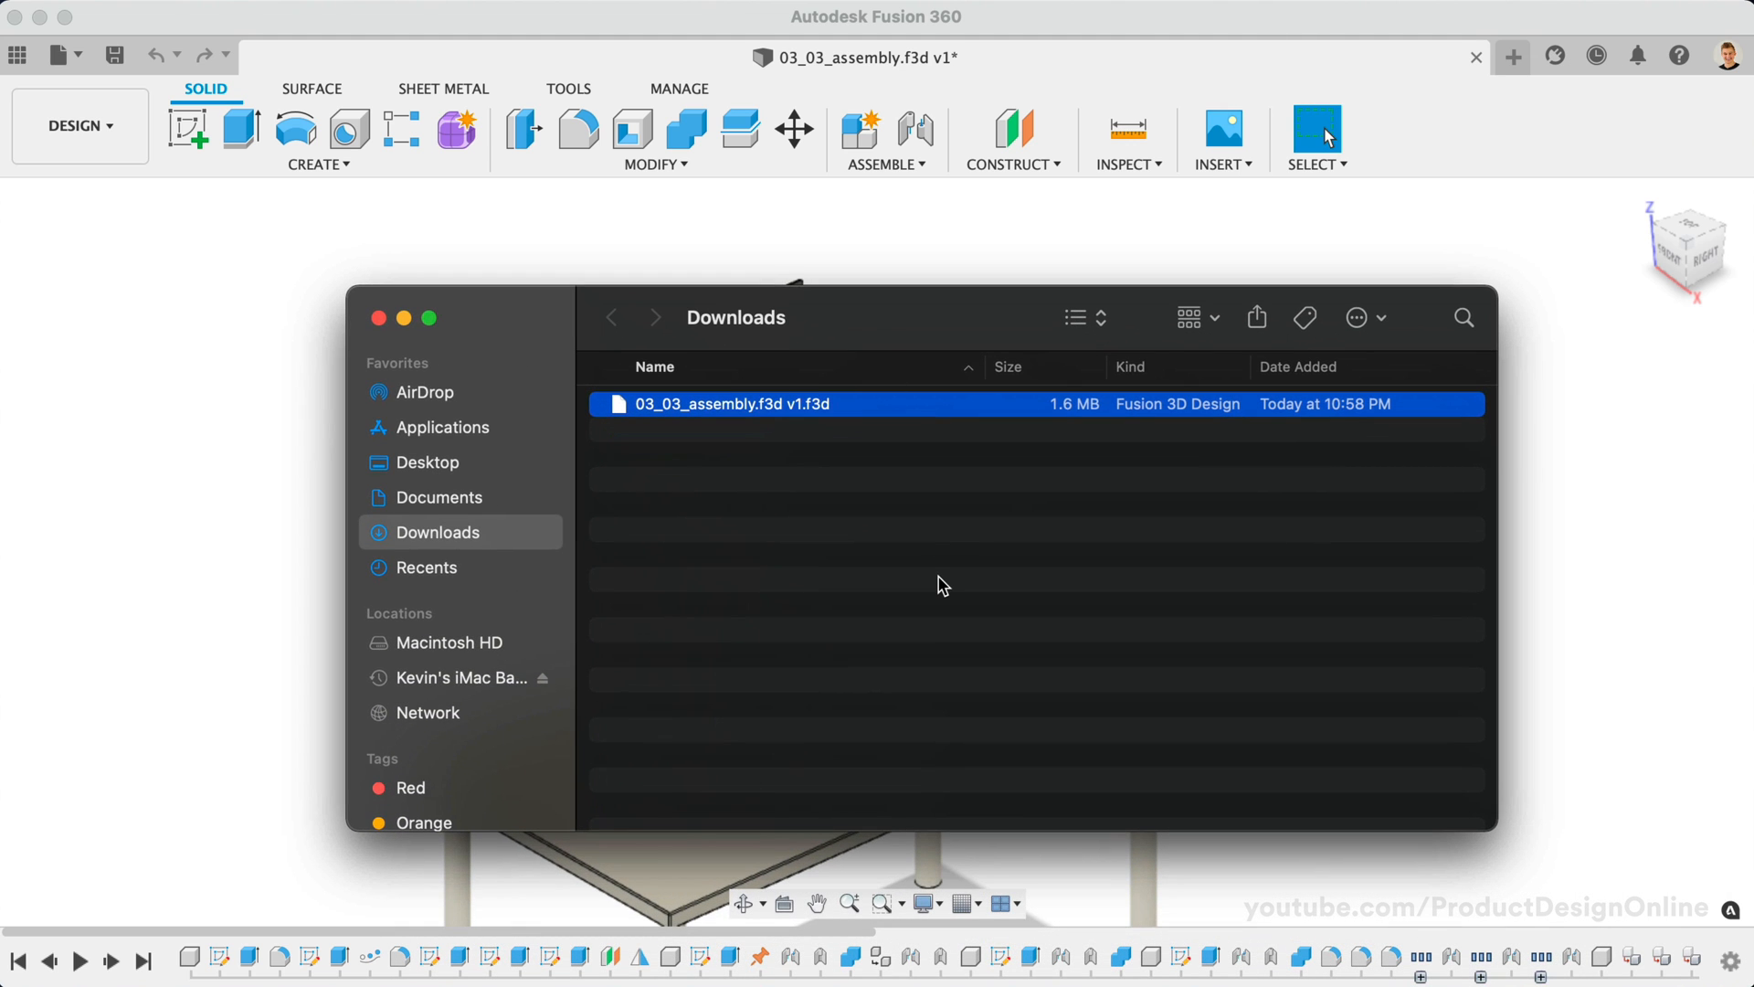
{"action": "mouse_move", "coordinate": [509, 450]}
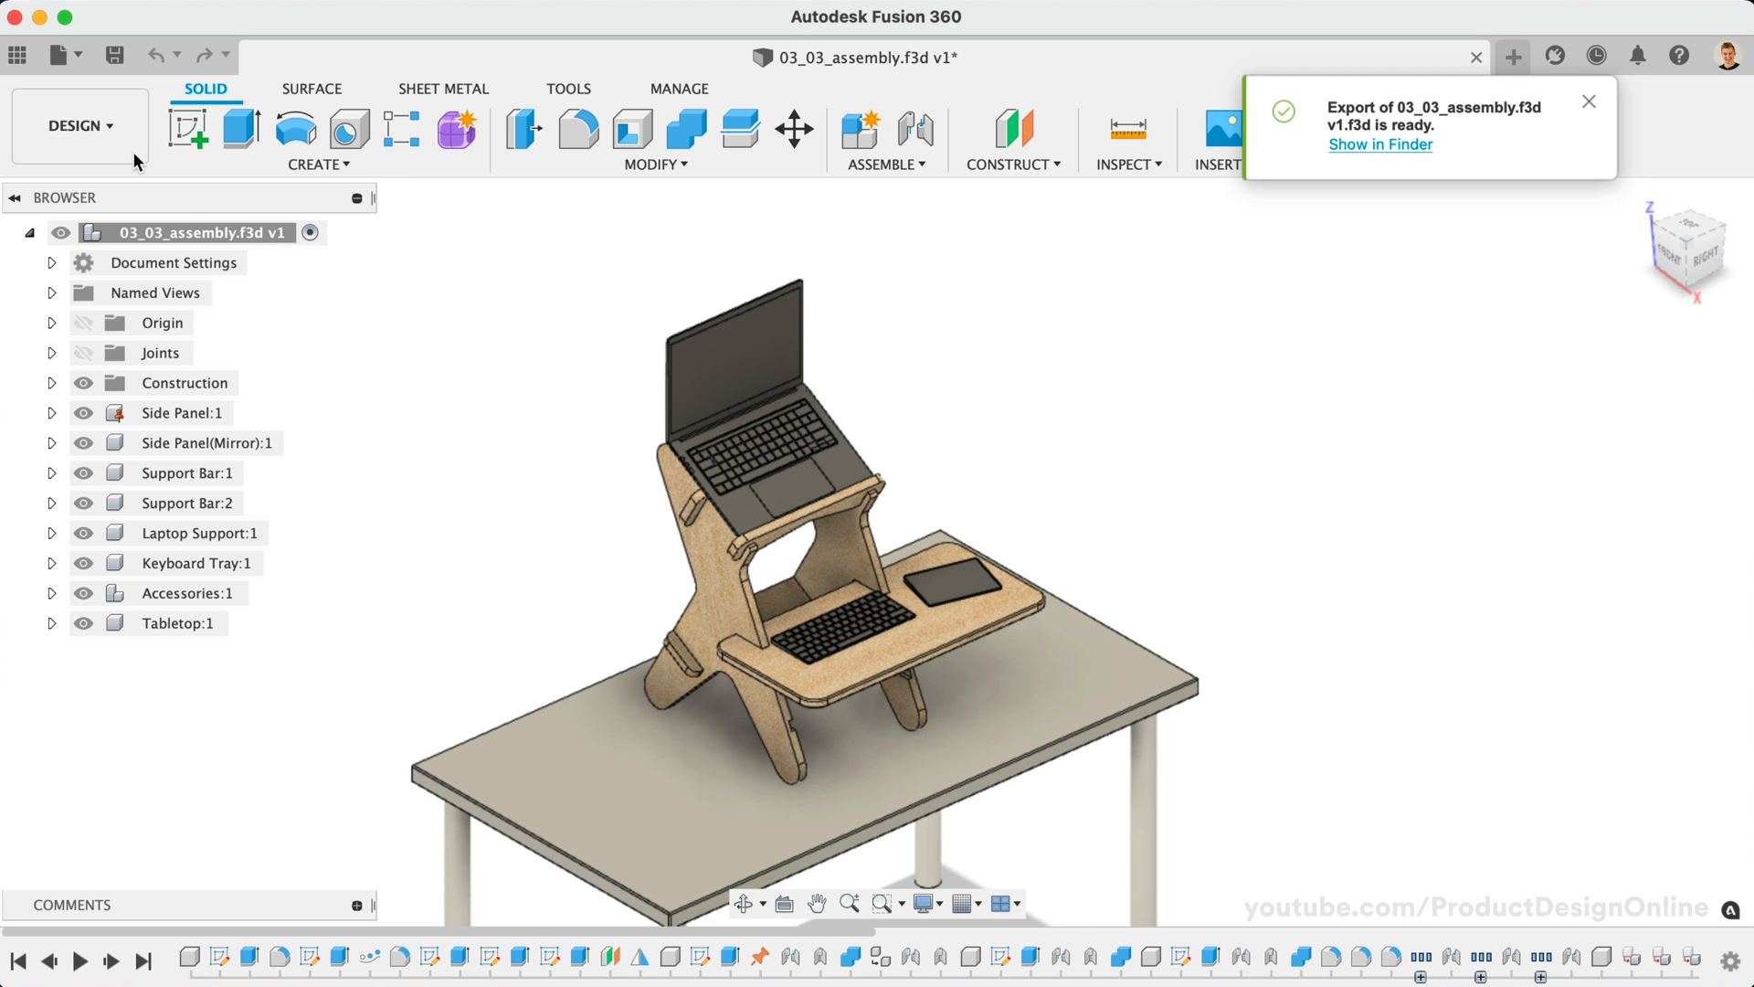
Step: Add 03_03_assembly to the offline cache from the Data Panel's recent designs list
{"action": "left_click", "coordinate": [17, 54]}
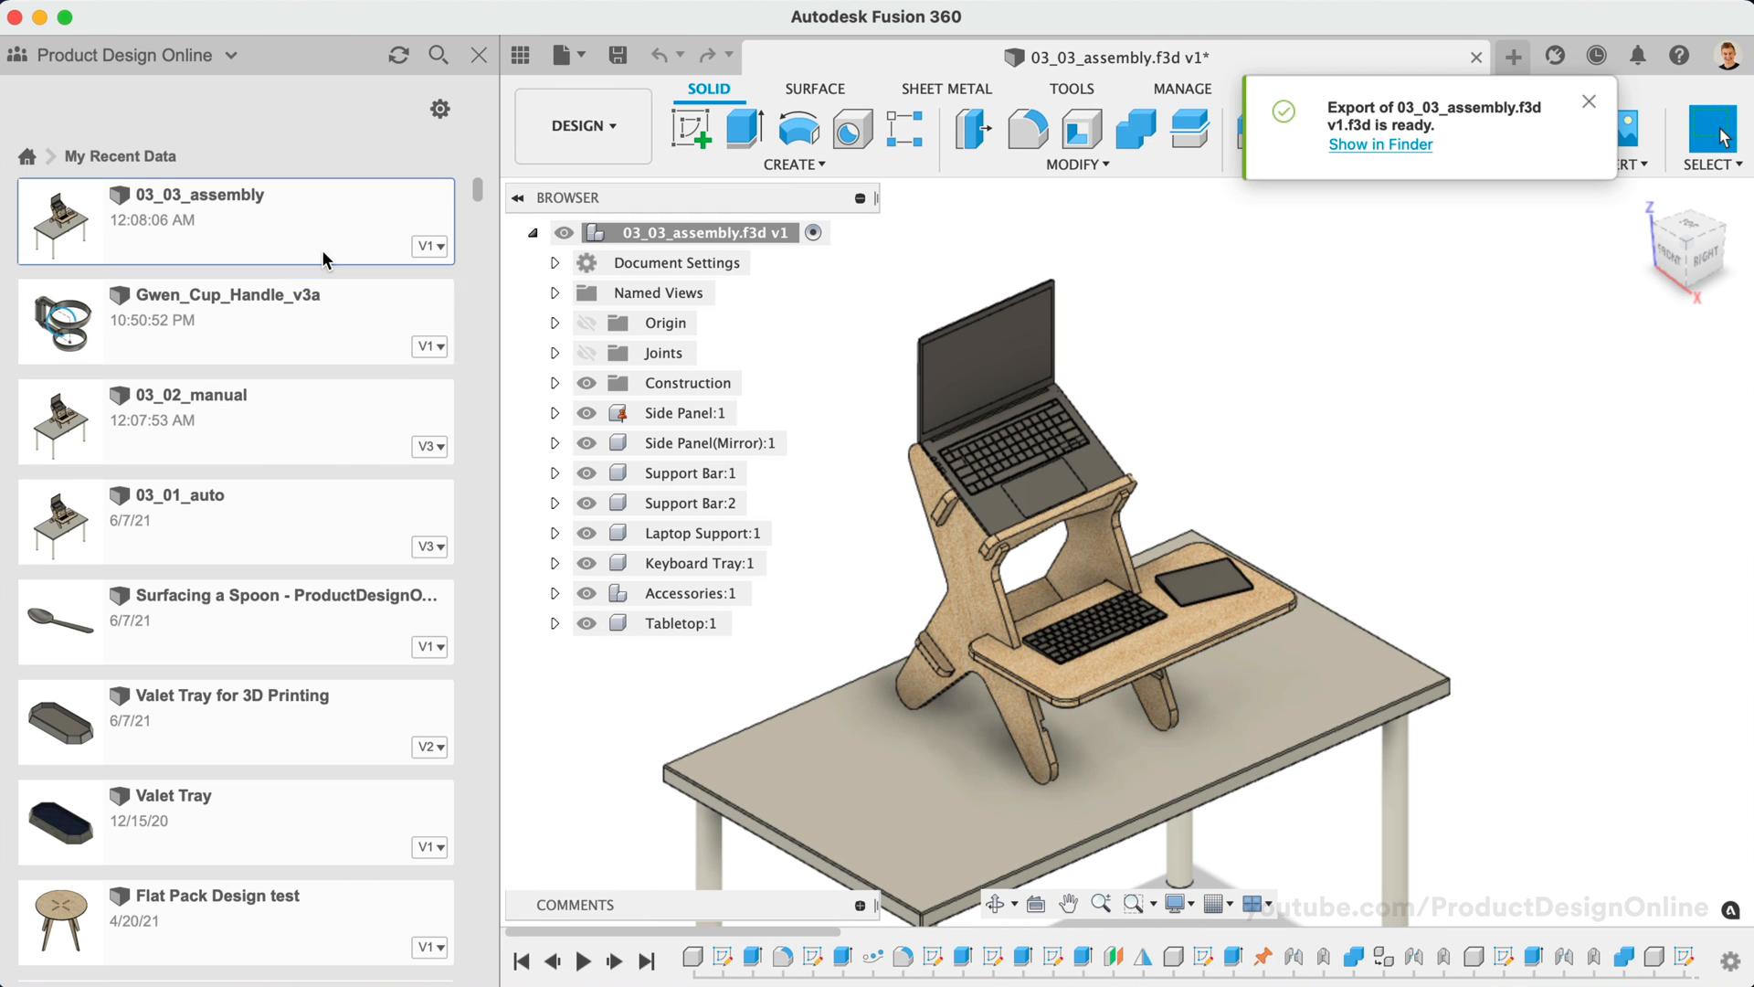
{"action": "right_click", "coordinate": [234, 221]}
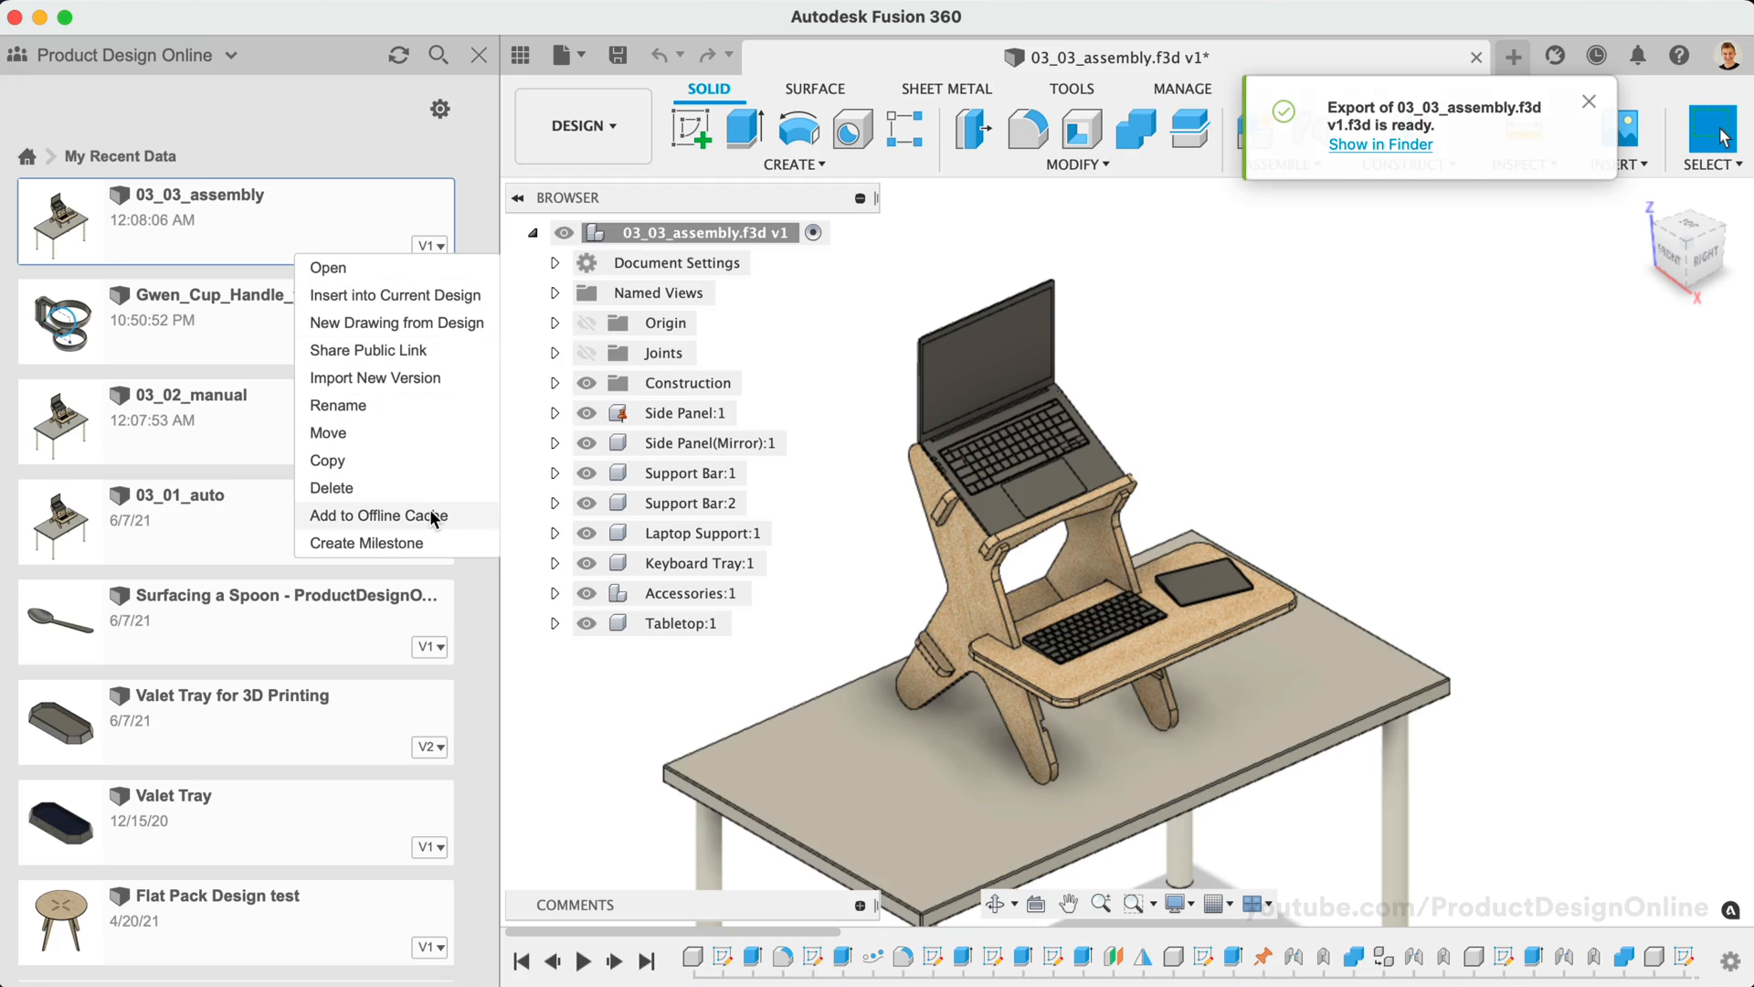
{"action": "left_click", "coordinate": [1589, 100]}
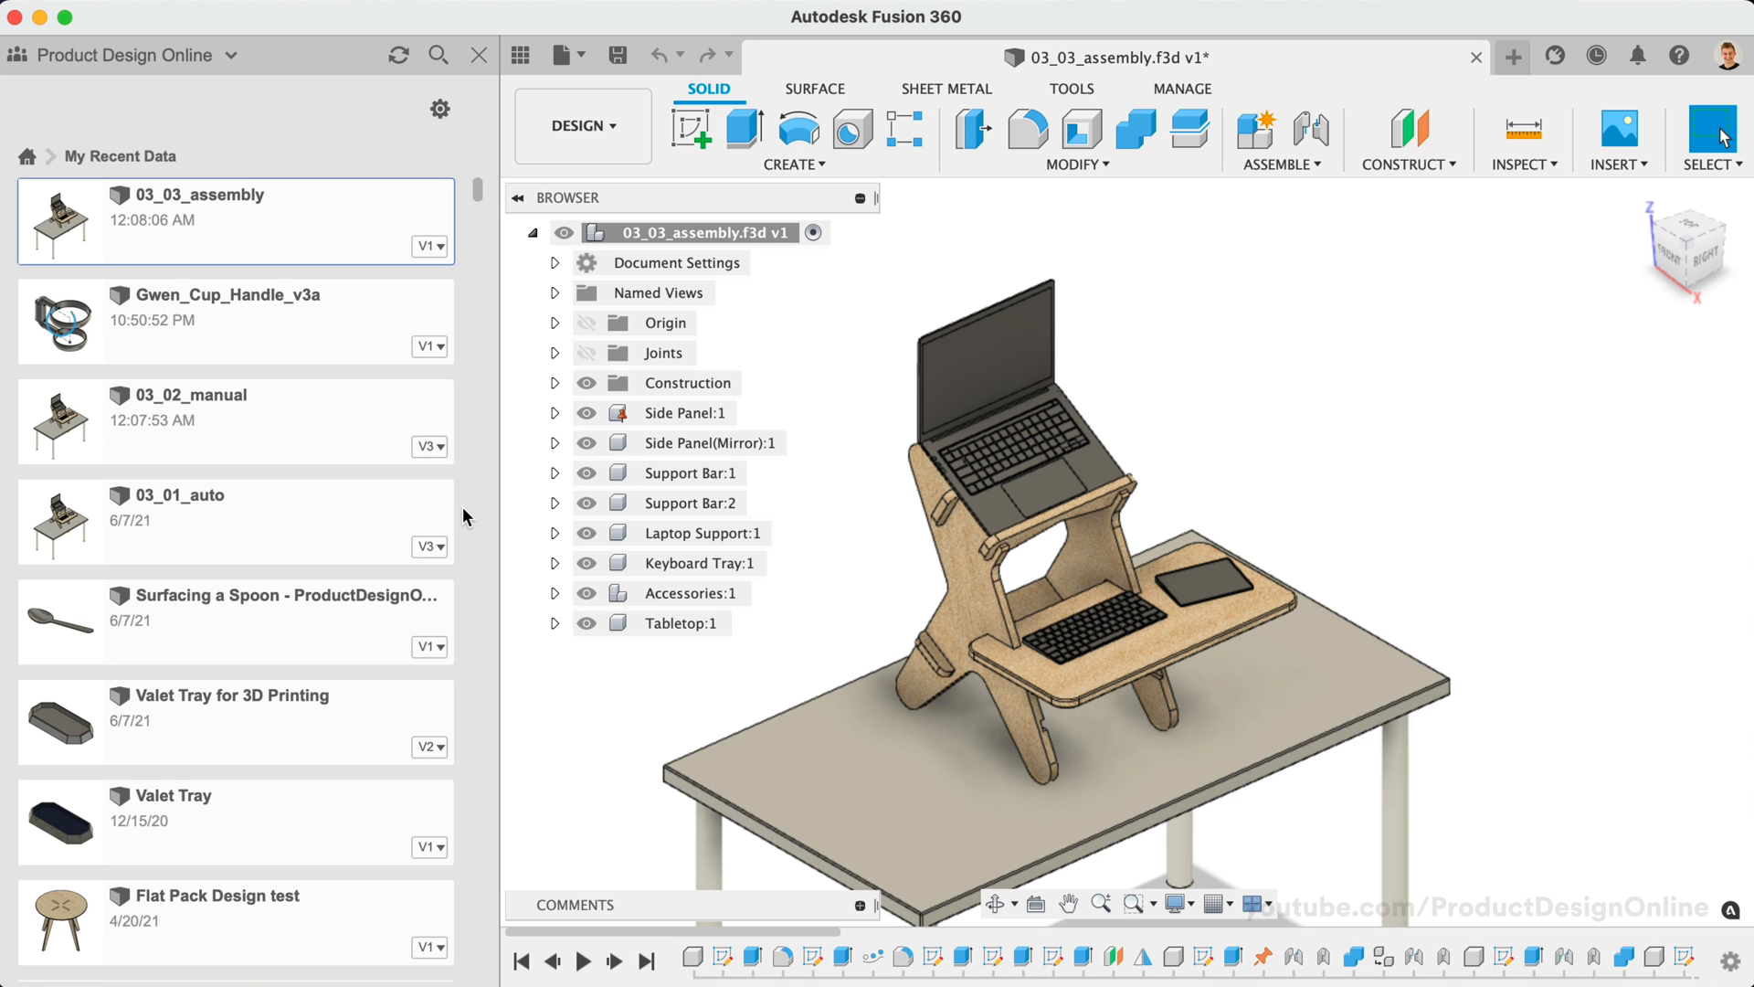
{"action": "mouse_move", "coordinate": [517, 55]}
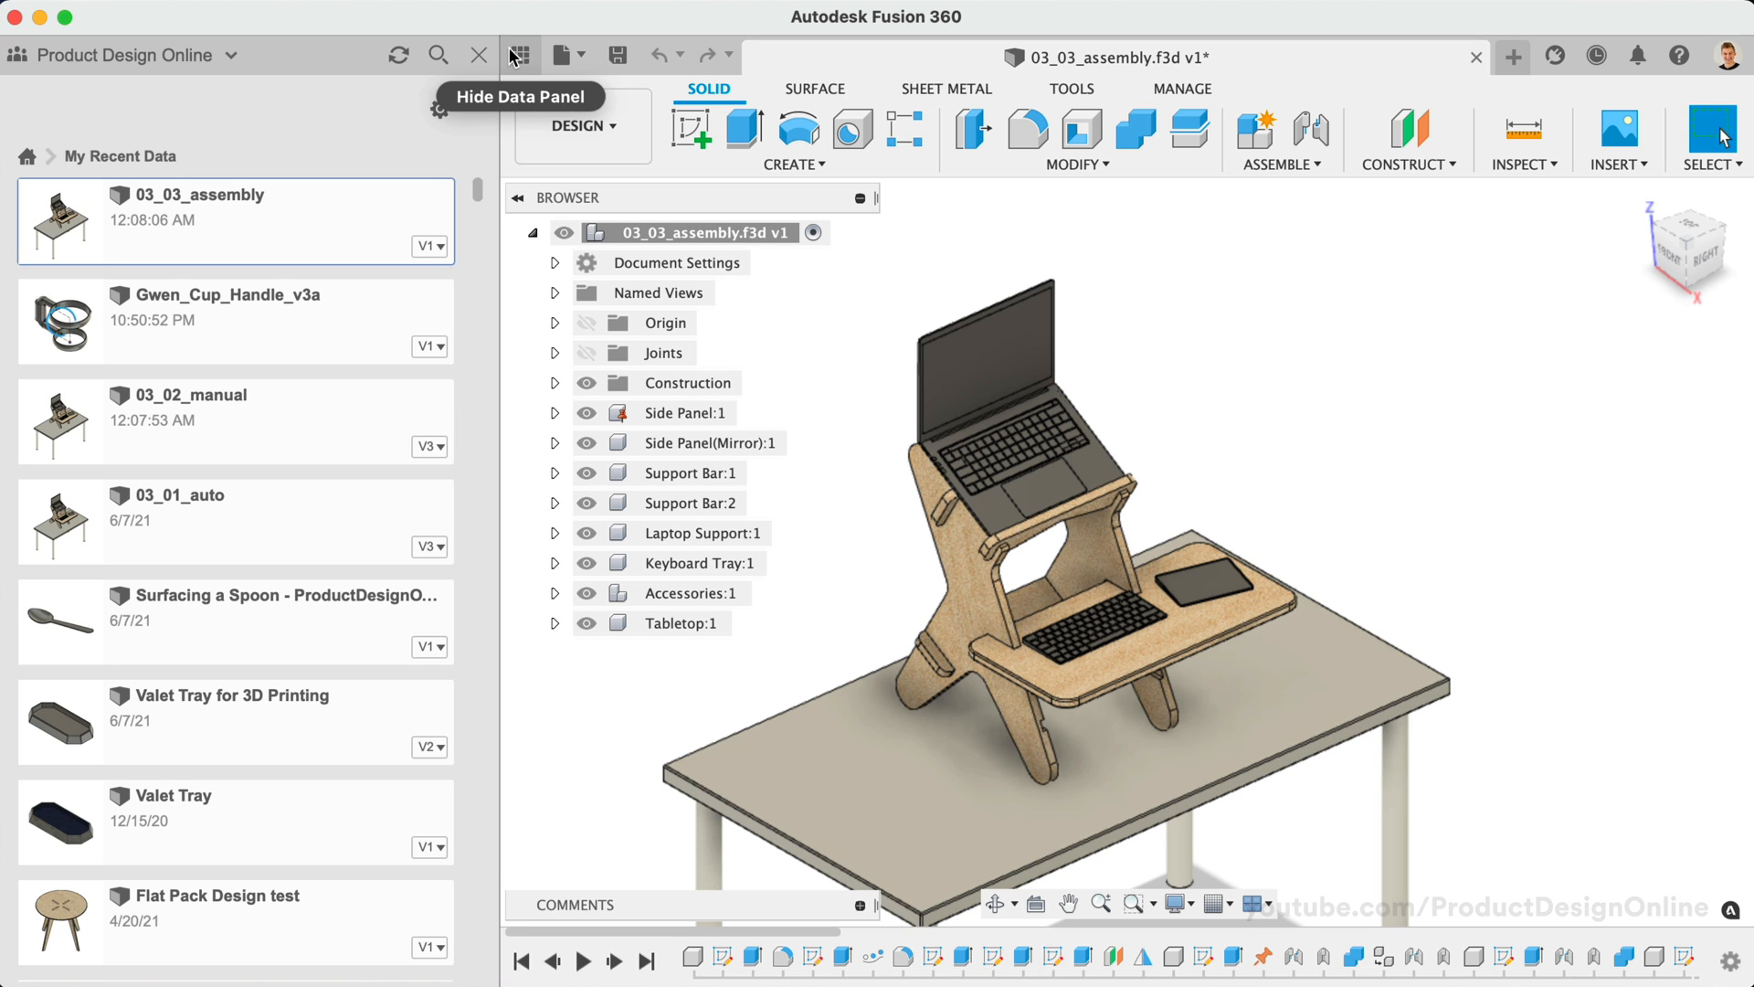
Step: Turn off Working Online in Job Status, accept Offline Mode, and reopen the Data Panel
{"action": "left_click", "coordinate": [510, 54]}
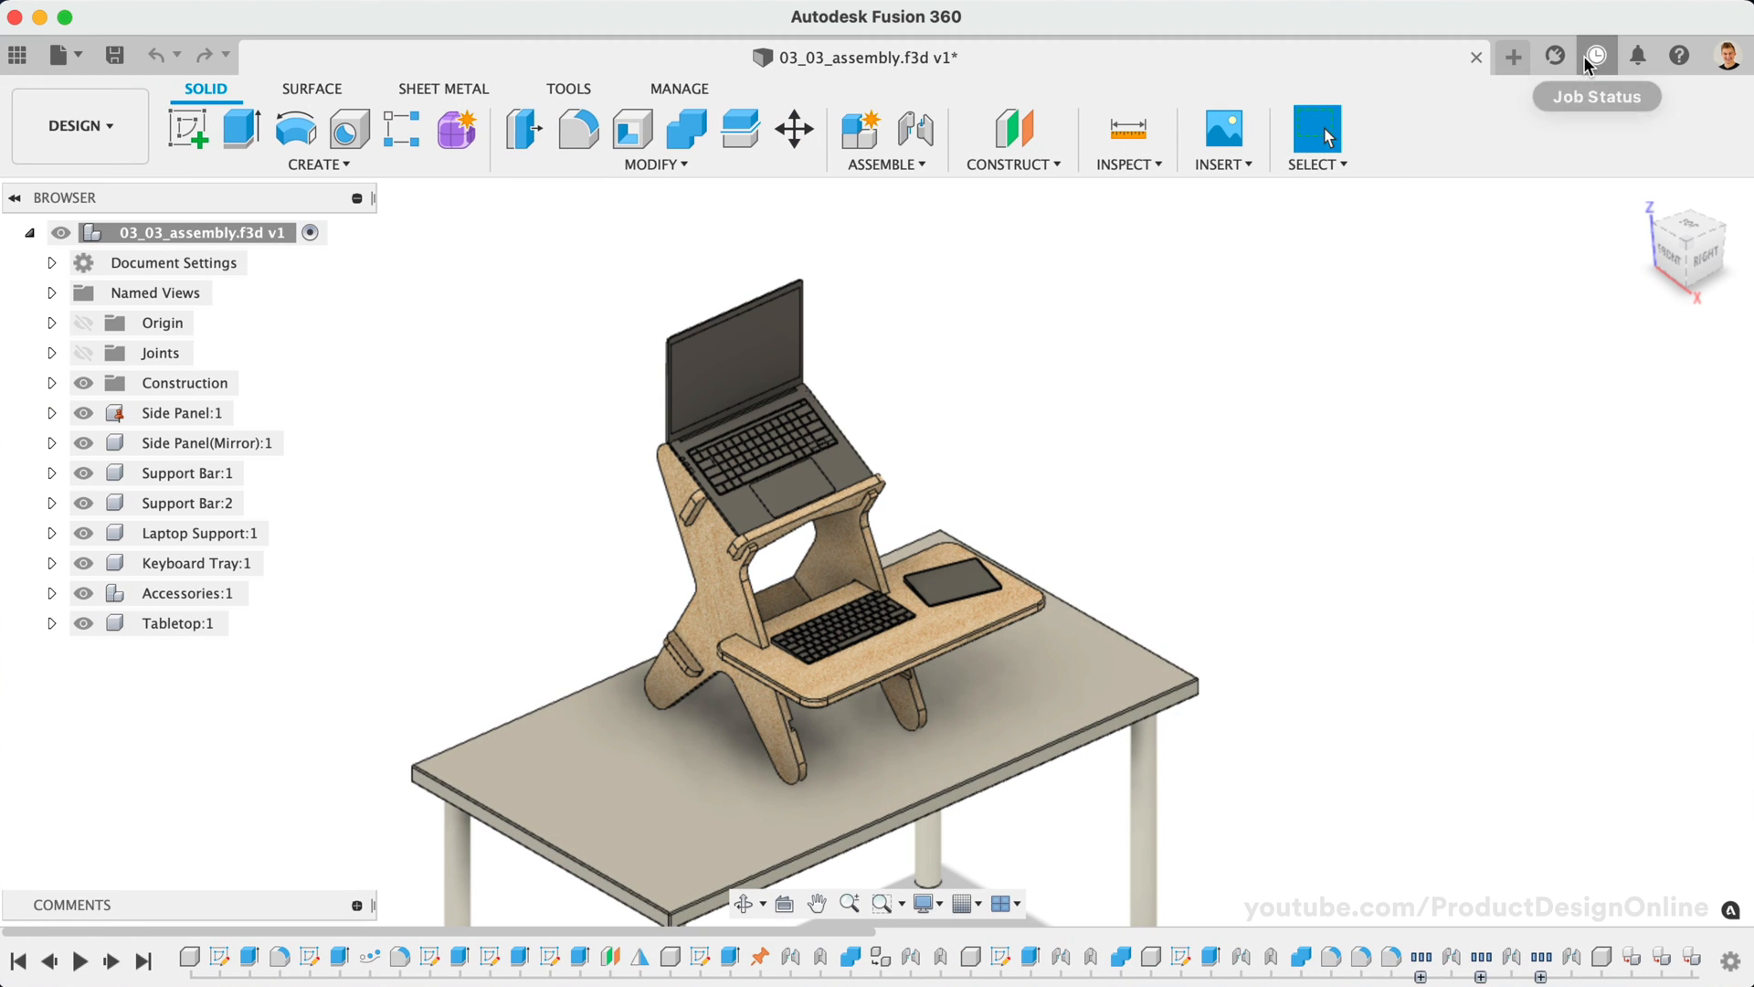
{"action": "left_click", "coordinate": [1596, 55]}
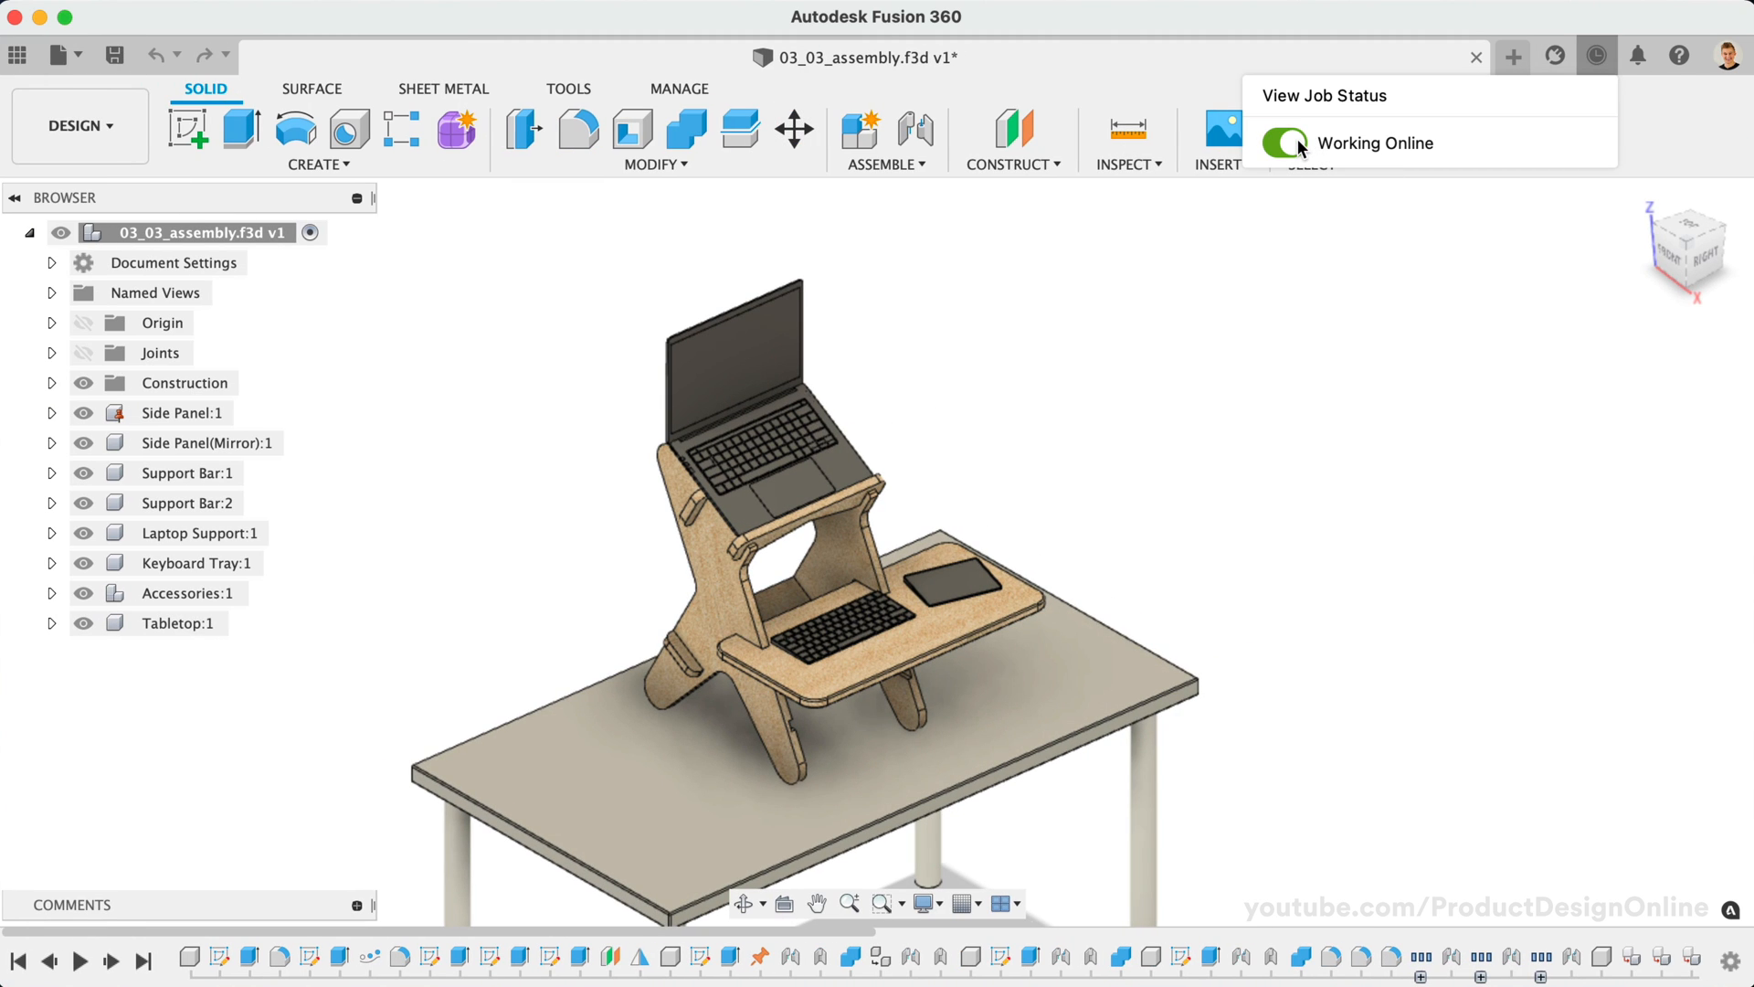
{"action": "left_click", "coordinate": [1285, 142]}
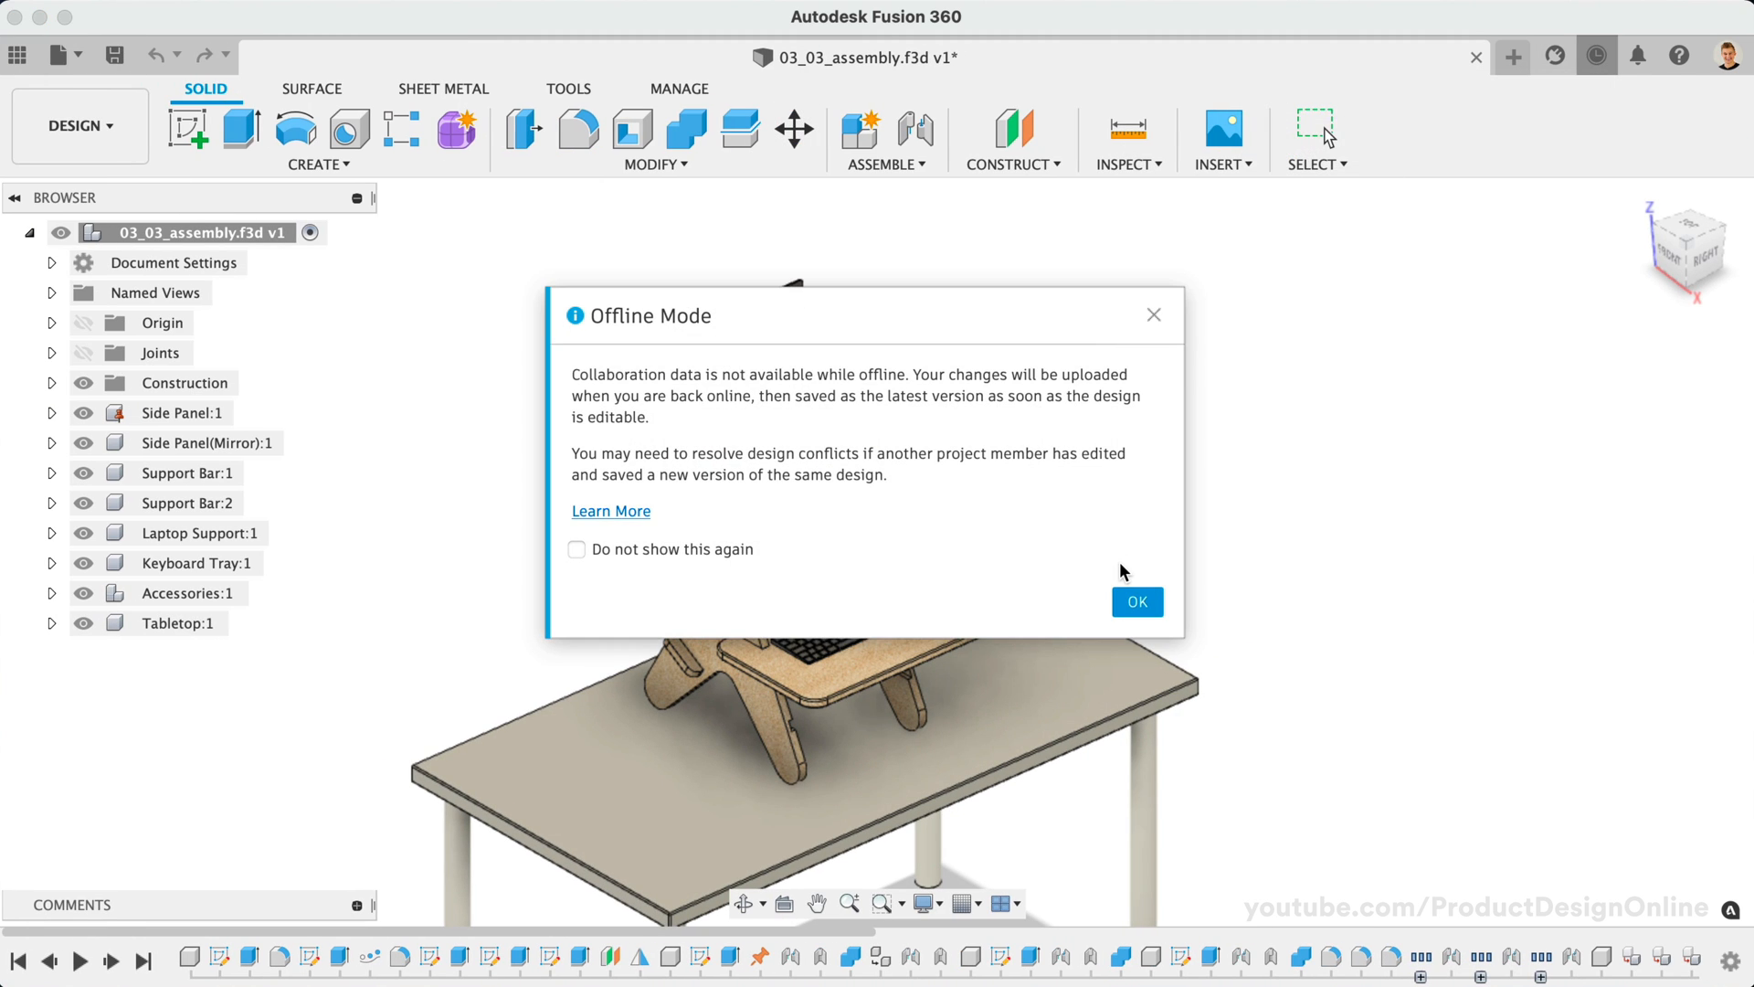
{"action": "left_click", "coordinate": [1137, 602]}
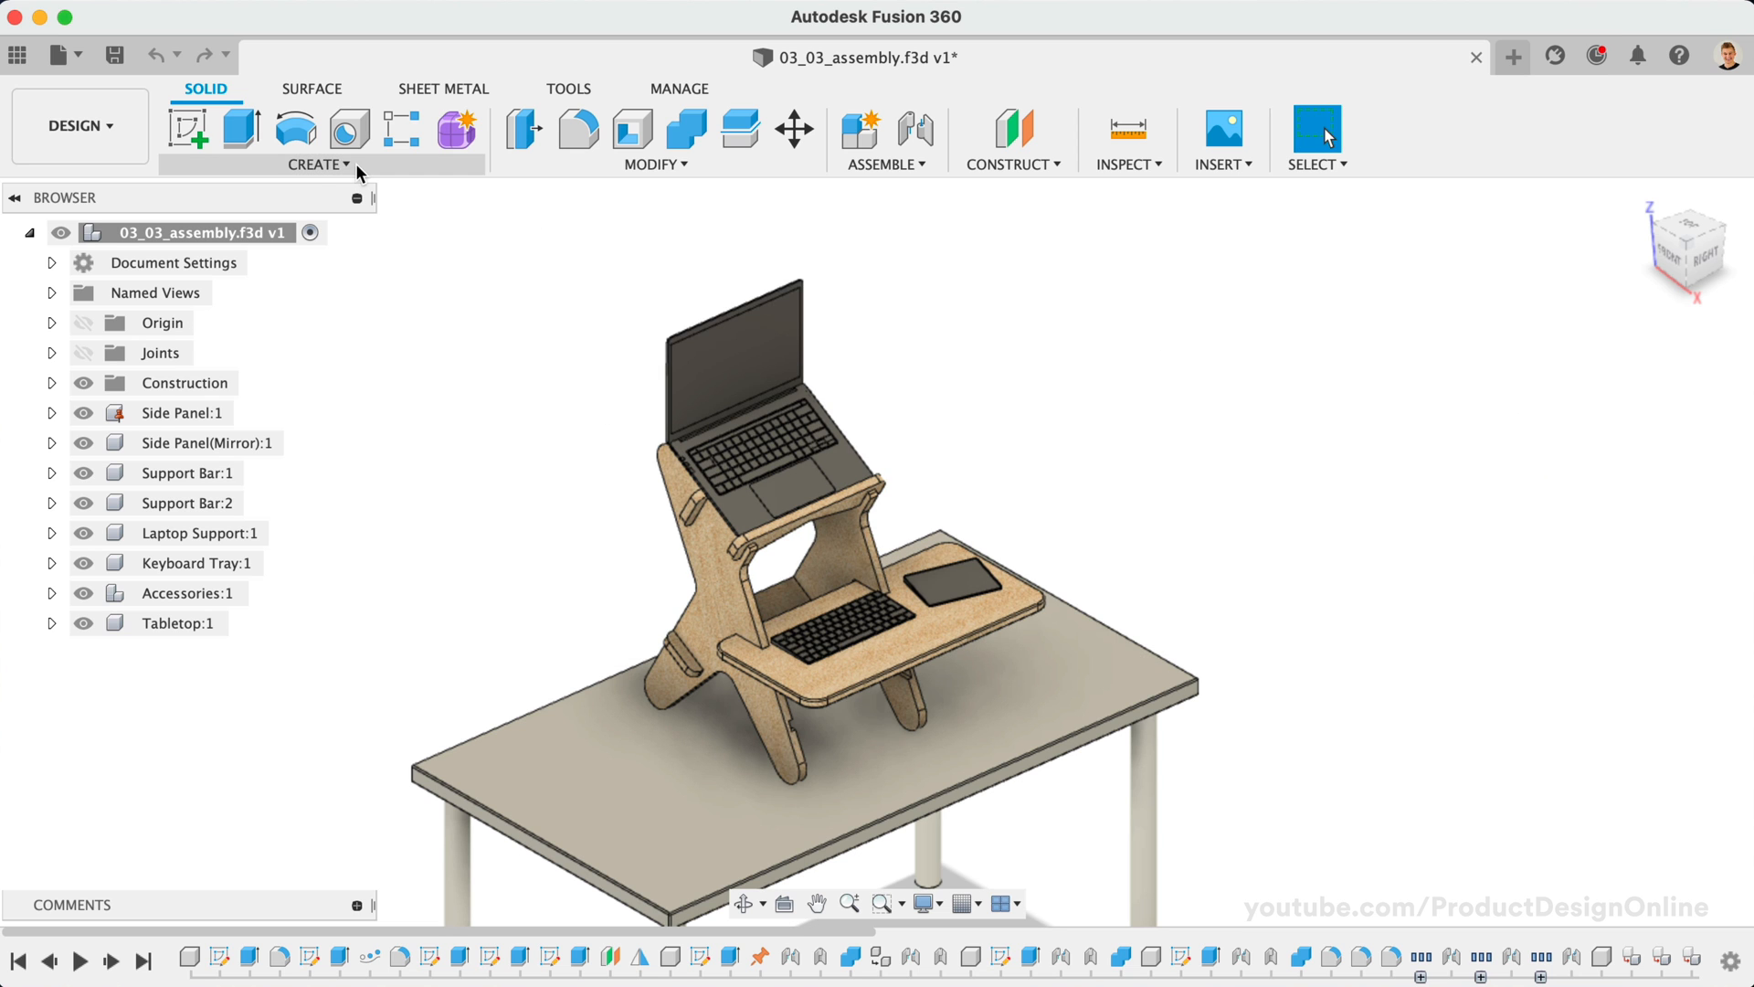
{"action": "left_click", "coordinate": [17, 54]}
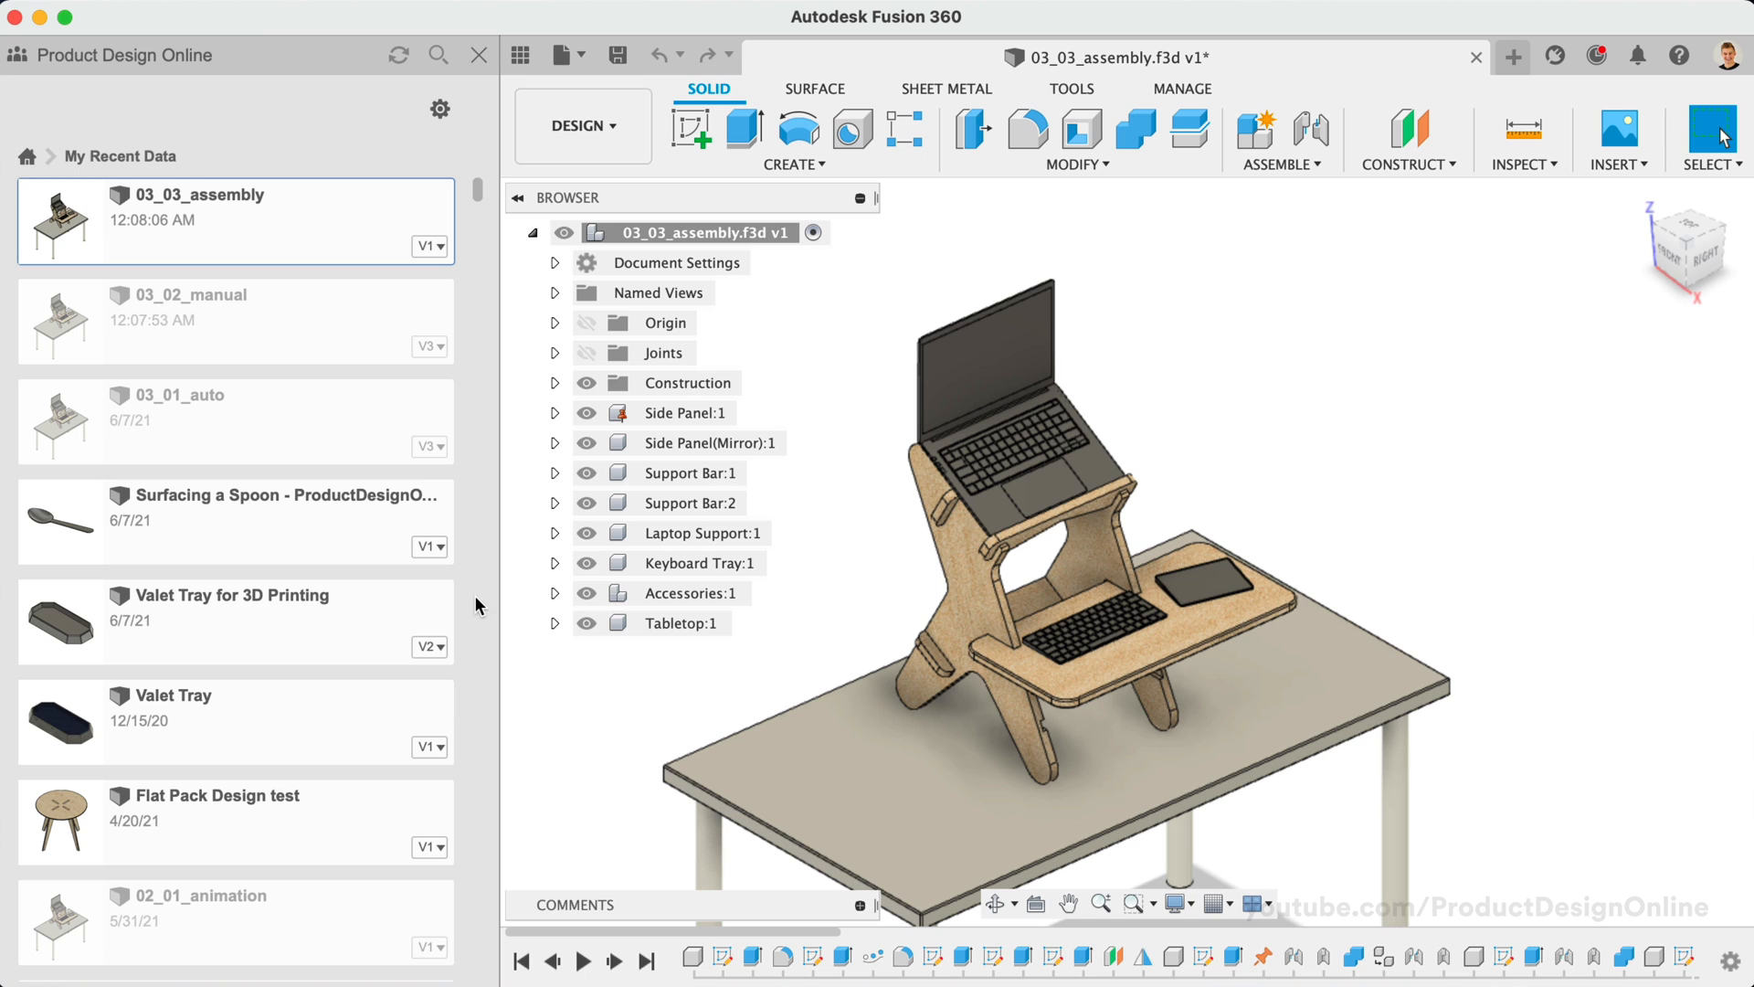
{"action": "mouse_move", "coordinate": [248, 179]}
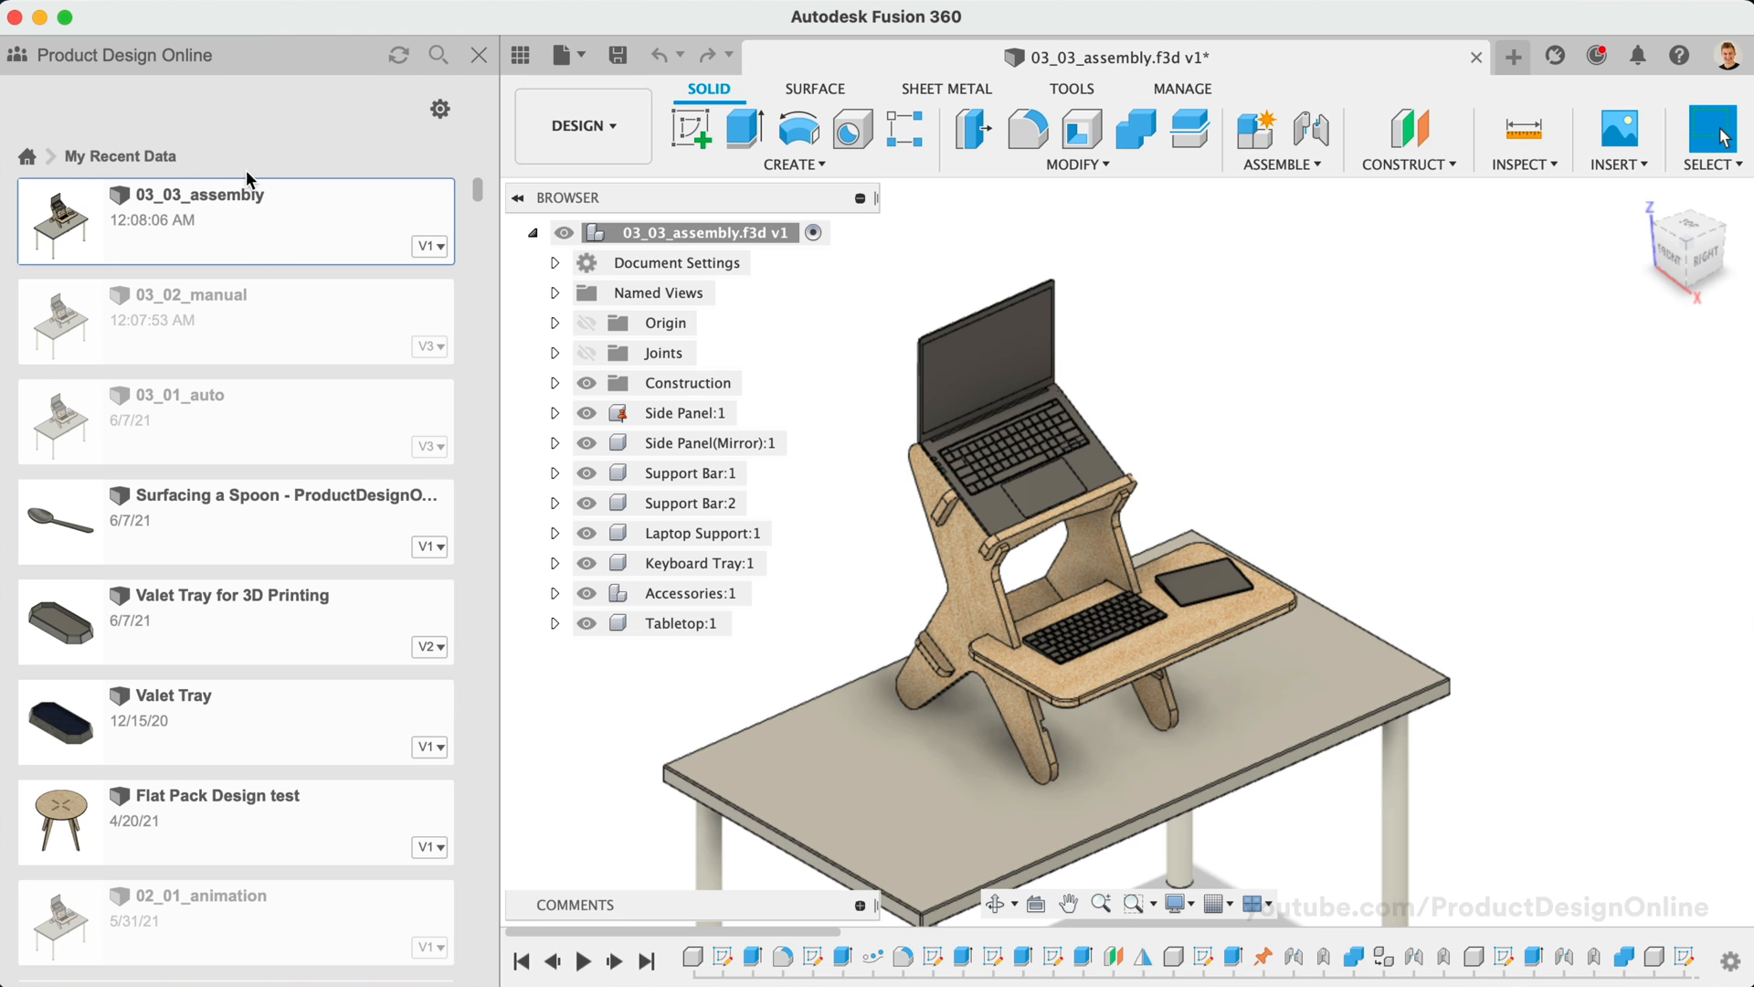
{"action": "mouse_move", "coordinate": [300, 218]}
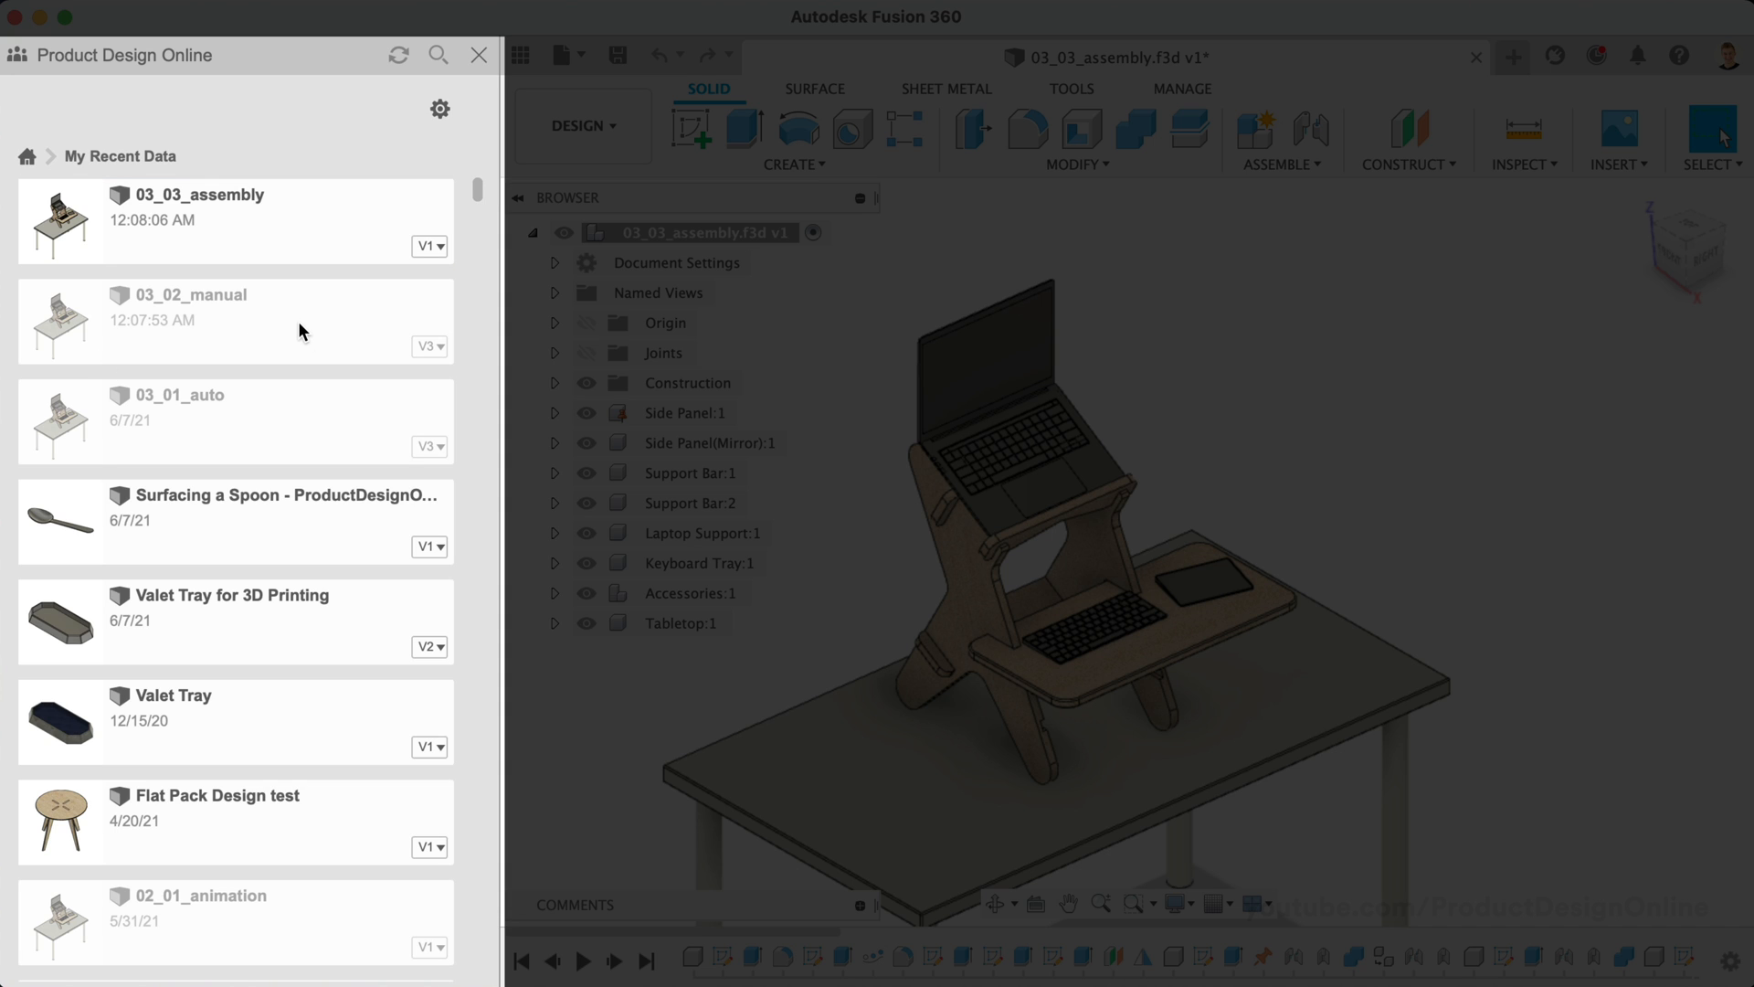
{"action": "mouse_move", "coordinate": [223, 340]}
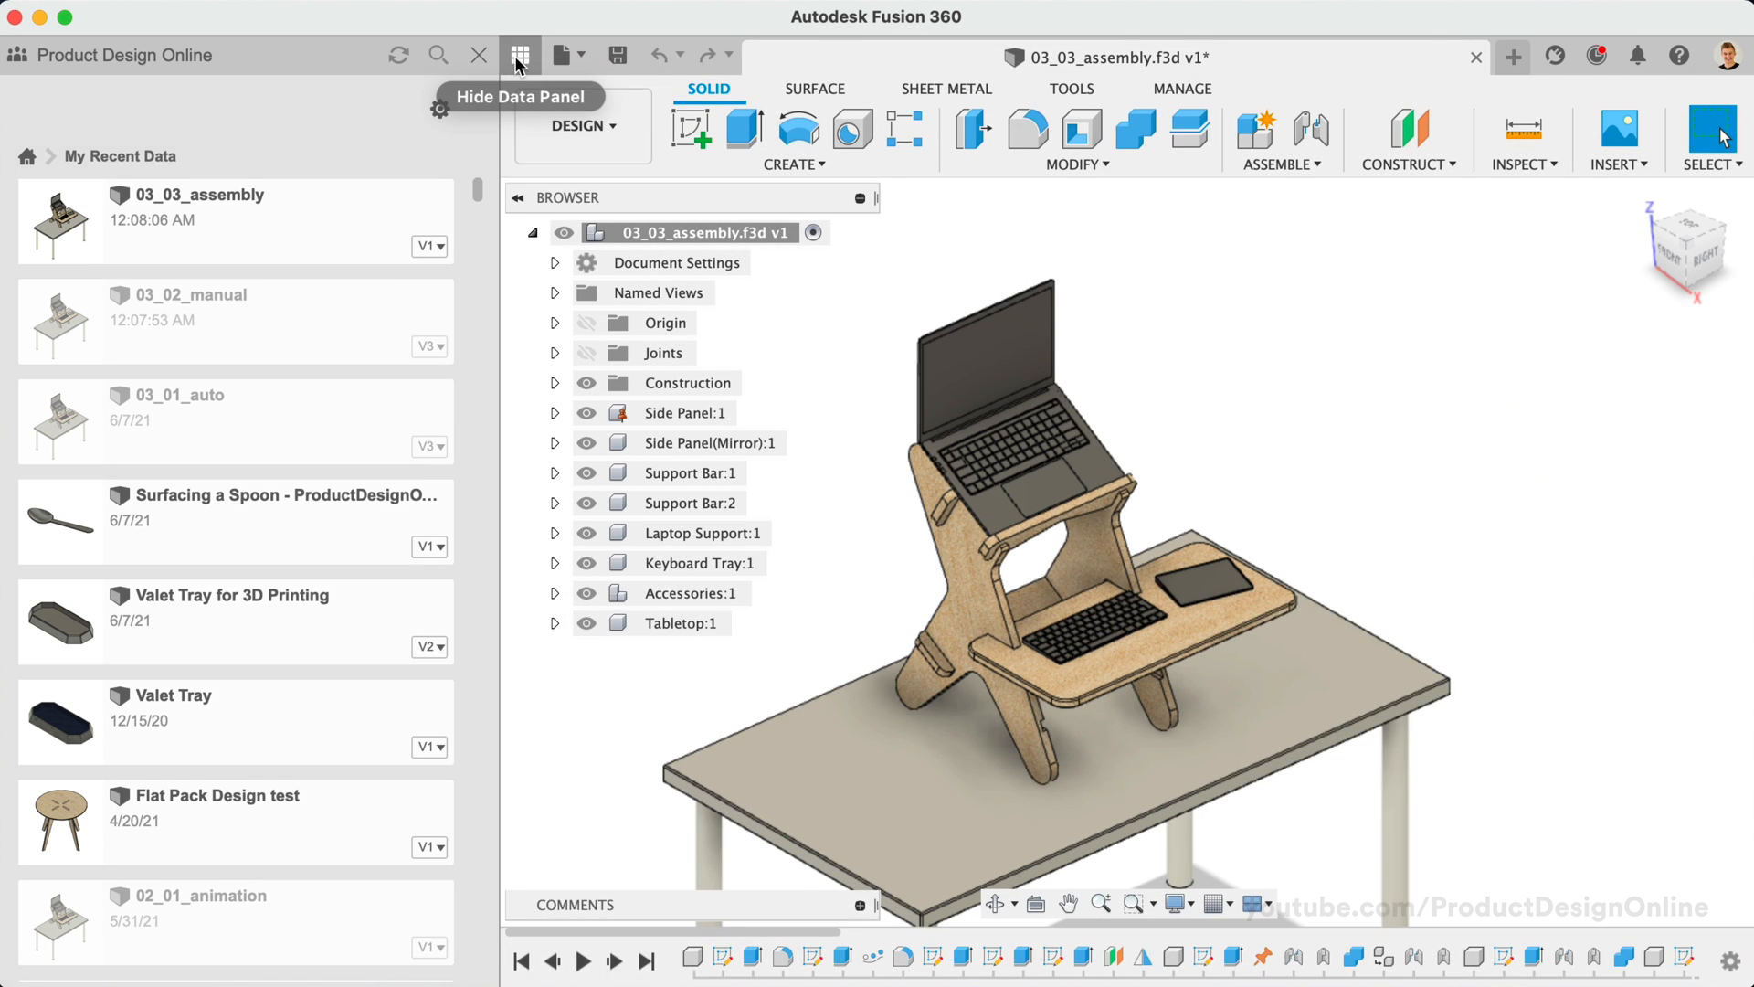
Step: Hide the Data Panel after checking the greyed-out uncached designs
{"action": "left_click", "coordinate": [518, 55]}
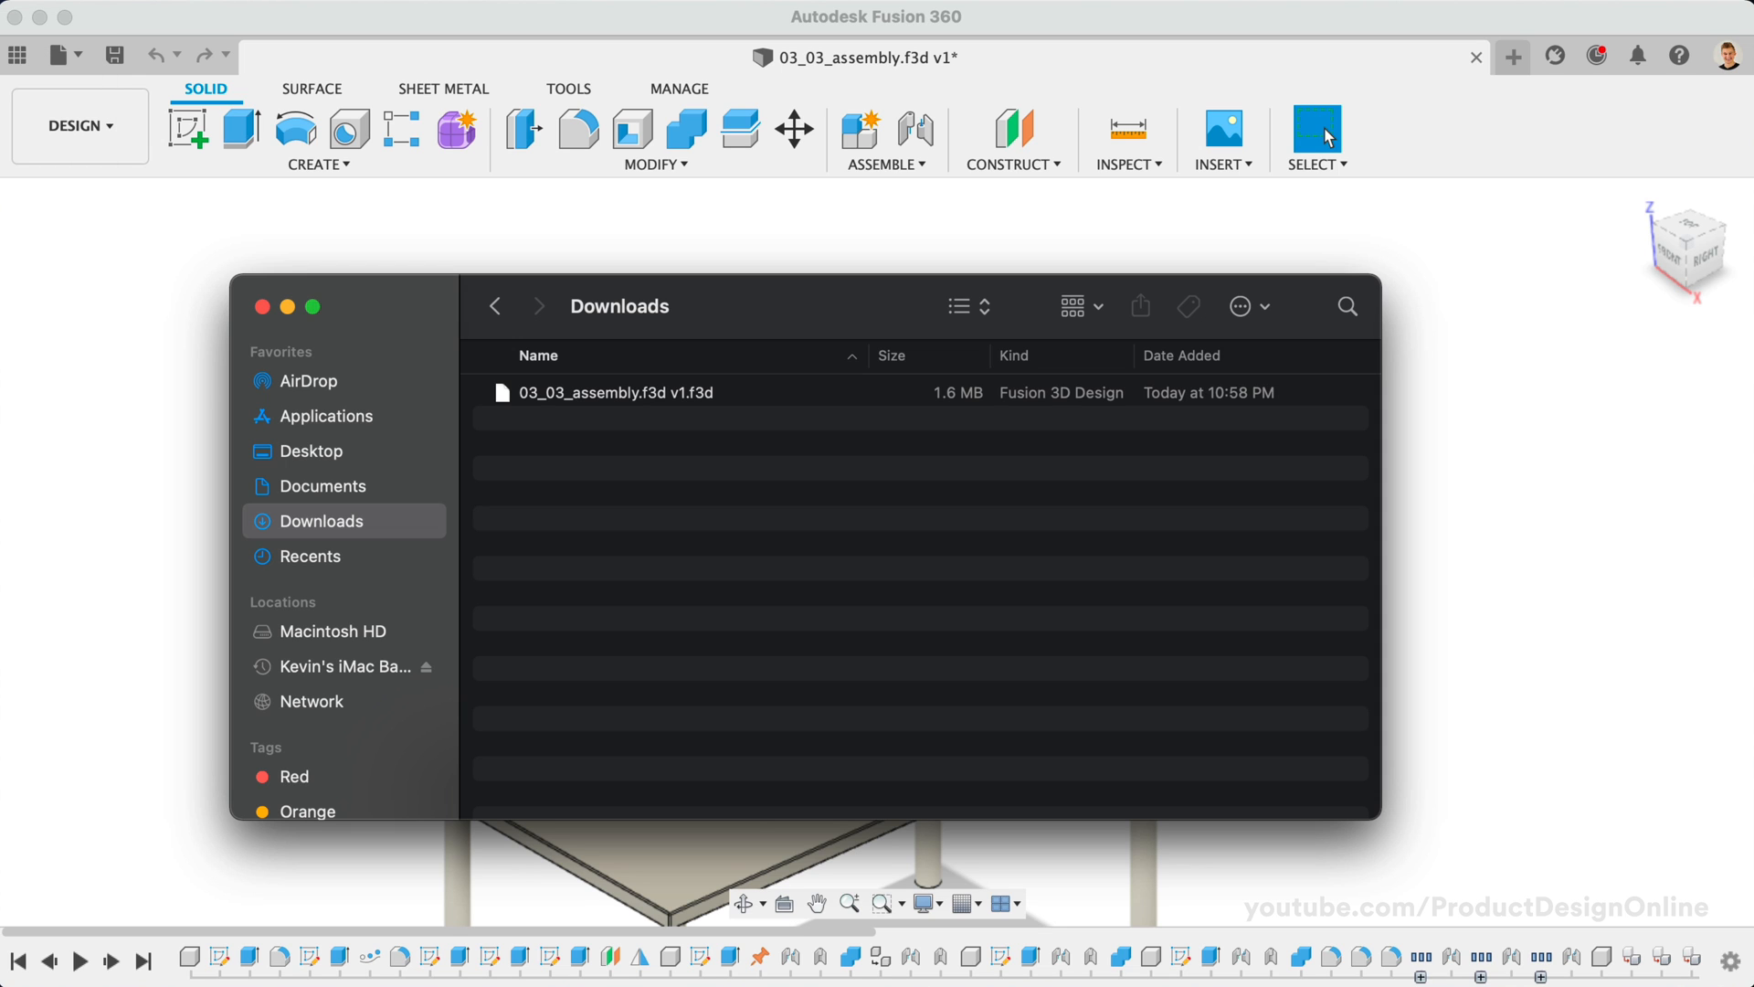
Step: Go to the Autodesk Fusion 360 support folder, change view style, and open K442LFQP3G7T
{"action": "key", "text": "cmd+shift+g"}
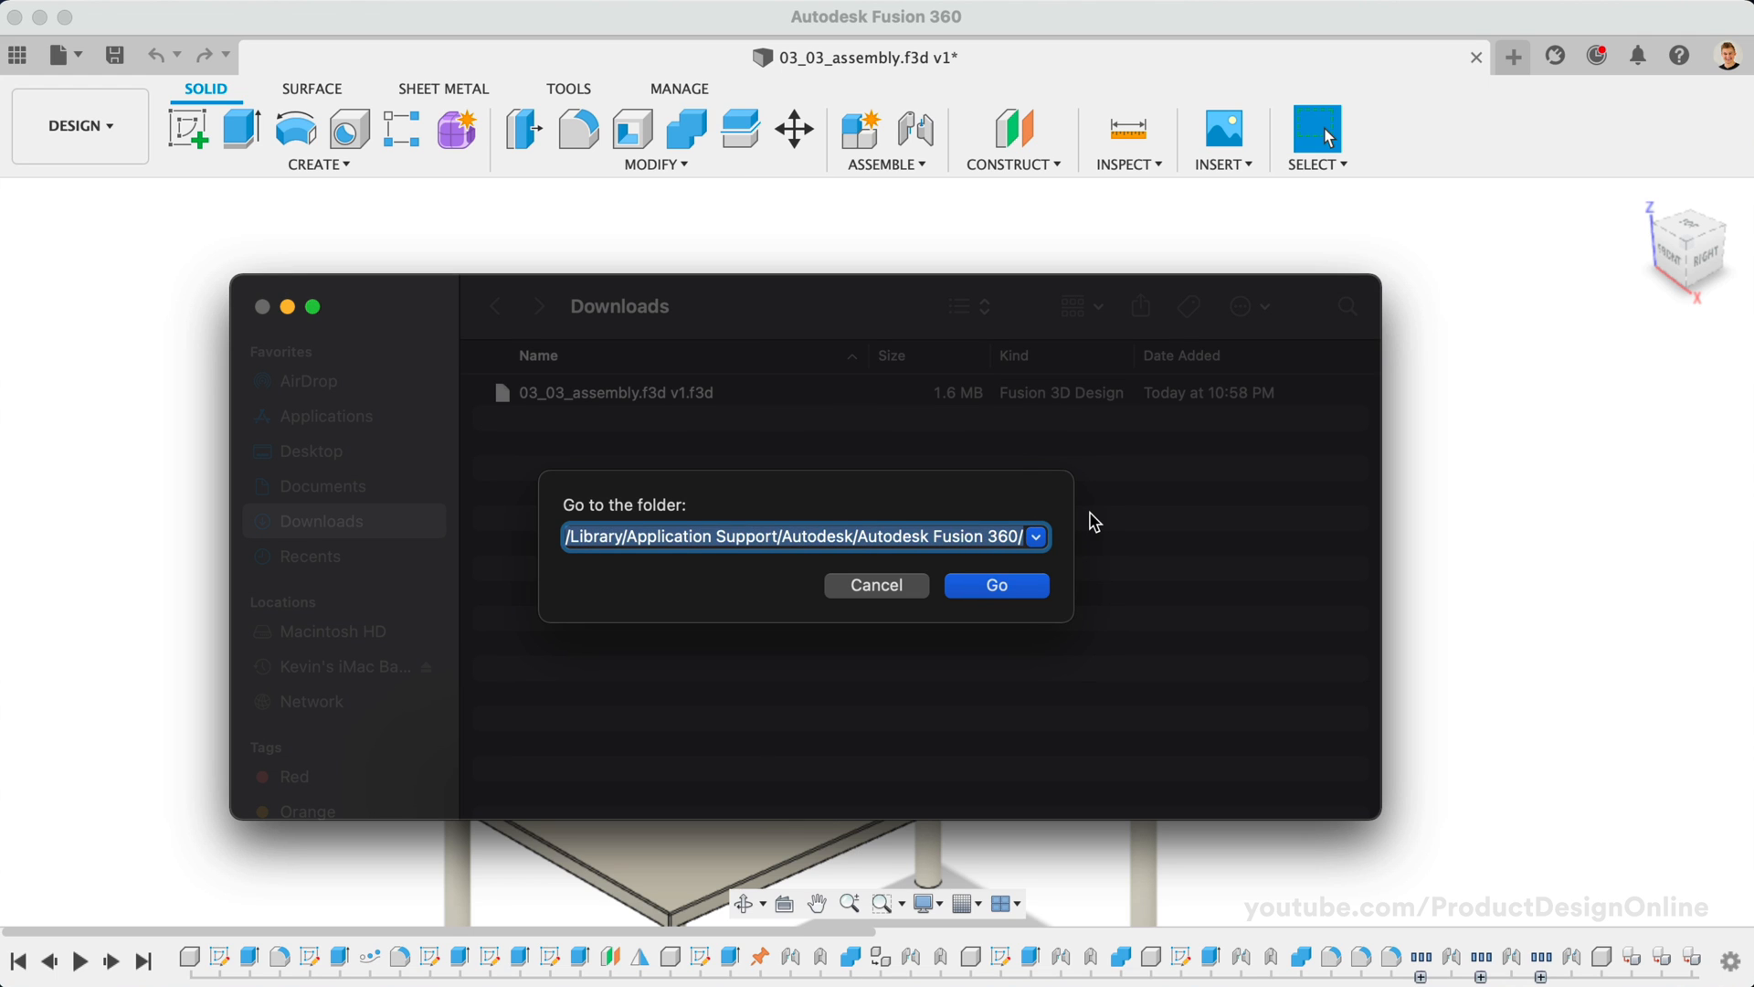
{"action": "mouse_move", "coordinate": [997, 584]}
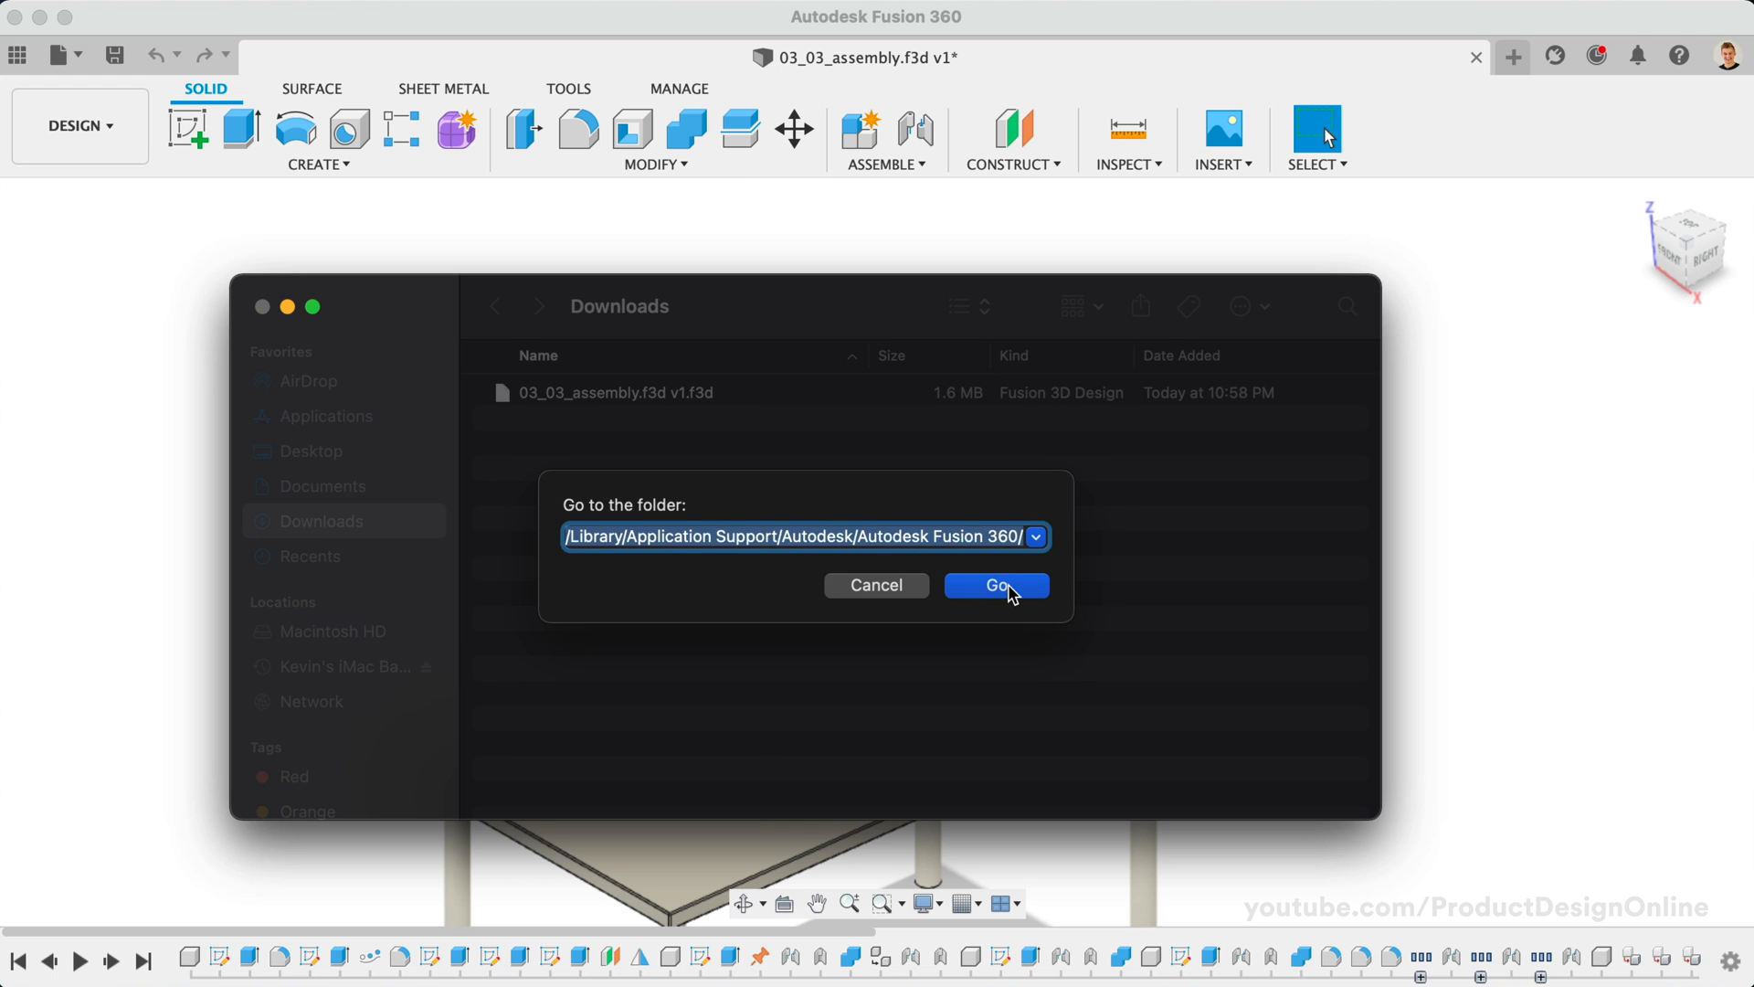
{"action": "mouse_move", "coordinate": [1008, 596]}
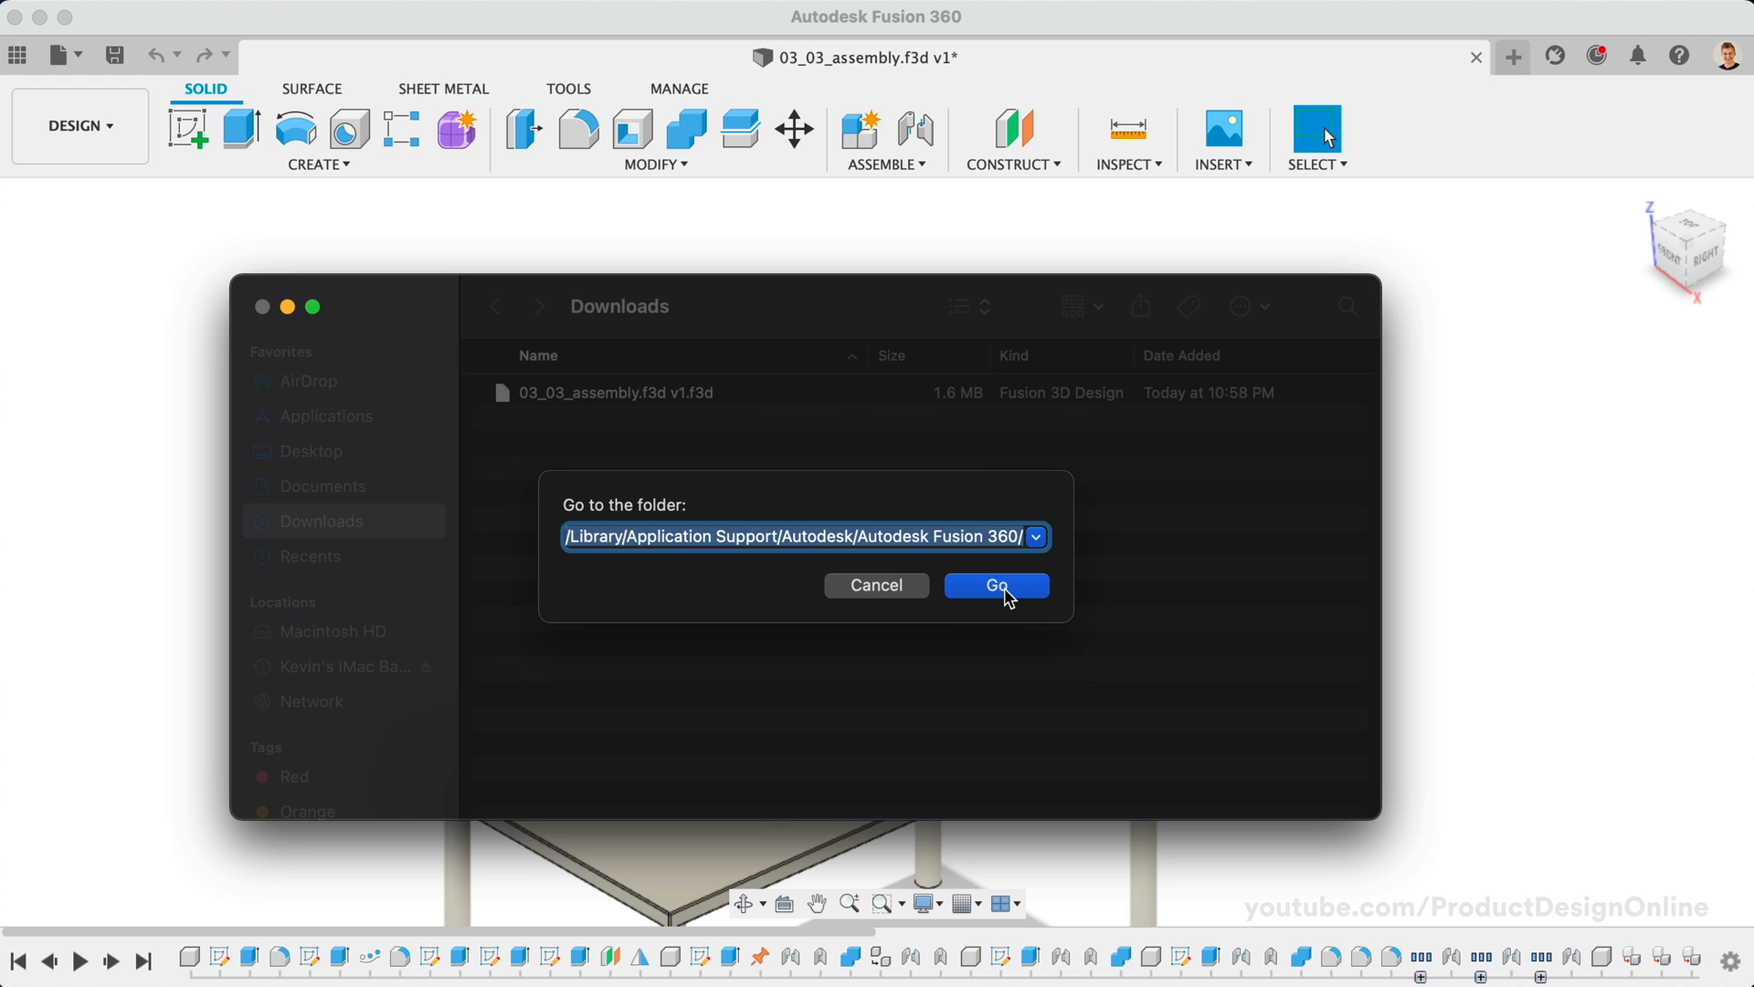
{"action": "left_click", "coordinate": [993, 585]}
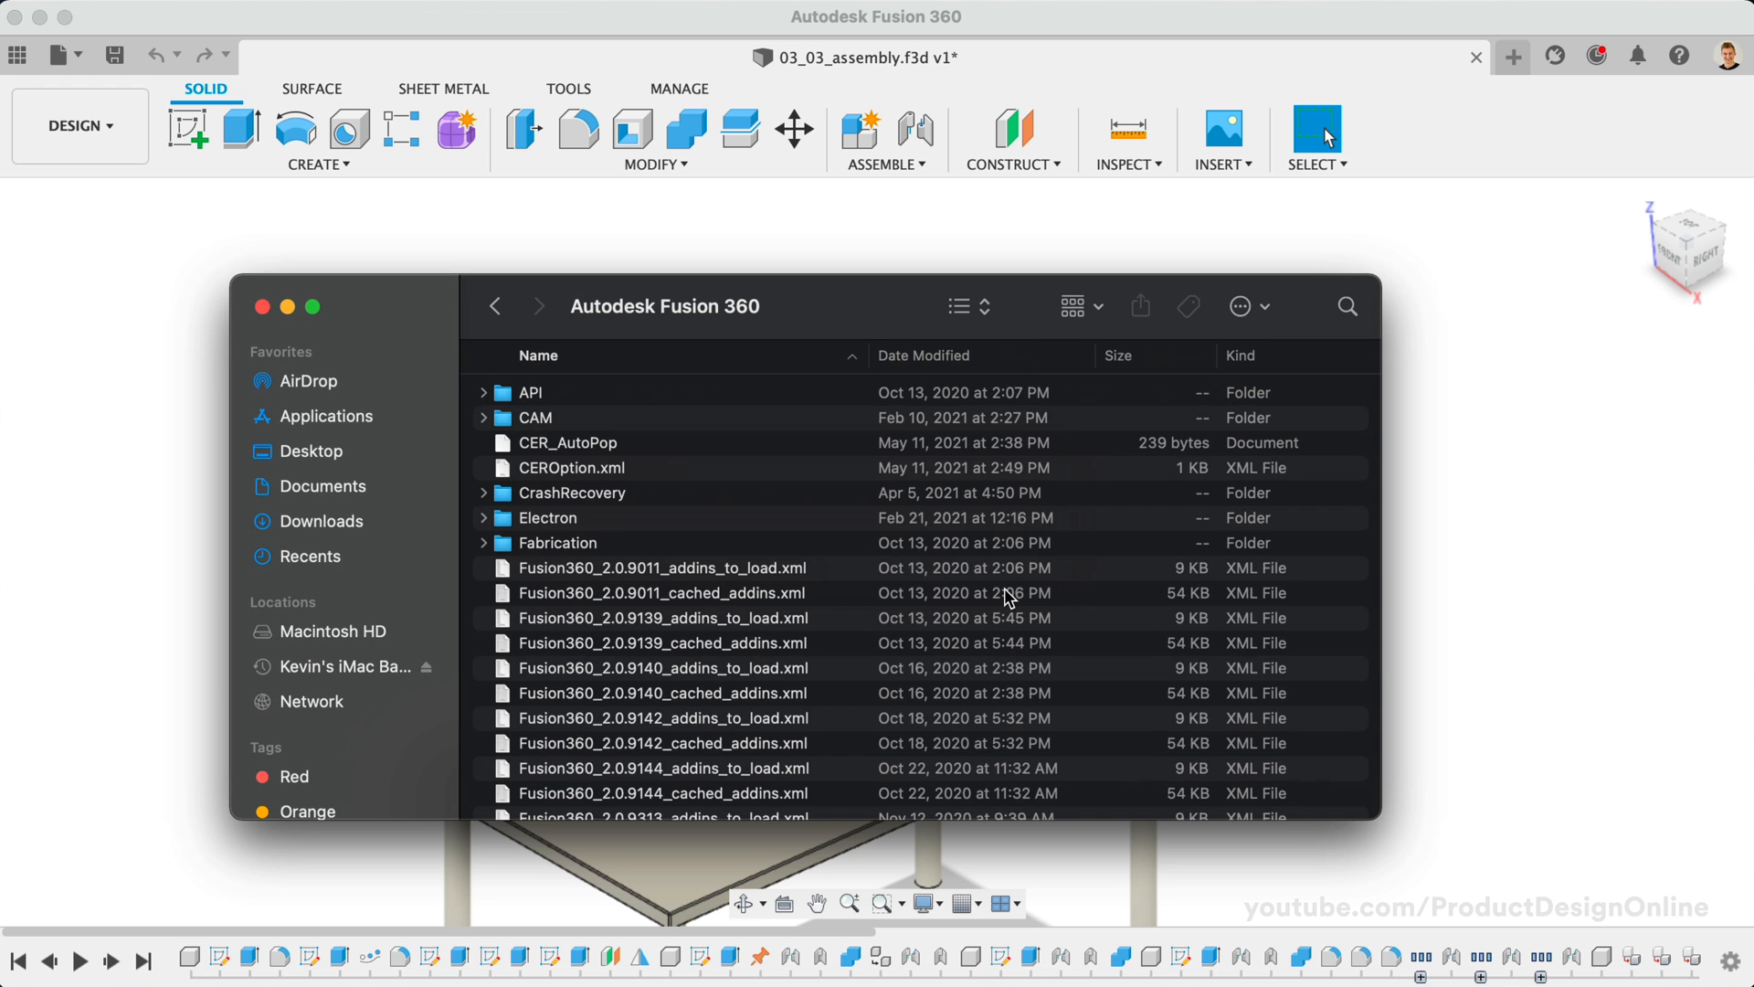
{"action": "left_click", "coordinate": [959, 306]}
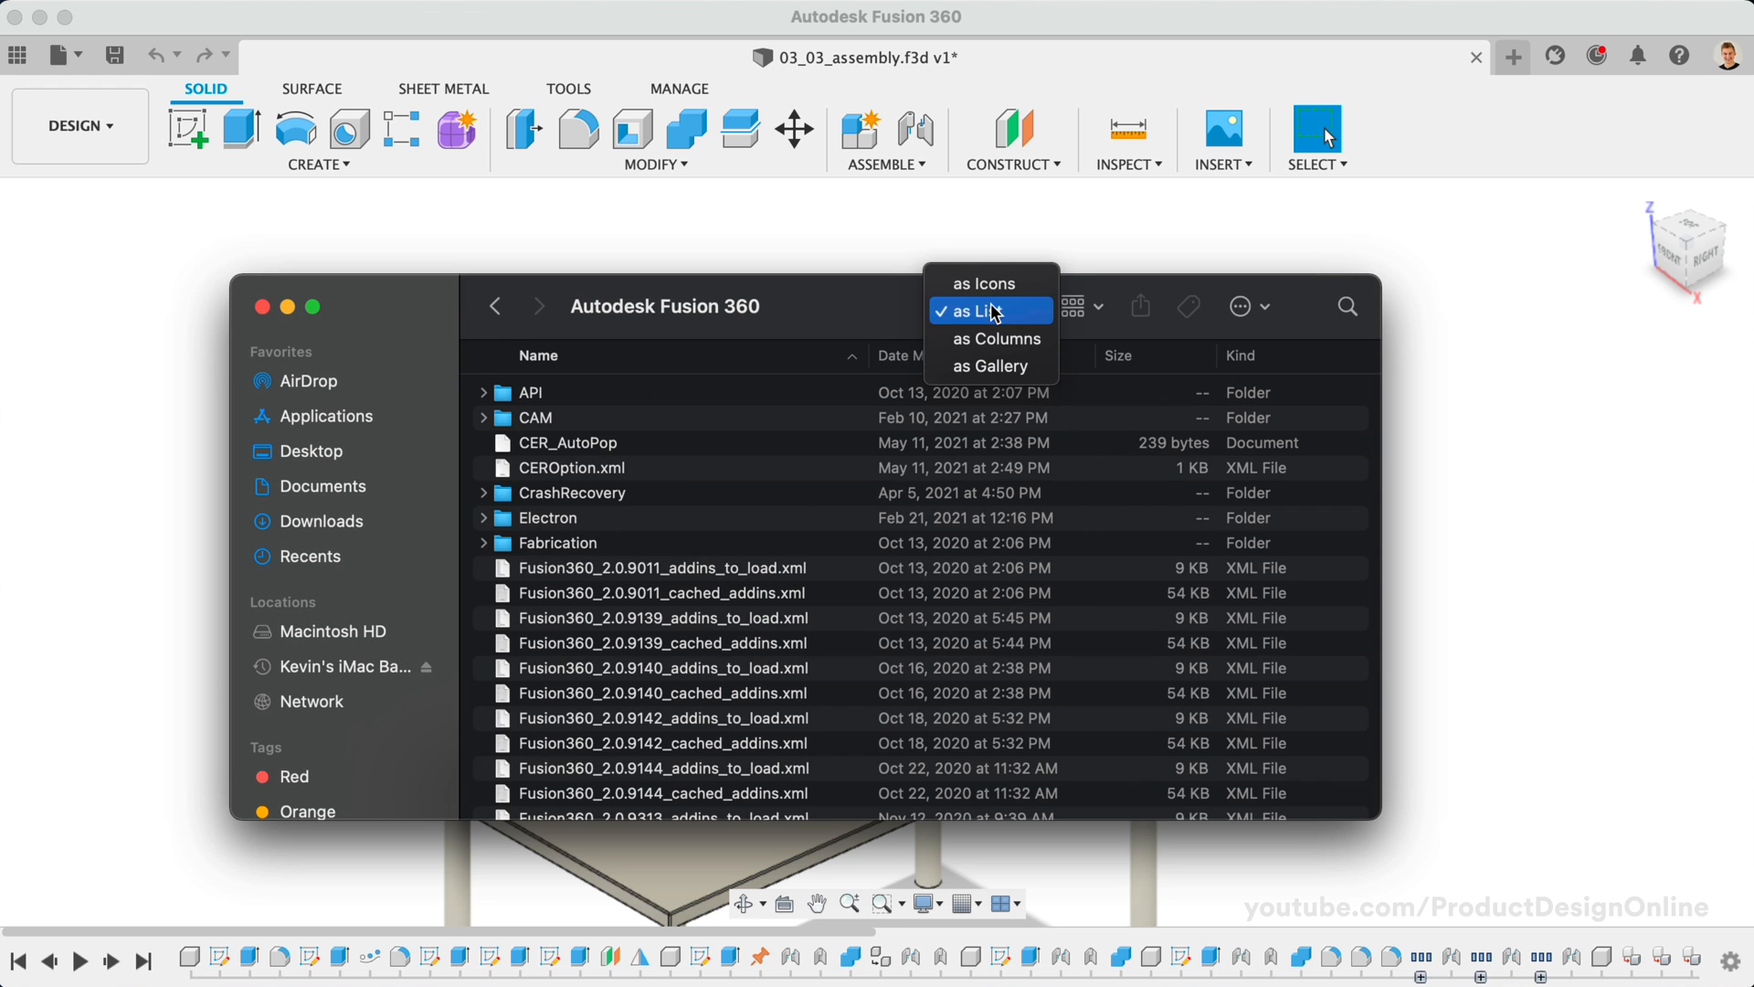
{"action": "left_click", "coordinate": [988, 283]}
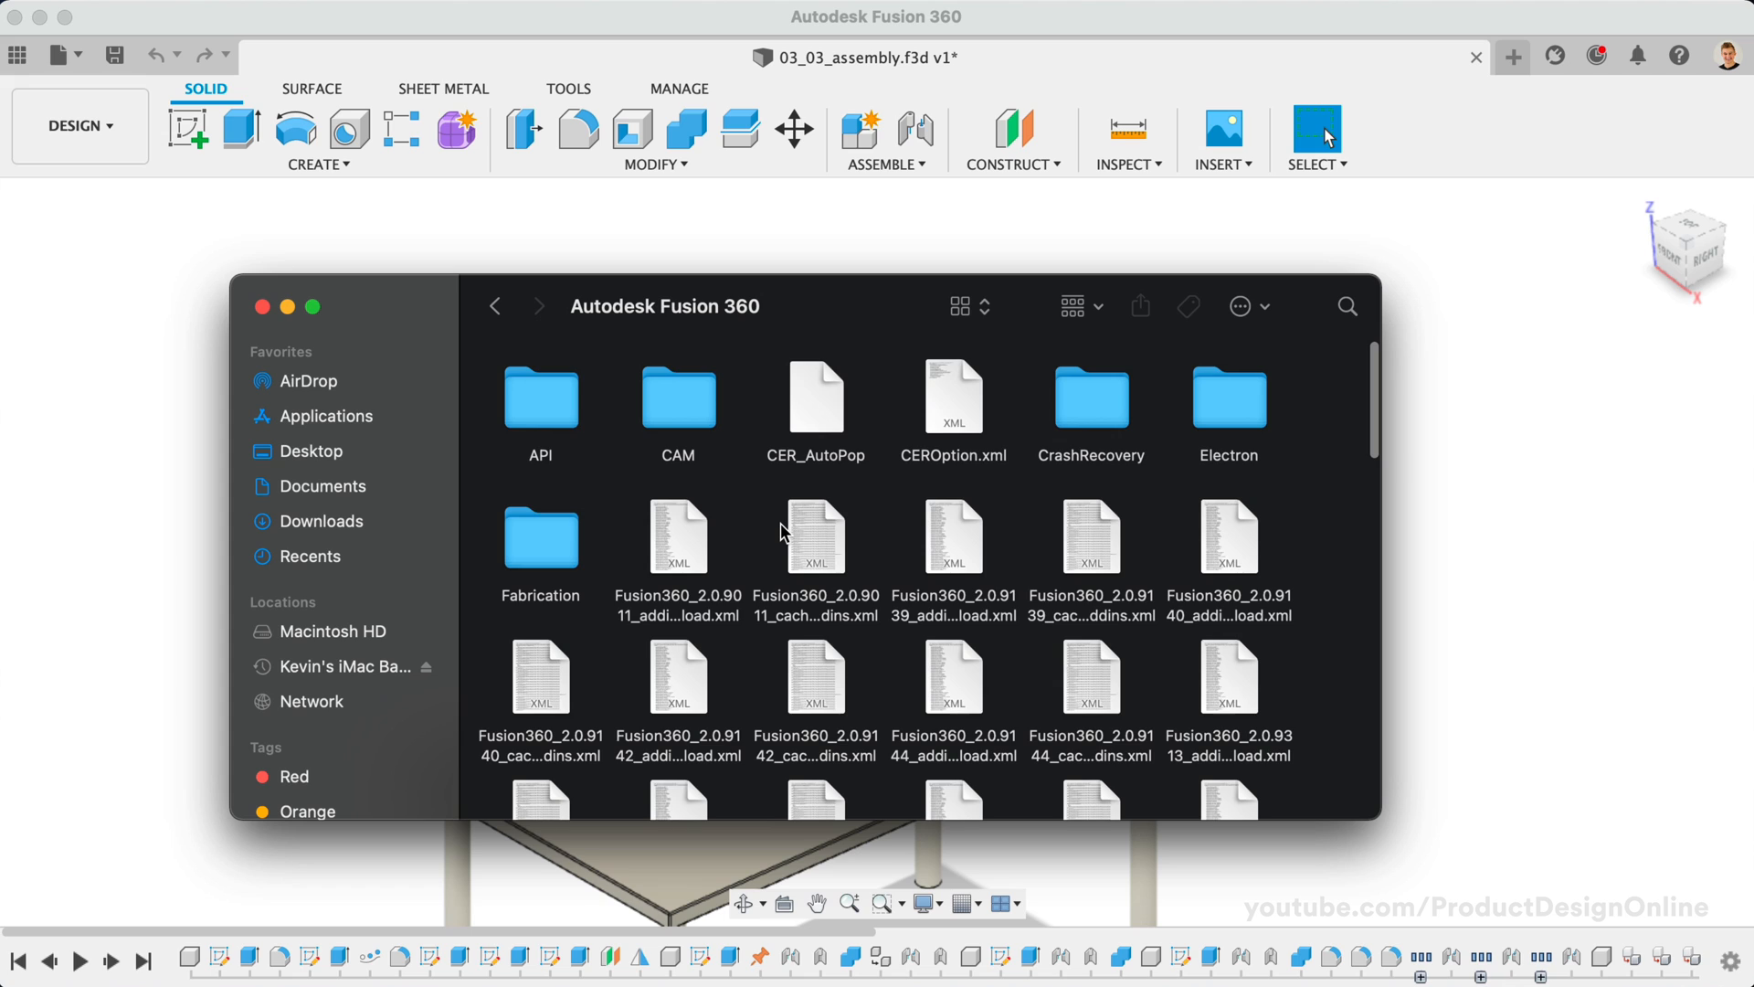
{"action": "scroll", "scroll_direction": "down", "scroll_amount": 3}
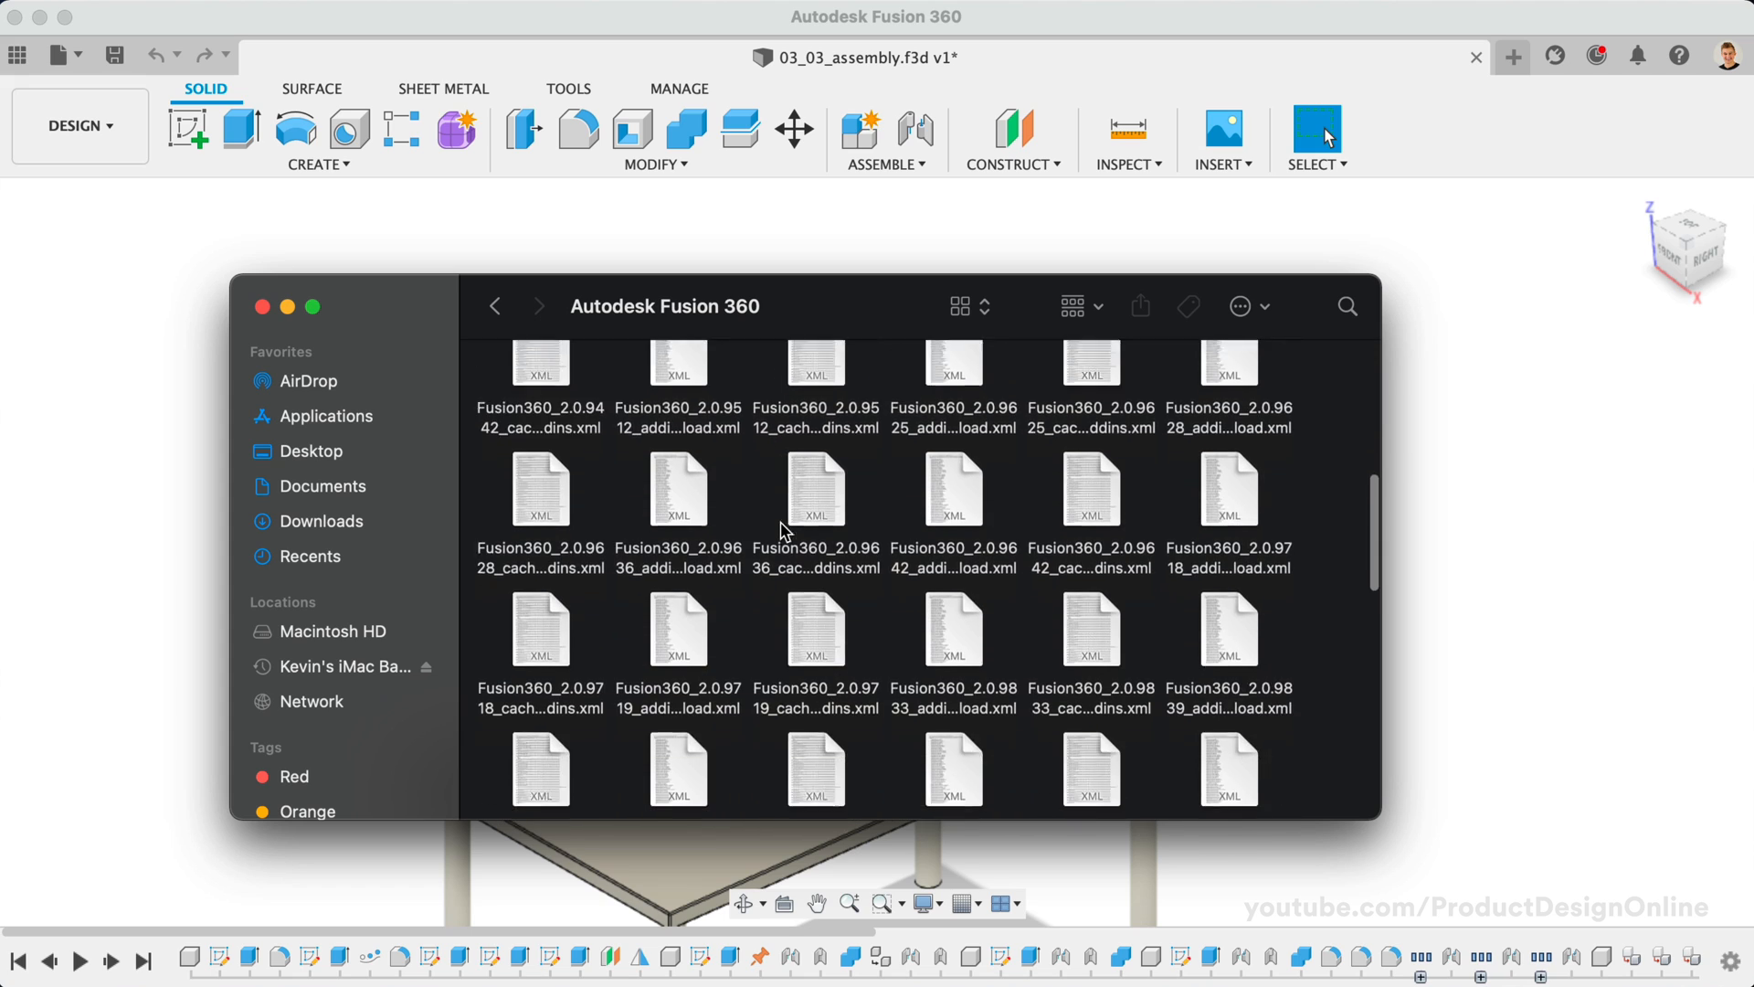
{"action": "scroll", "scroll_direction": "down", "scroll_amount": 3}
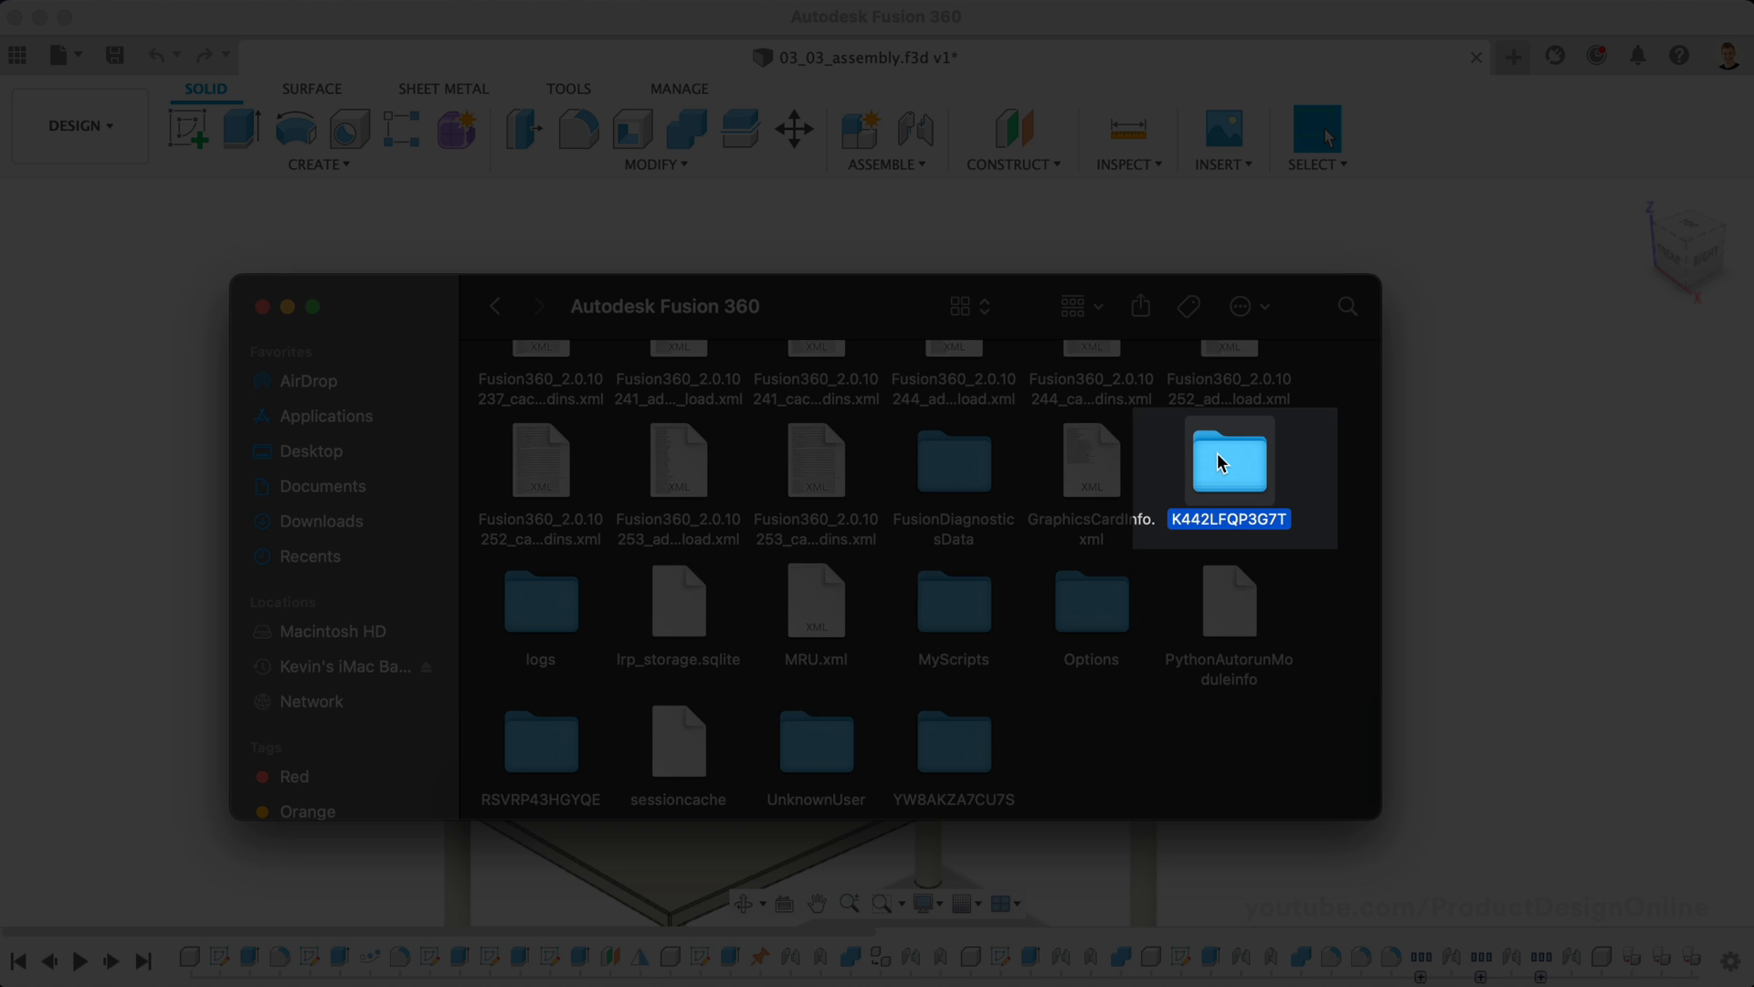
{"action": "double_click", "coordinate": [1227, 458]}
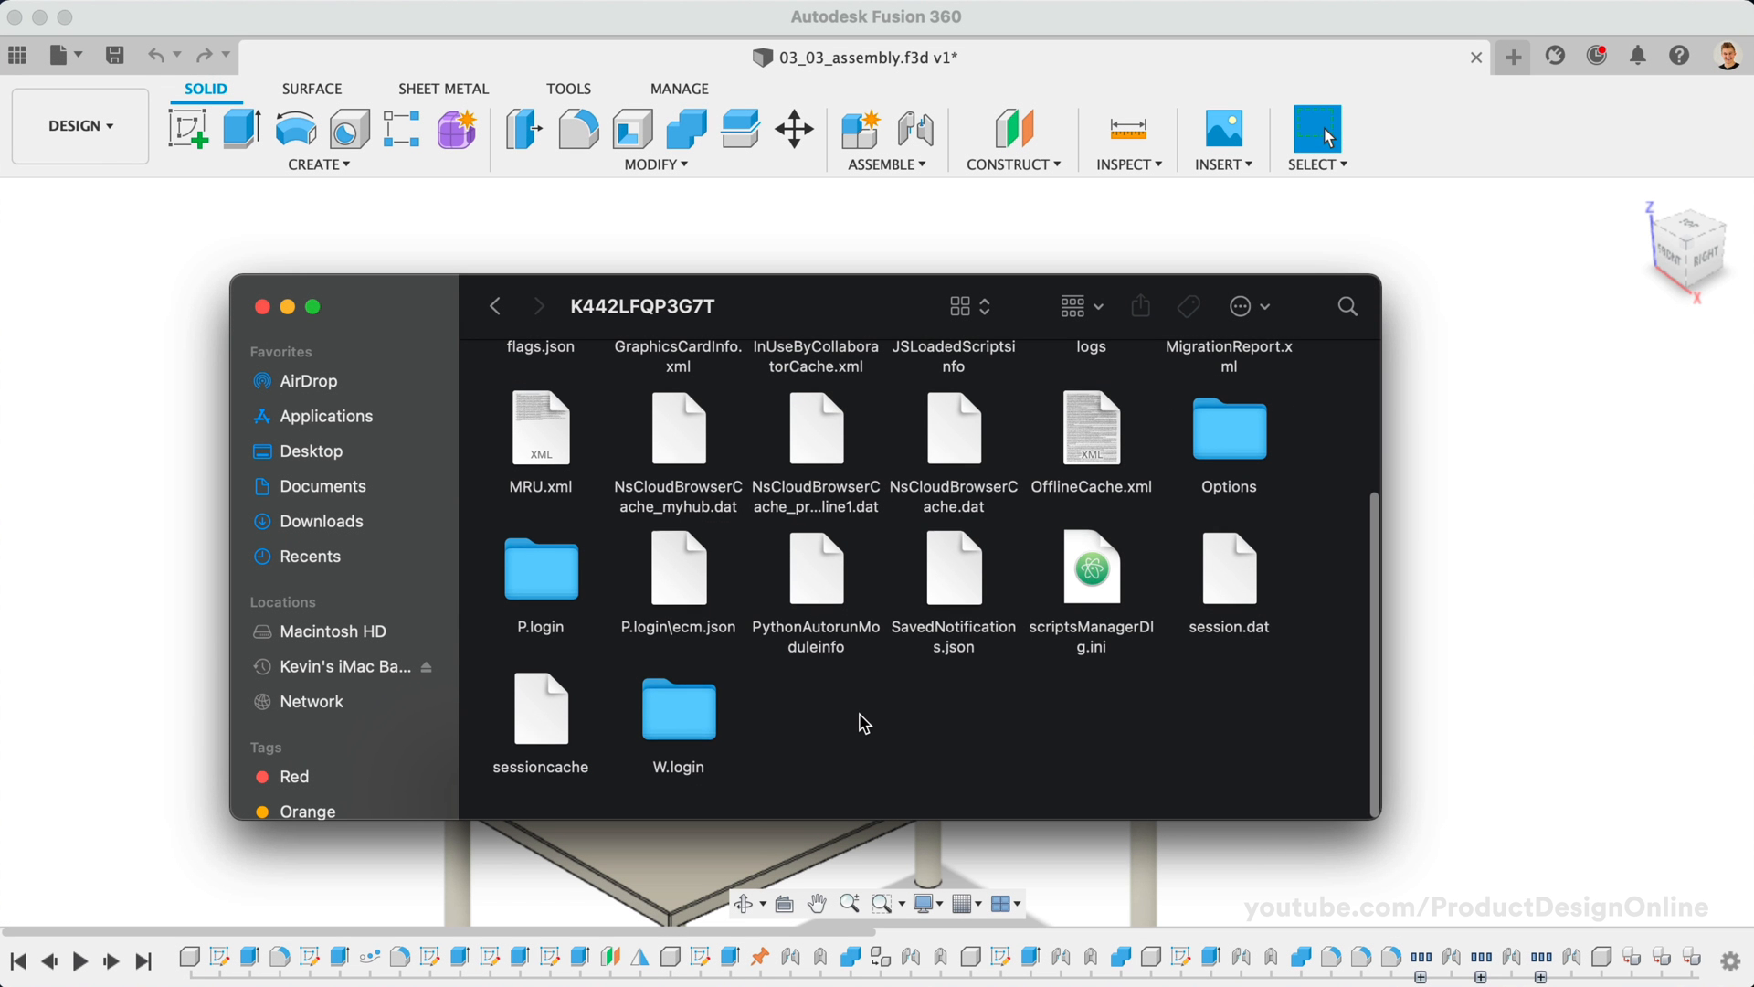
Step: Open the W.login folder and peek inside its Q subfolder
{"action": "left_click", "coordinate": [678, 711]}
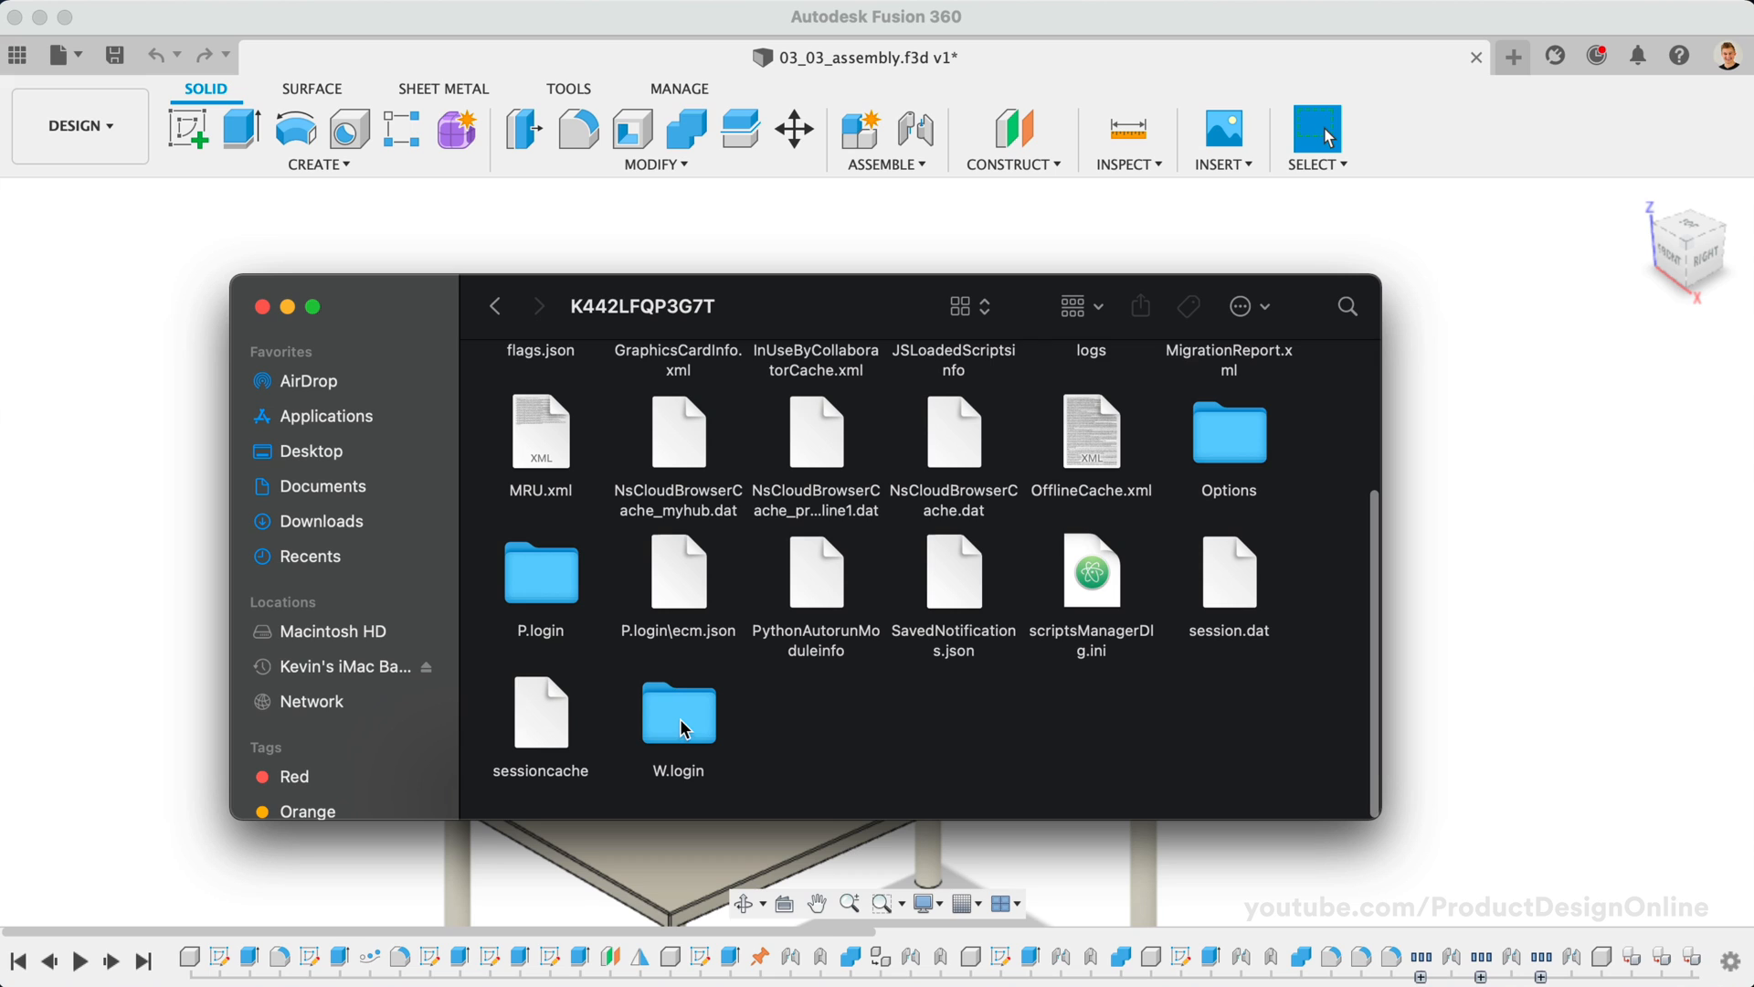
{"action": "left_click", "coordinate": [678, 713]}
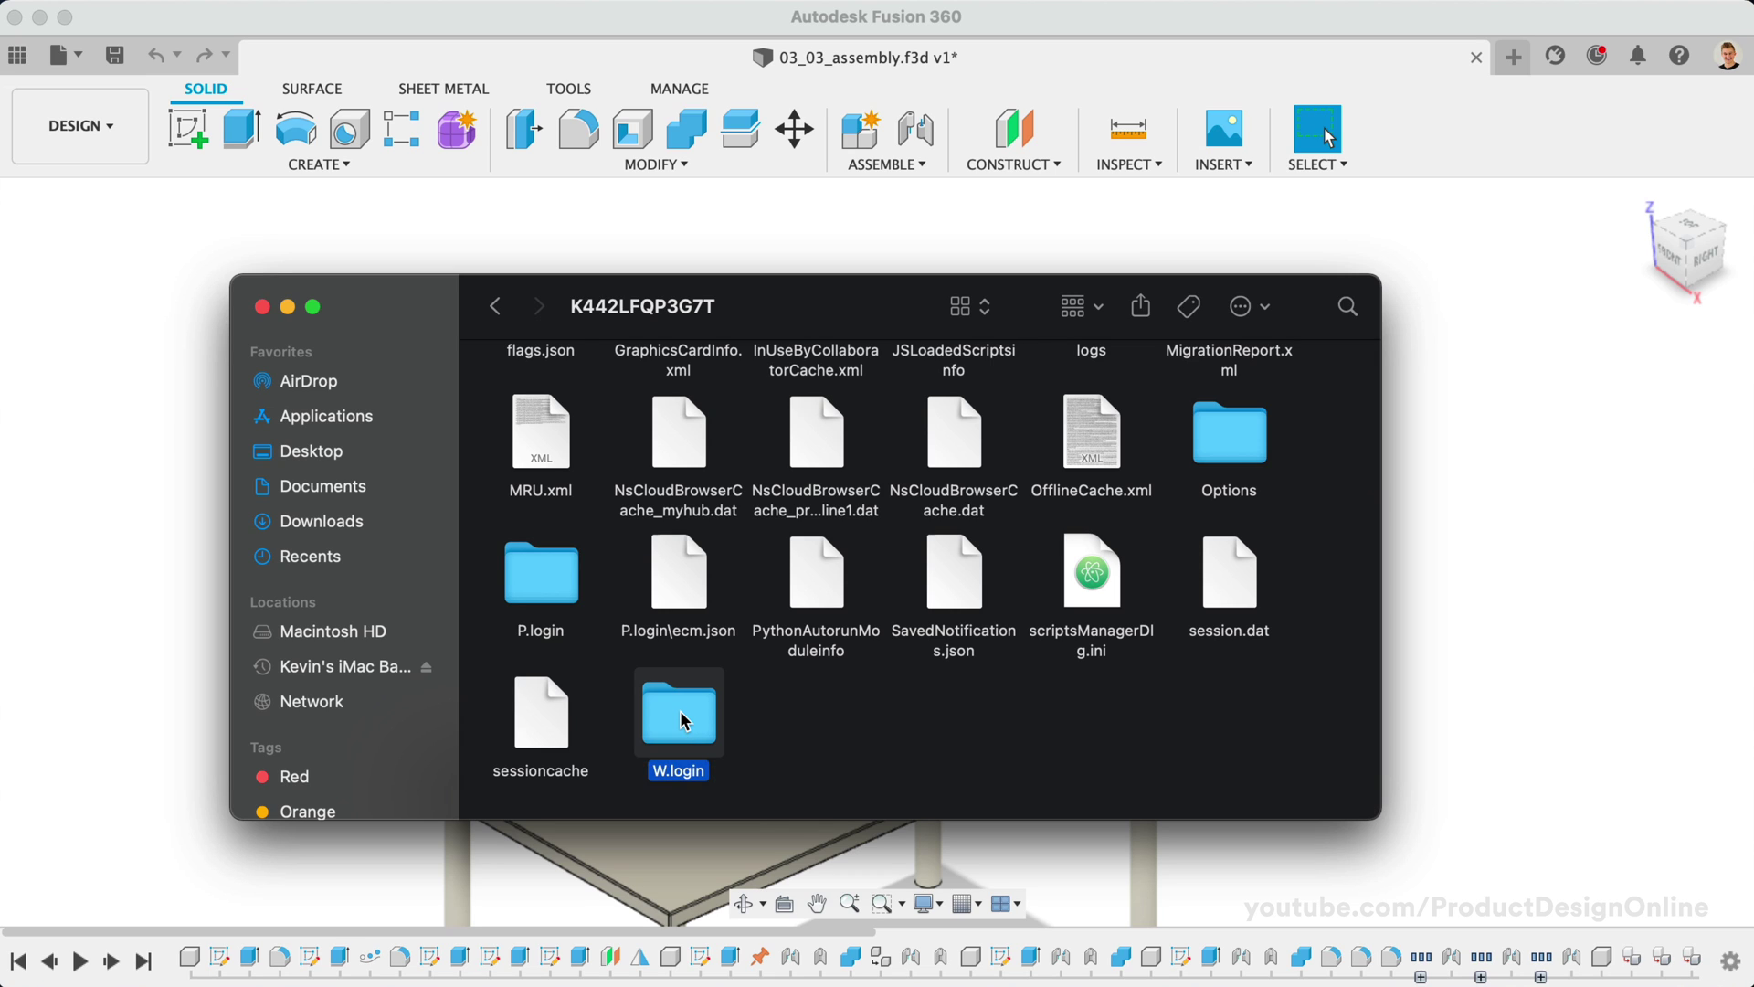
{"action": "double_click", "coordinate": [678, 709]}
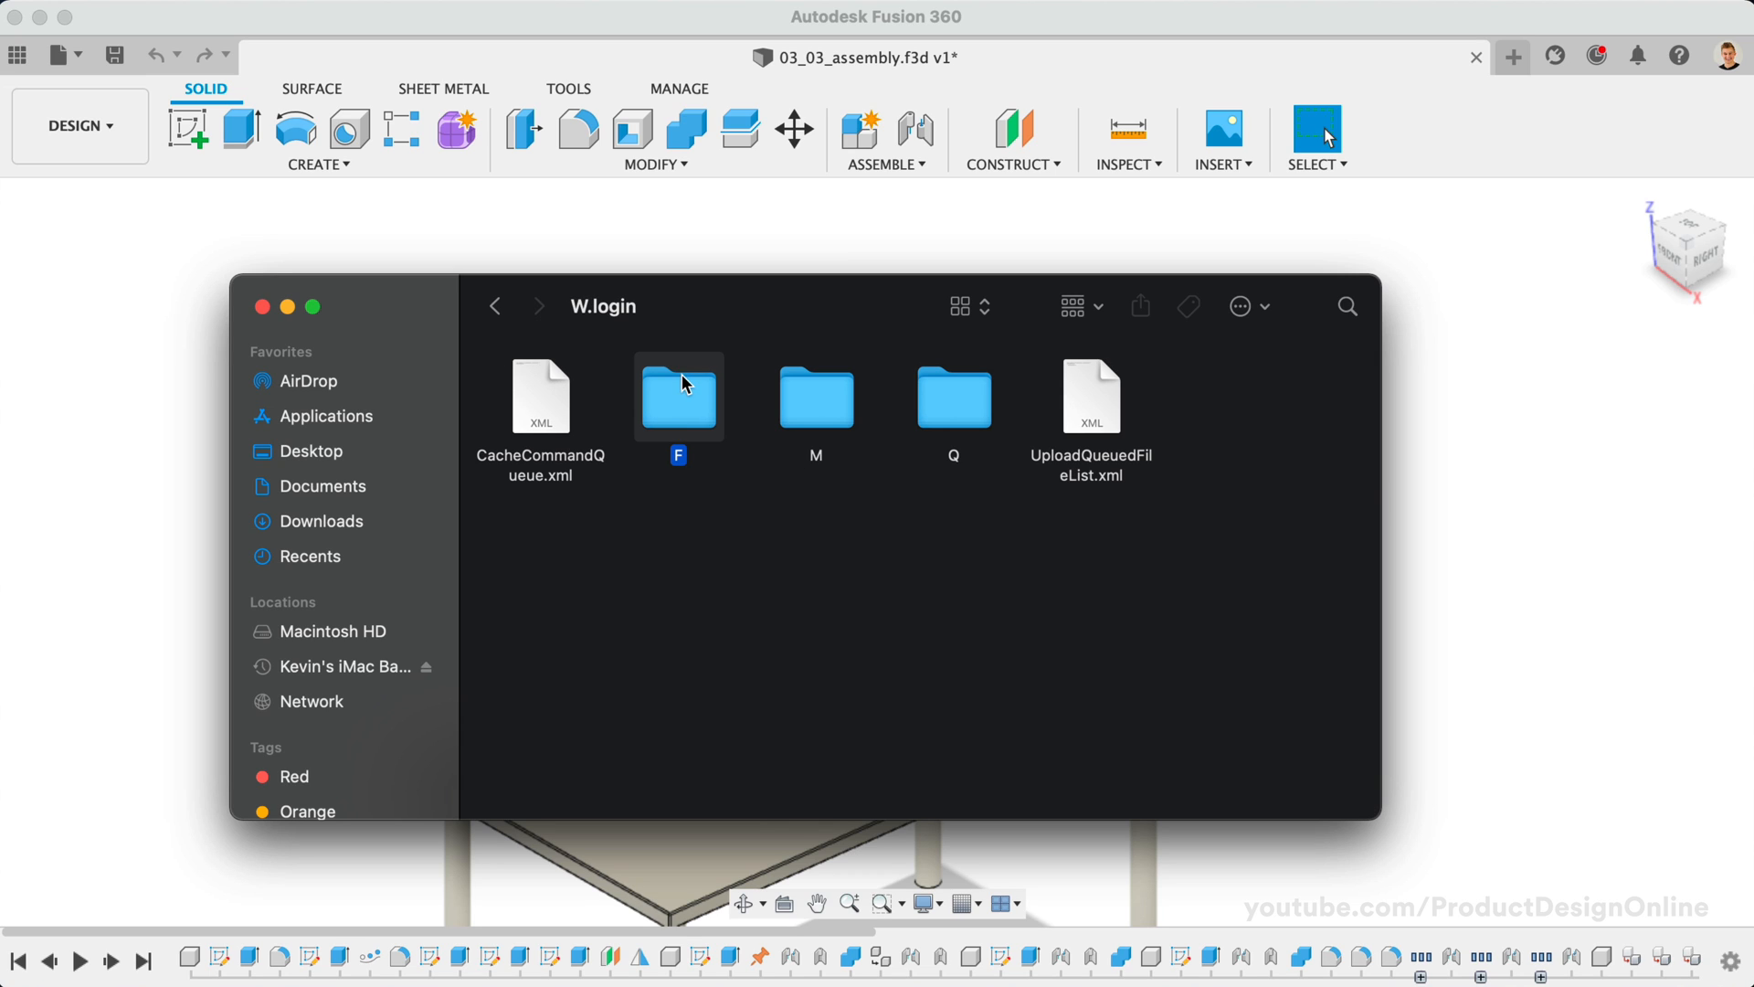
{"action": "mouse_move", "coordinate": [684, 497]}
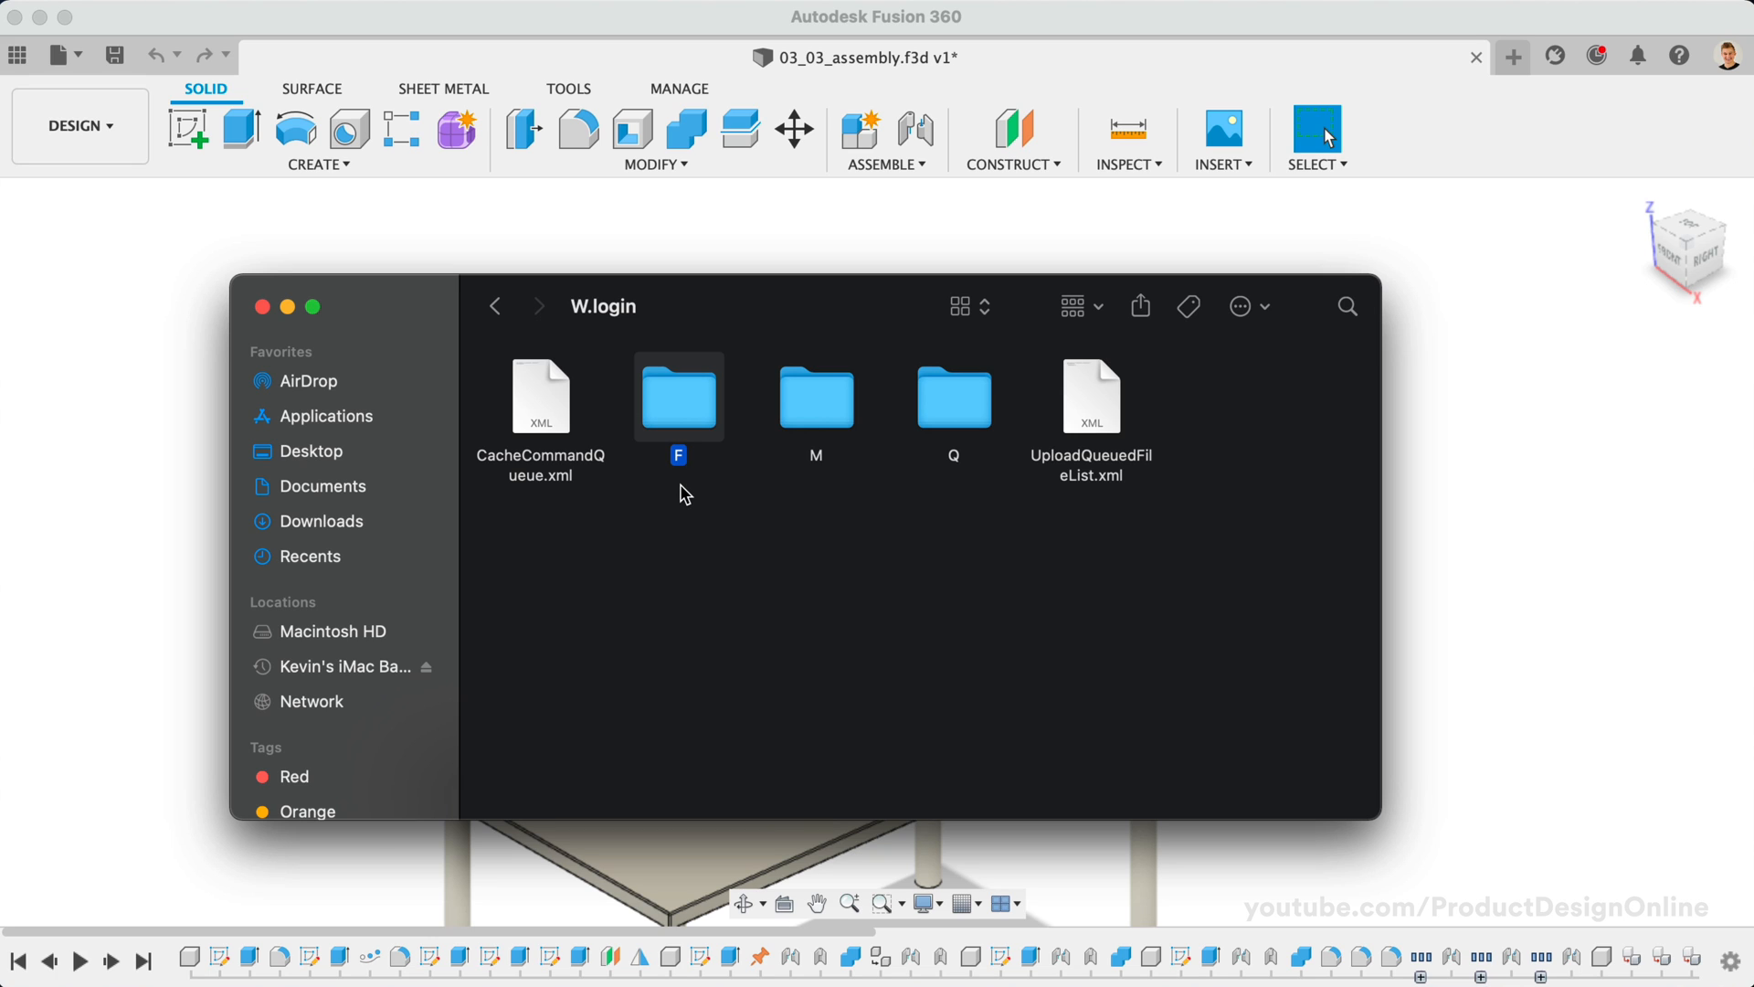
{"action": "left_click", "coordinate": [953, 396]}
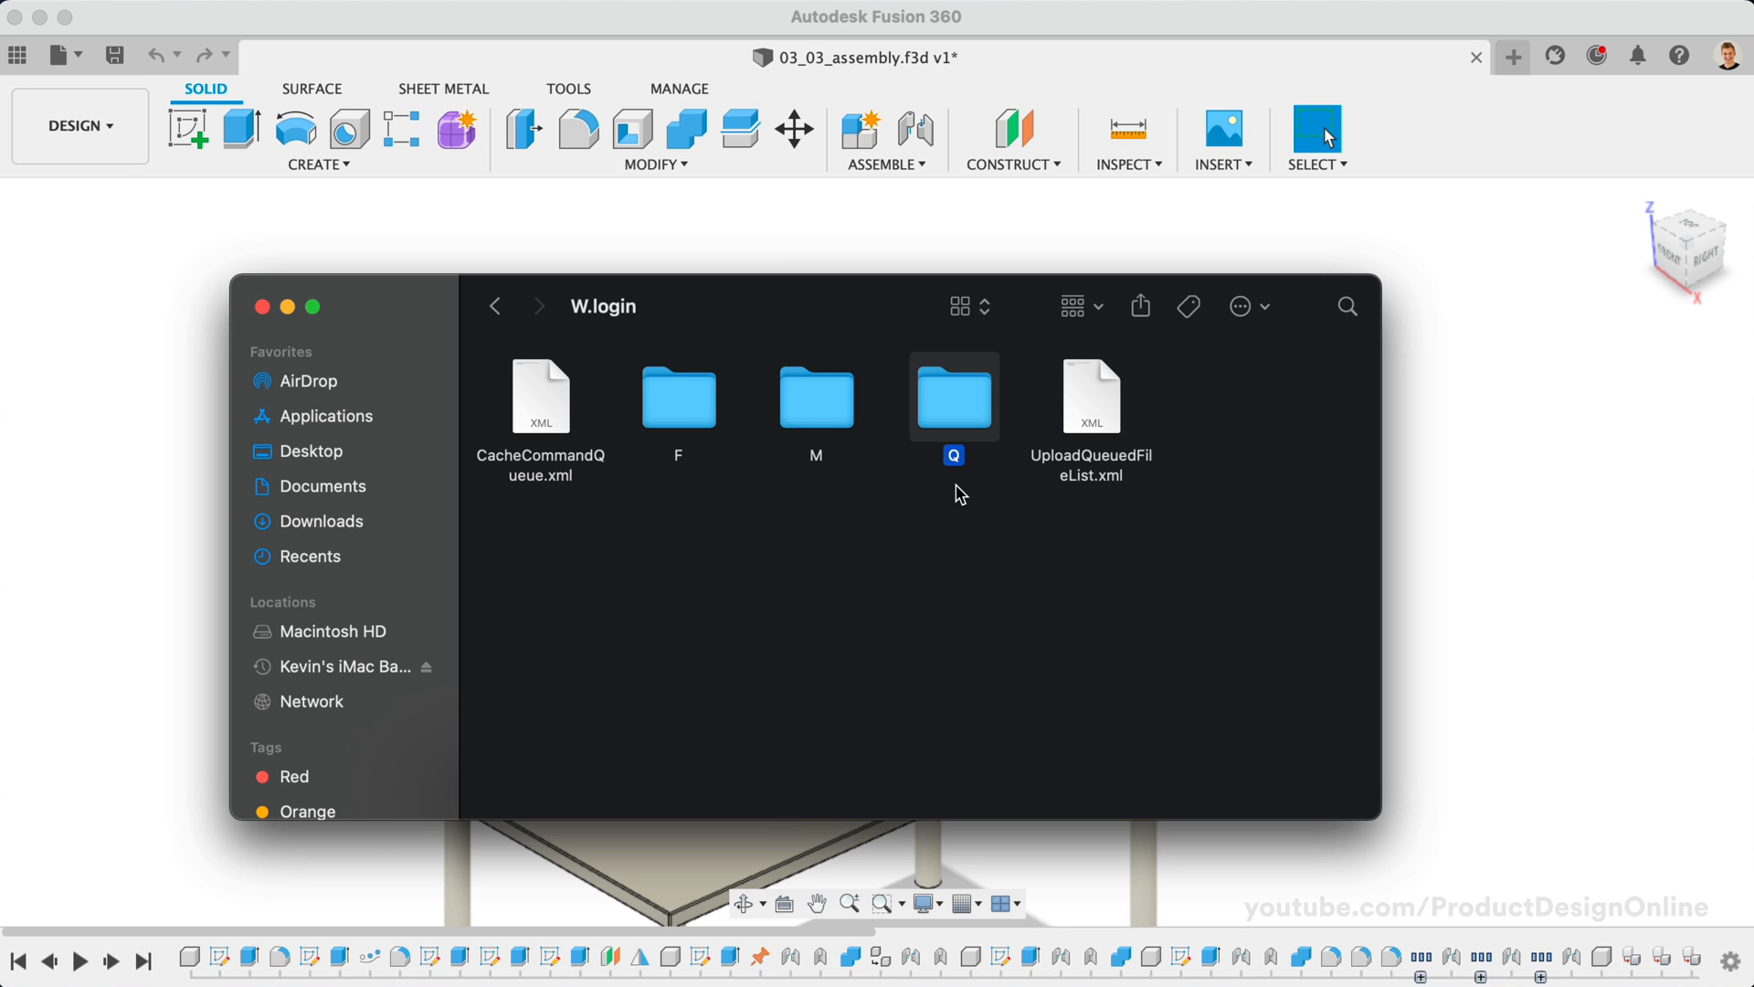
{"action": "double_click", "coordinate": [953, 398]}
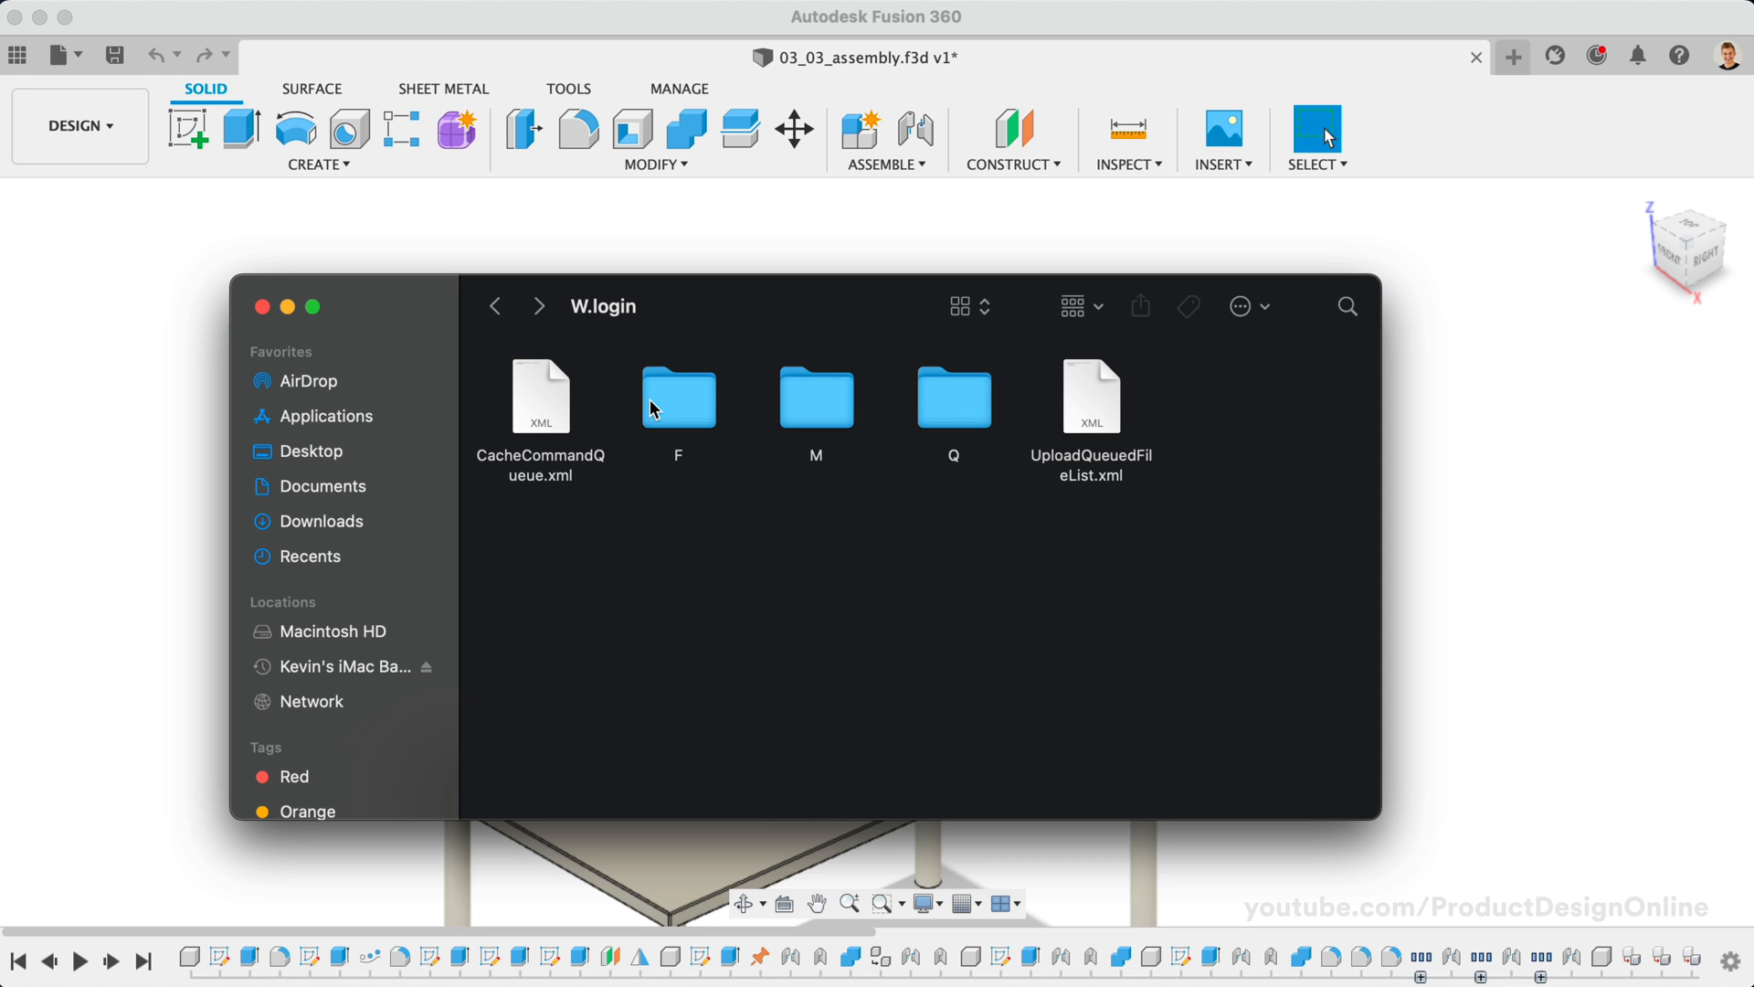
Step: Open the F cache folder, select the Comments Test .f3d file, and scroll the cached files
{"action": "double_click", "coordinate": [678, 398]}
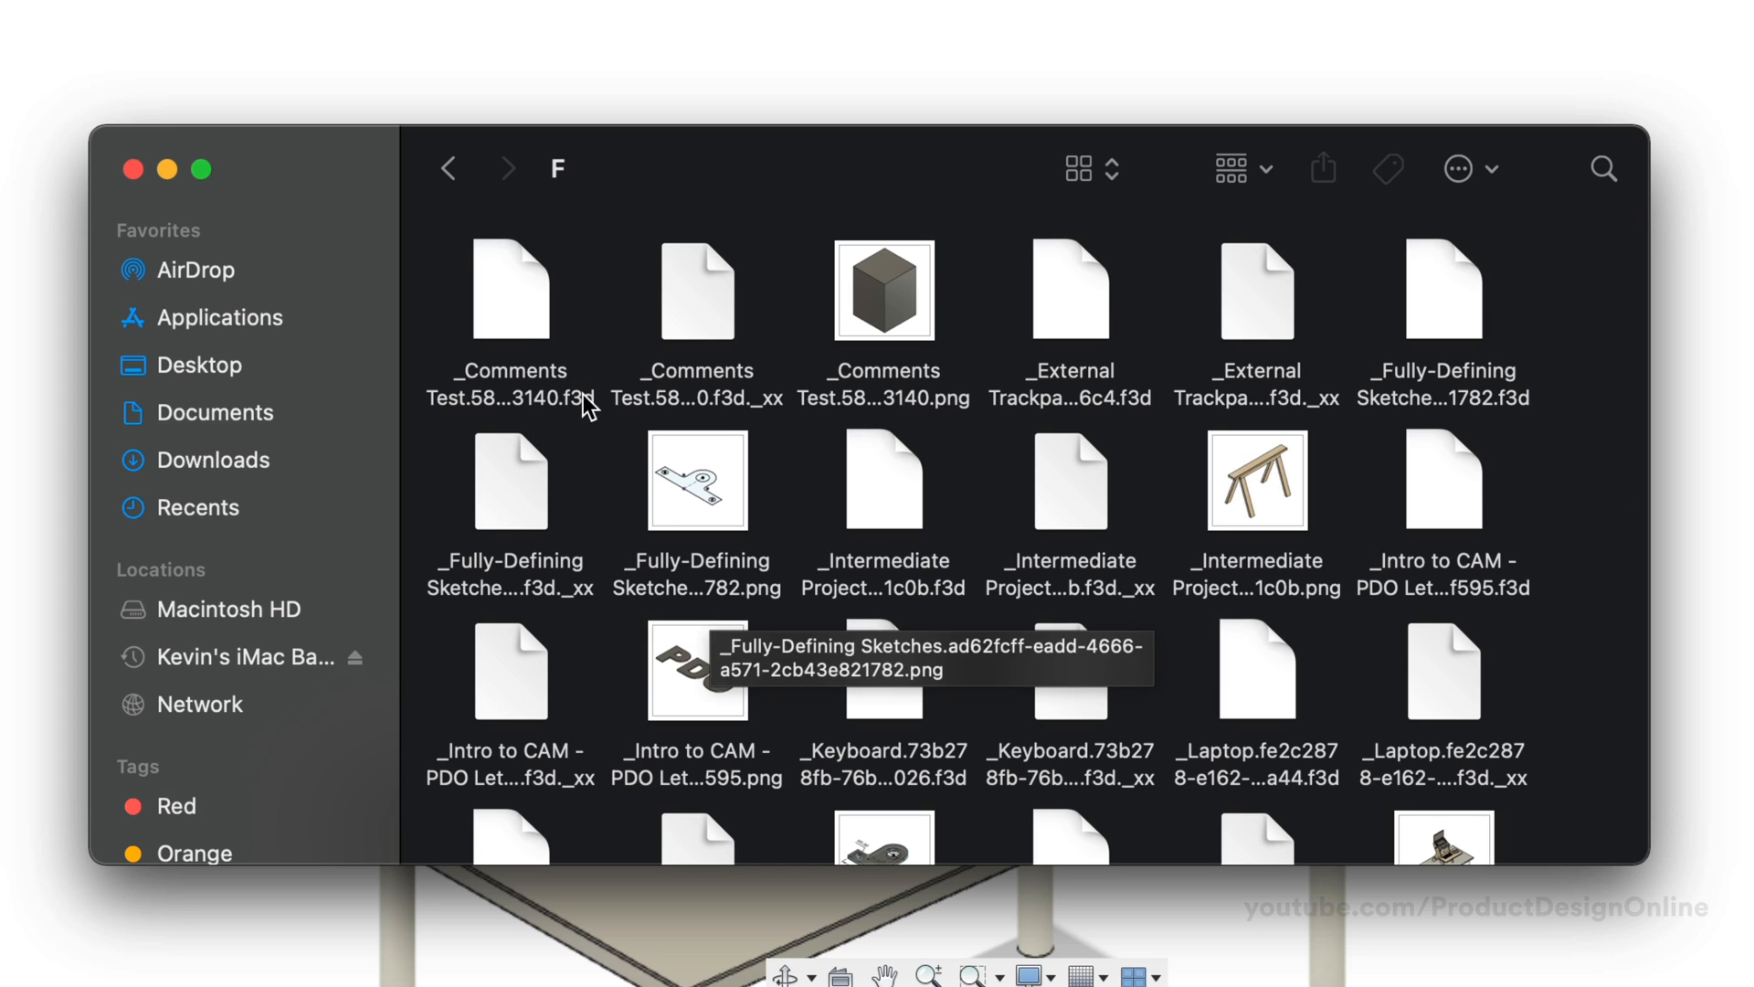
{"action": "left_click", "coordinate": [510, 291]}
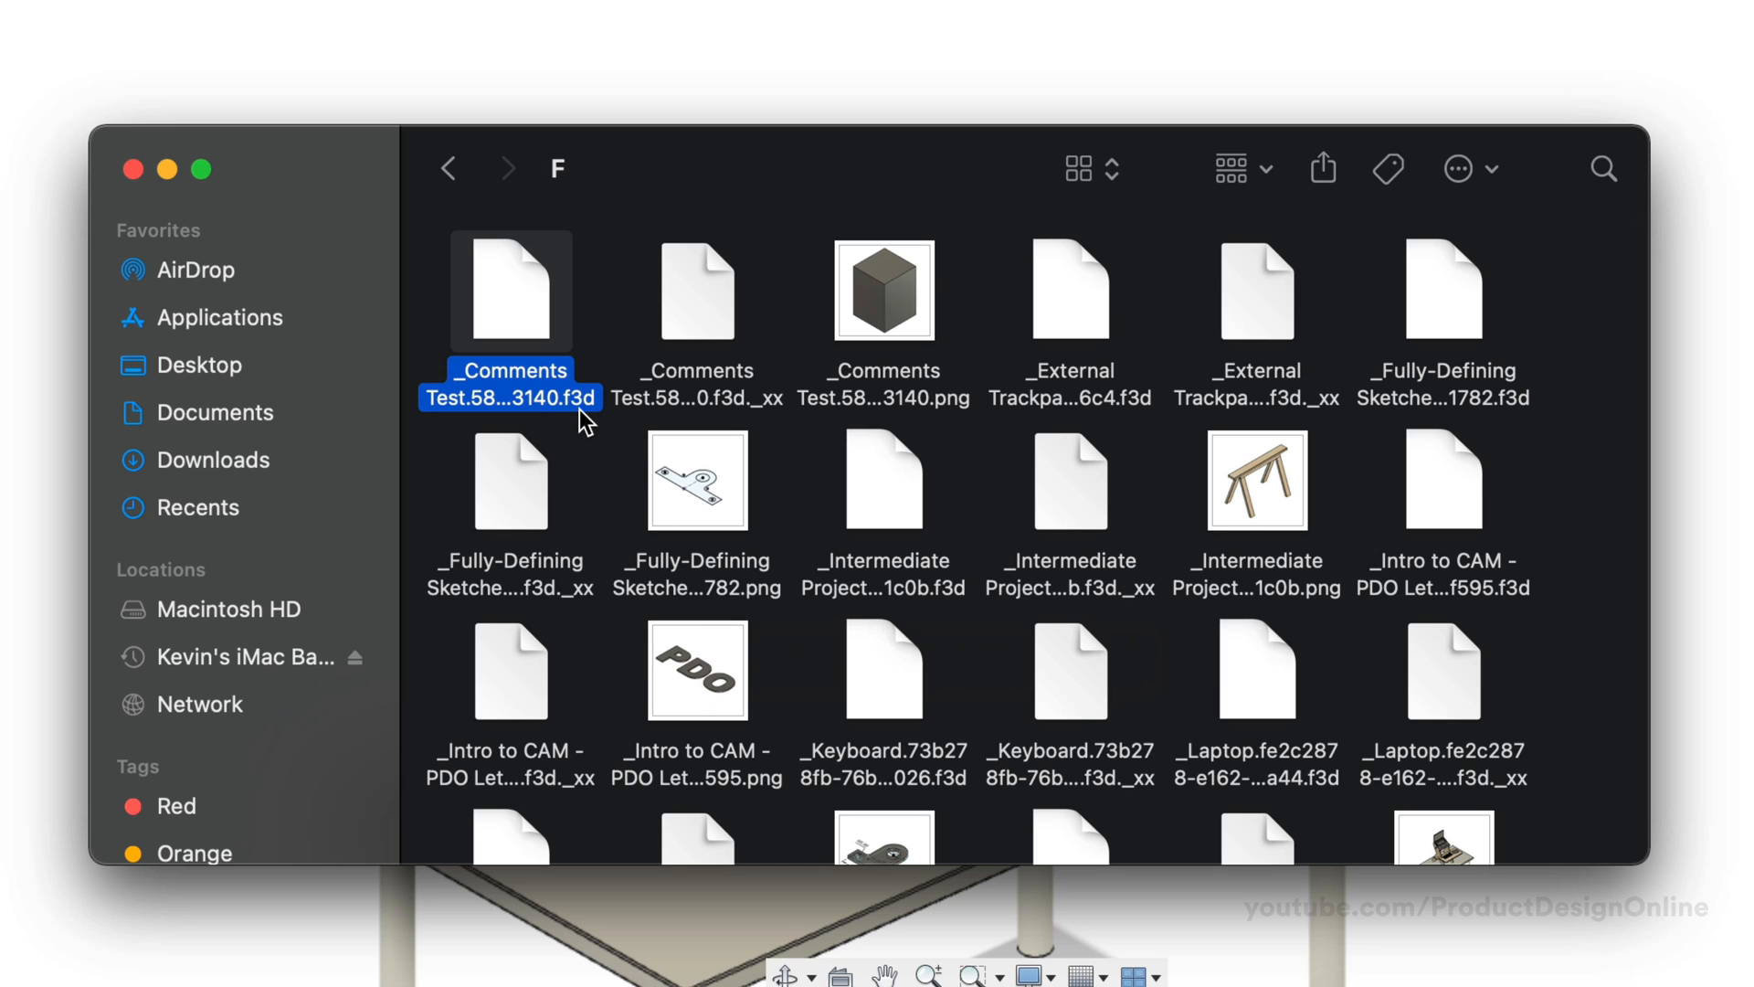
{"action": "mouse_move", "coordinate": [640, 582]}
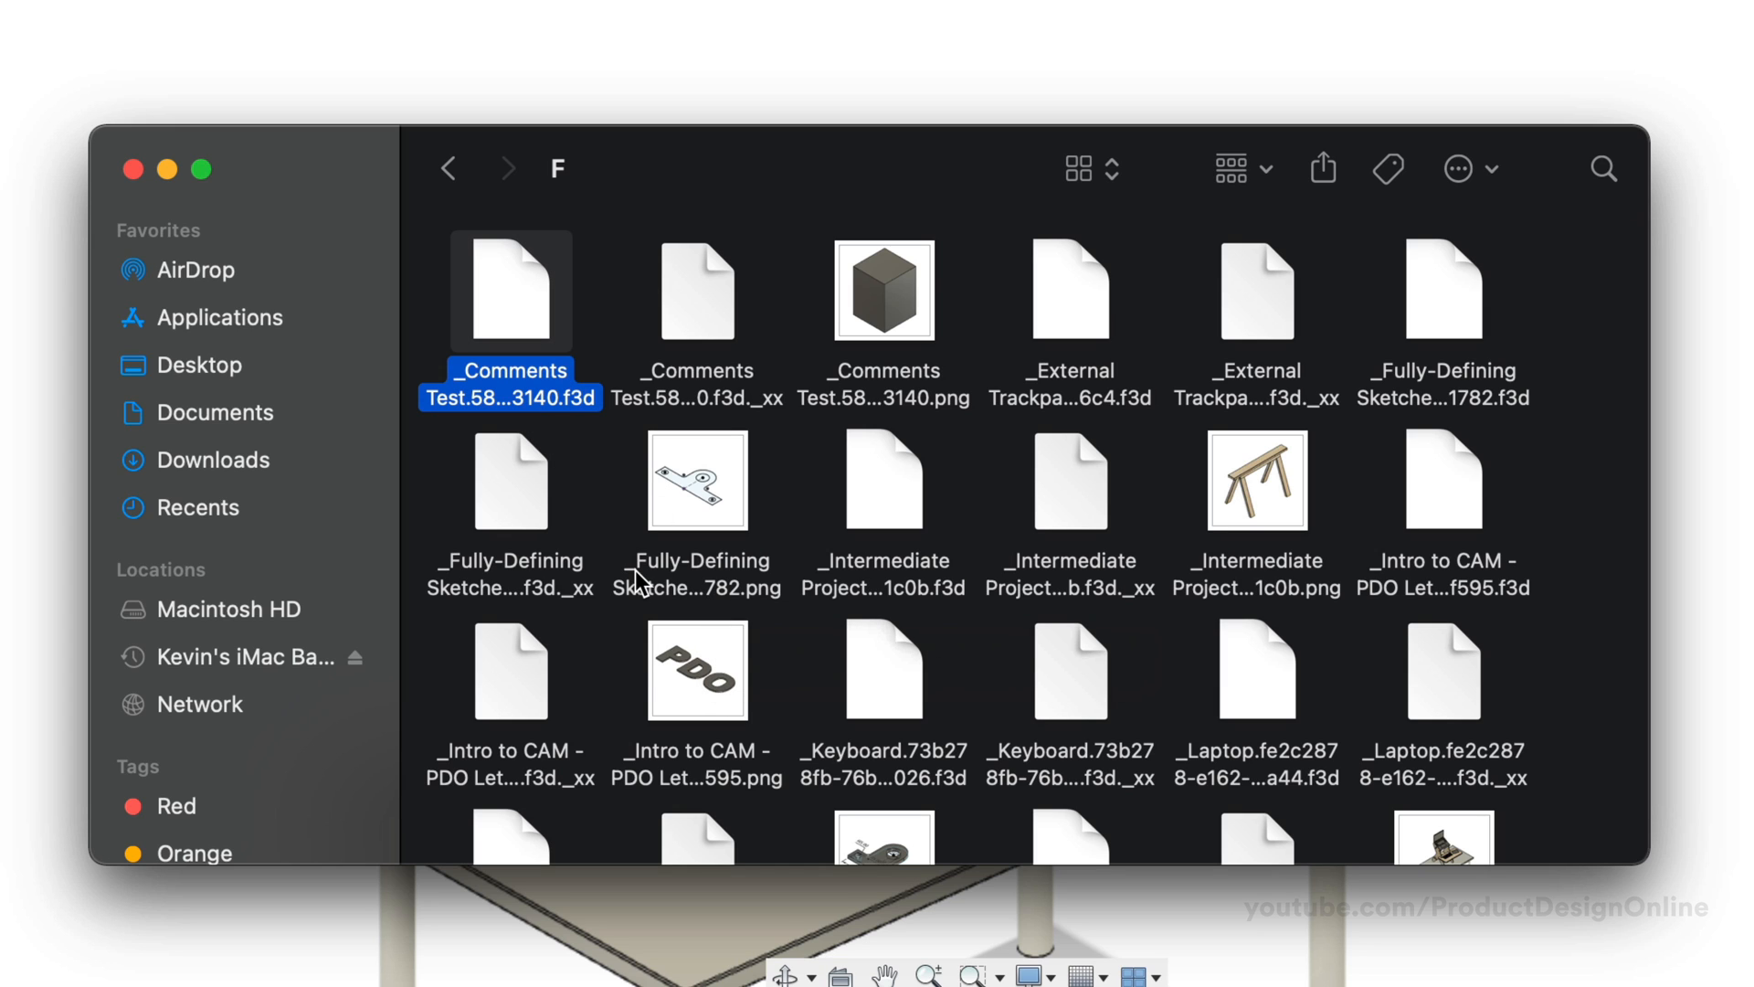
{"action": "scroll", "scroll_direction": "down", "scroll_amount": 3}
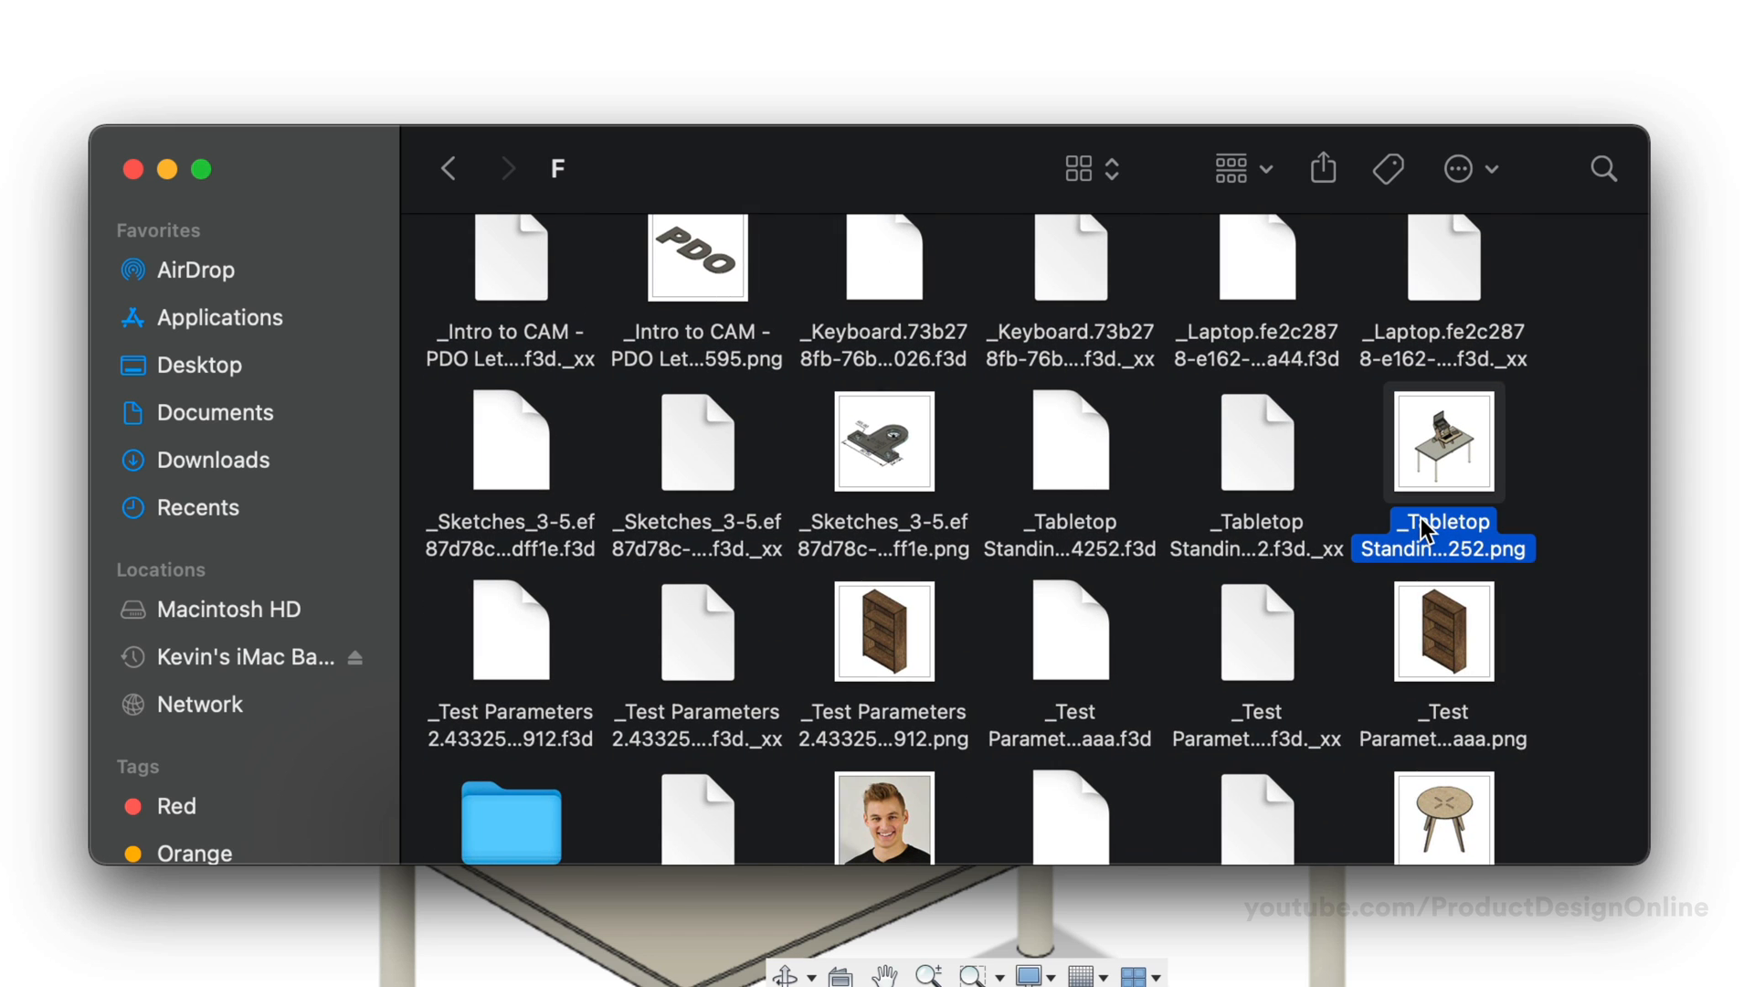
{"action": "scroll", "scroll_direction": "down", "scroll_amount": 3}
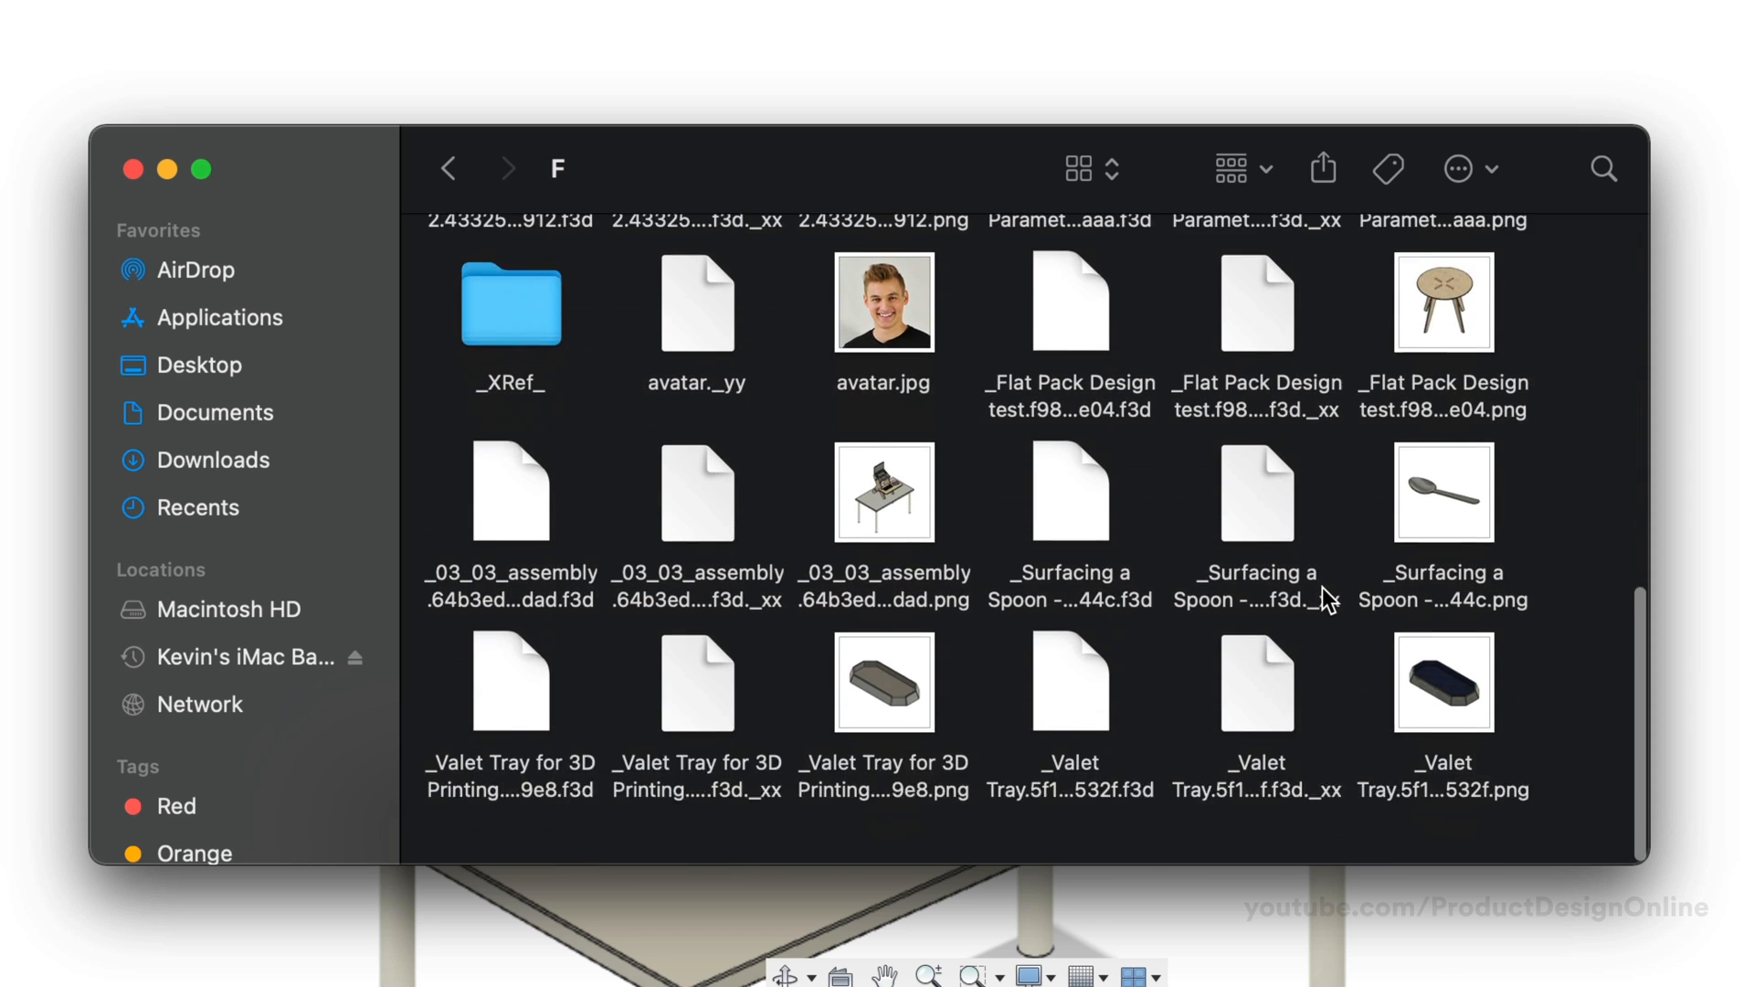
{"action": "scroll", "scroll_direction": "up", "scroll_amount": 3}
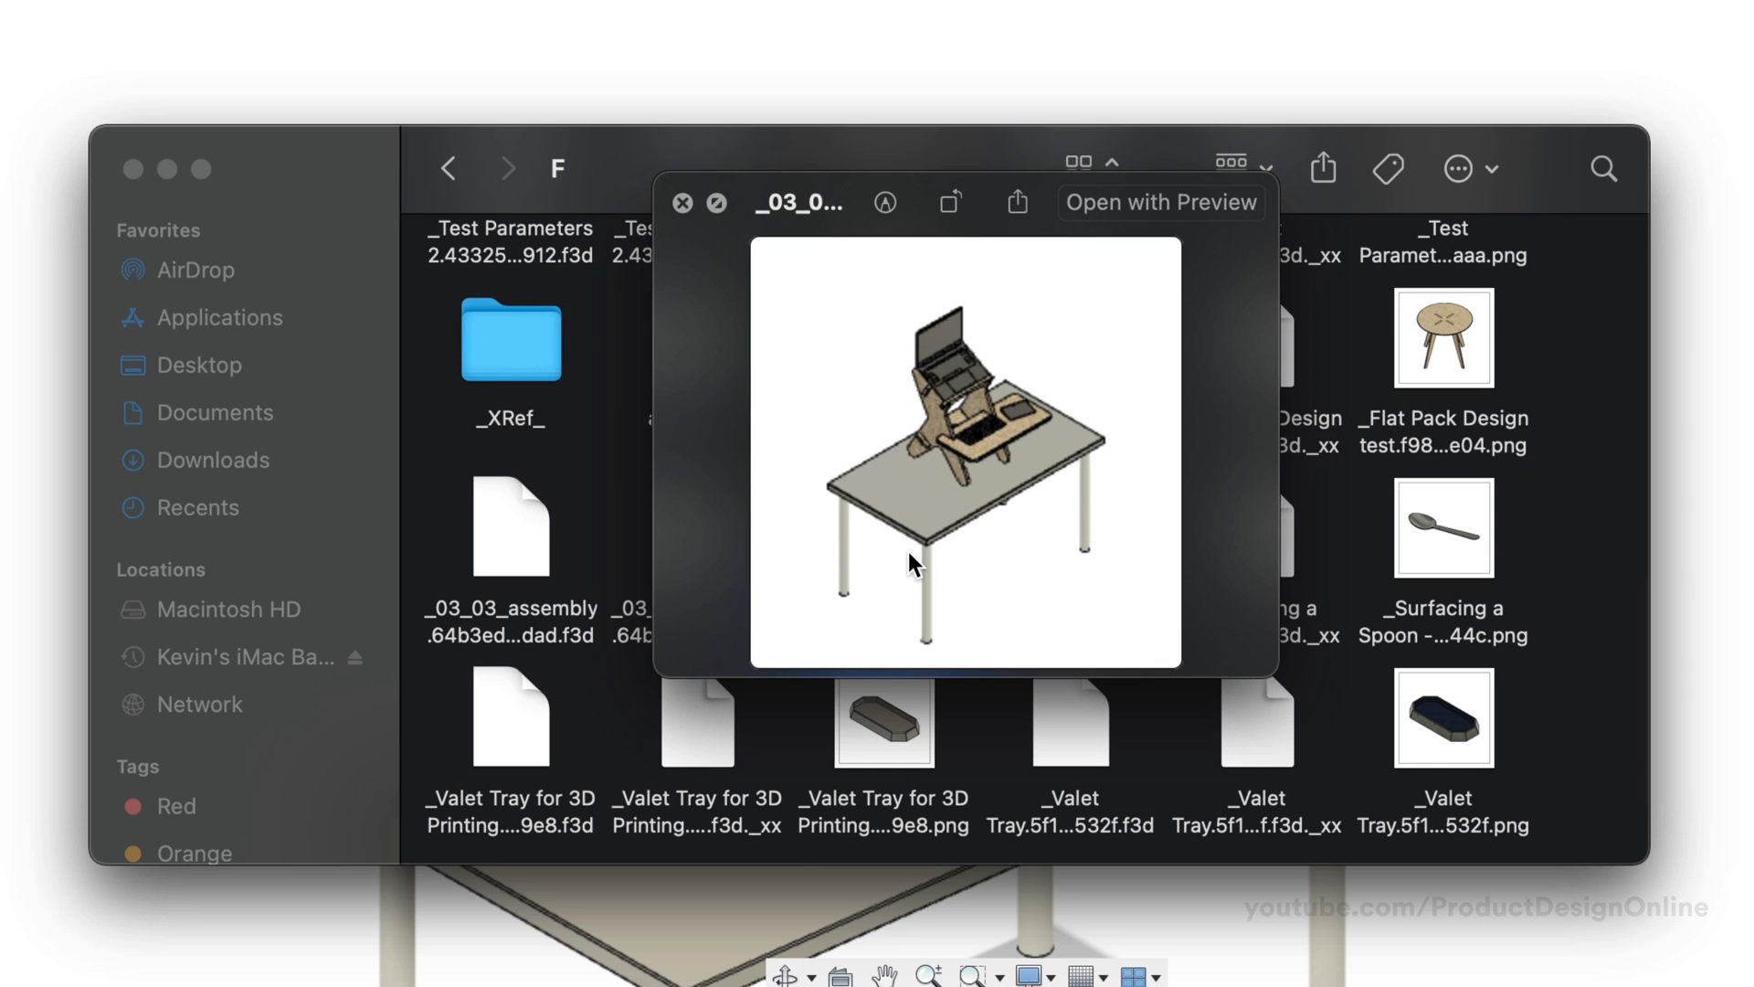
Step: Close the desk thumbnail preview and select the Flat Pack Design metadata and .f3d files
{"action": "left_click", "coordinate": [683, 203]}
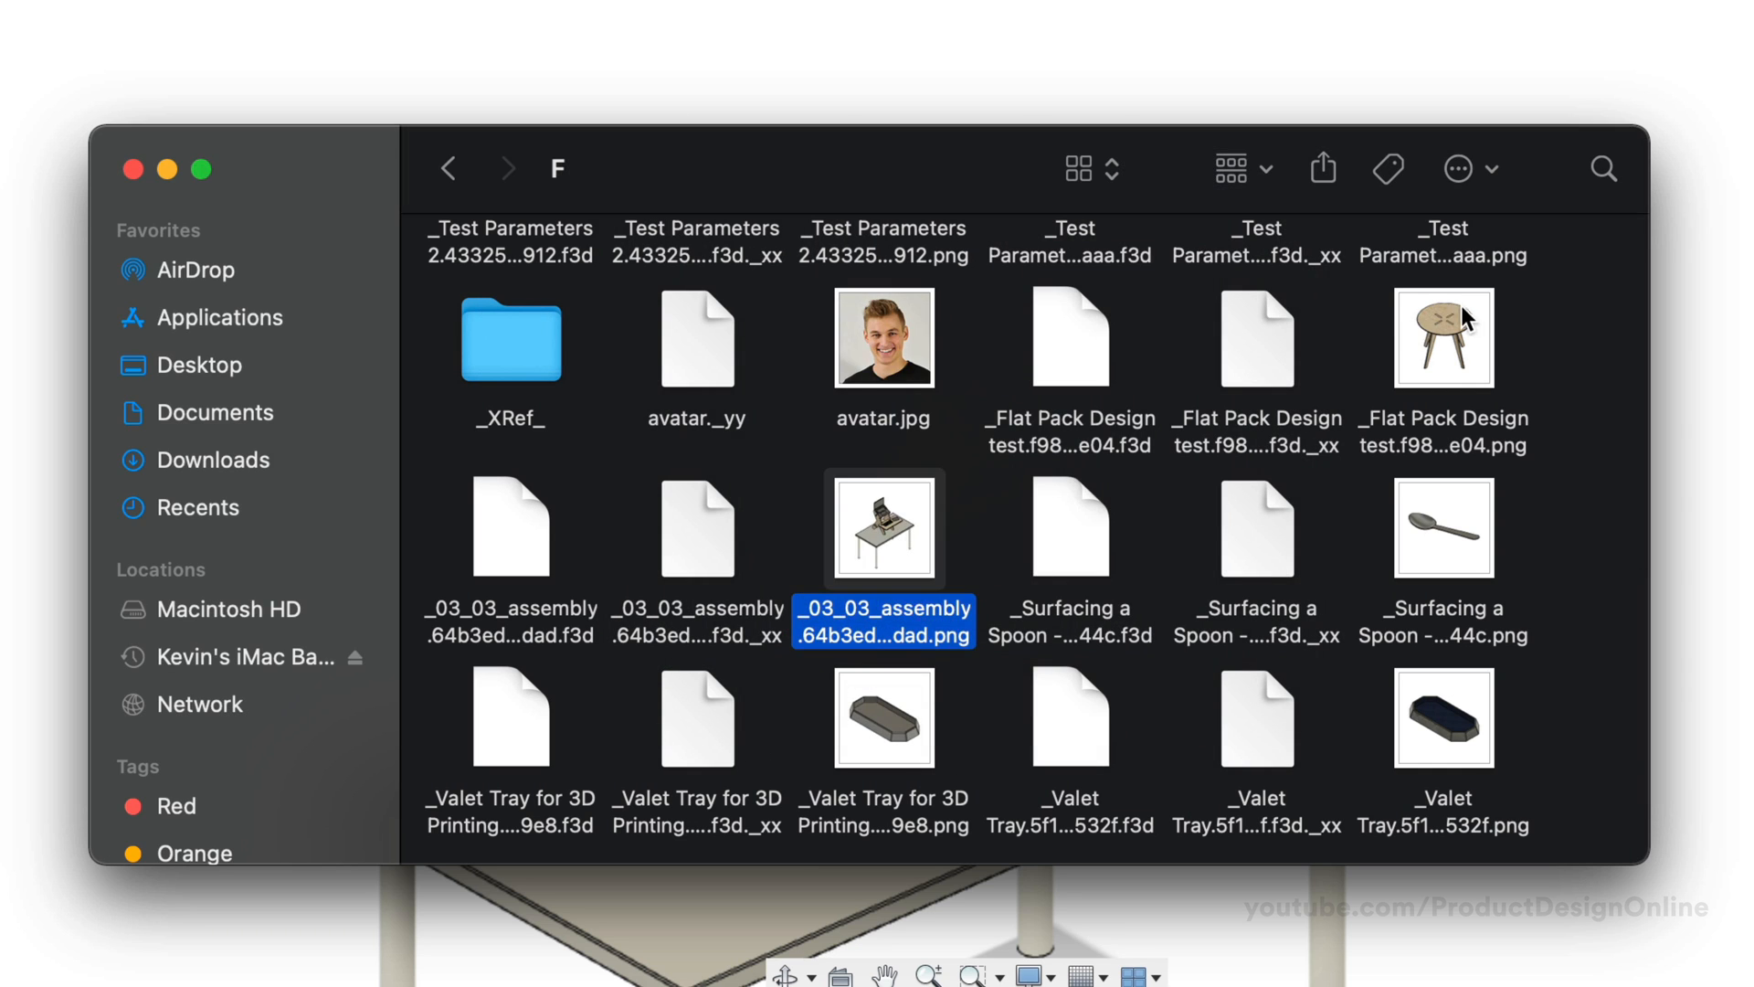
{"action": "left_click", "coordinate": [1442, 338]}
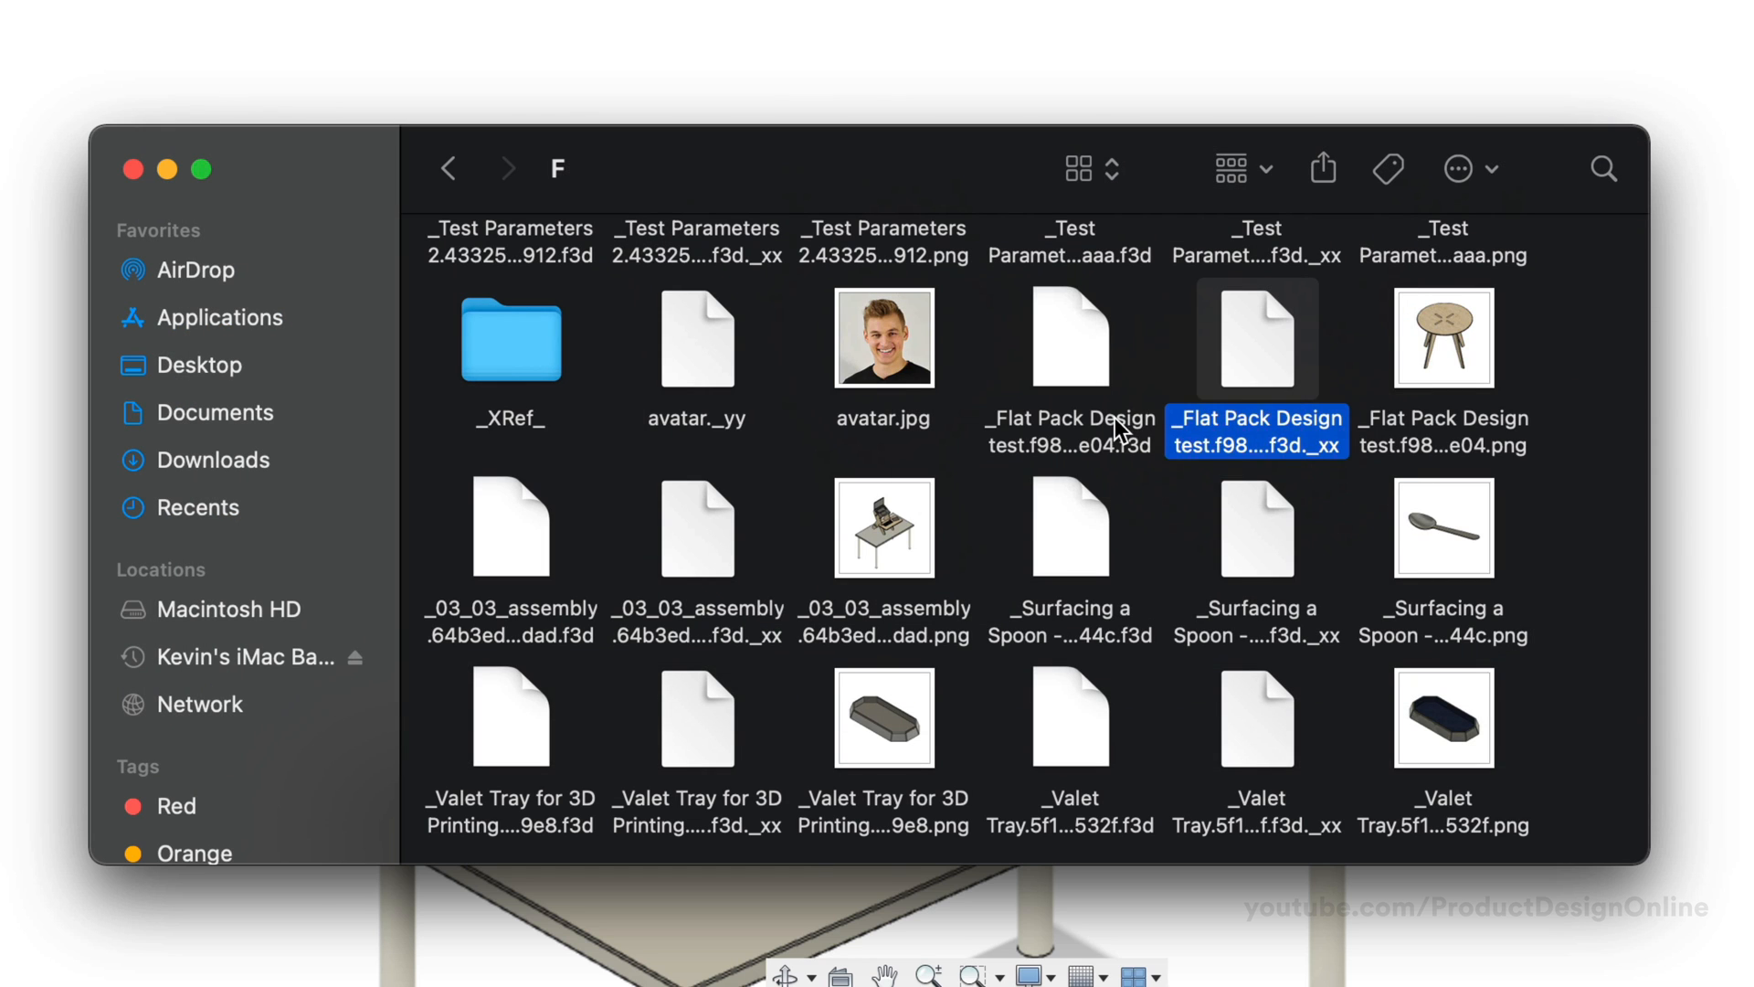
{"action": "left_click", "coordinate": [1155, 494]}
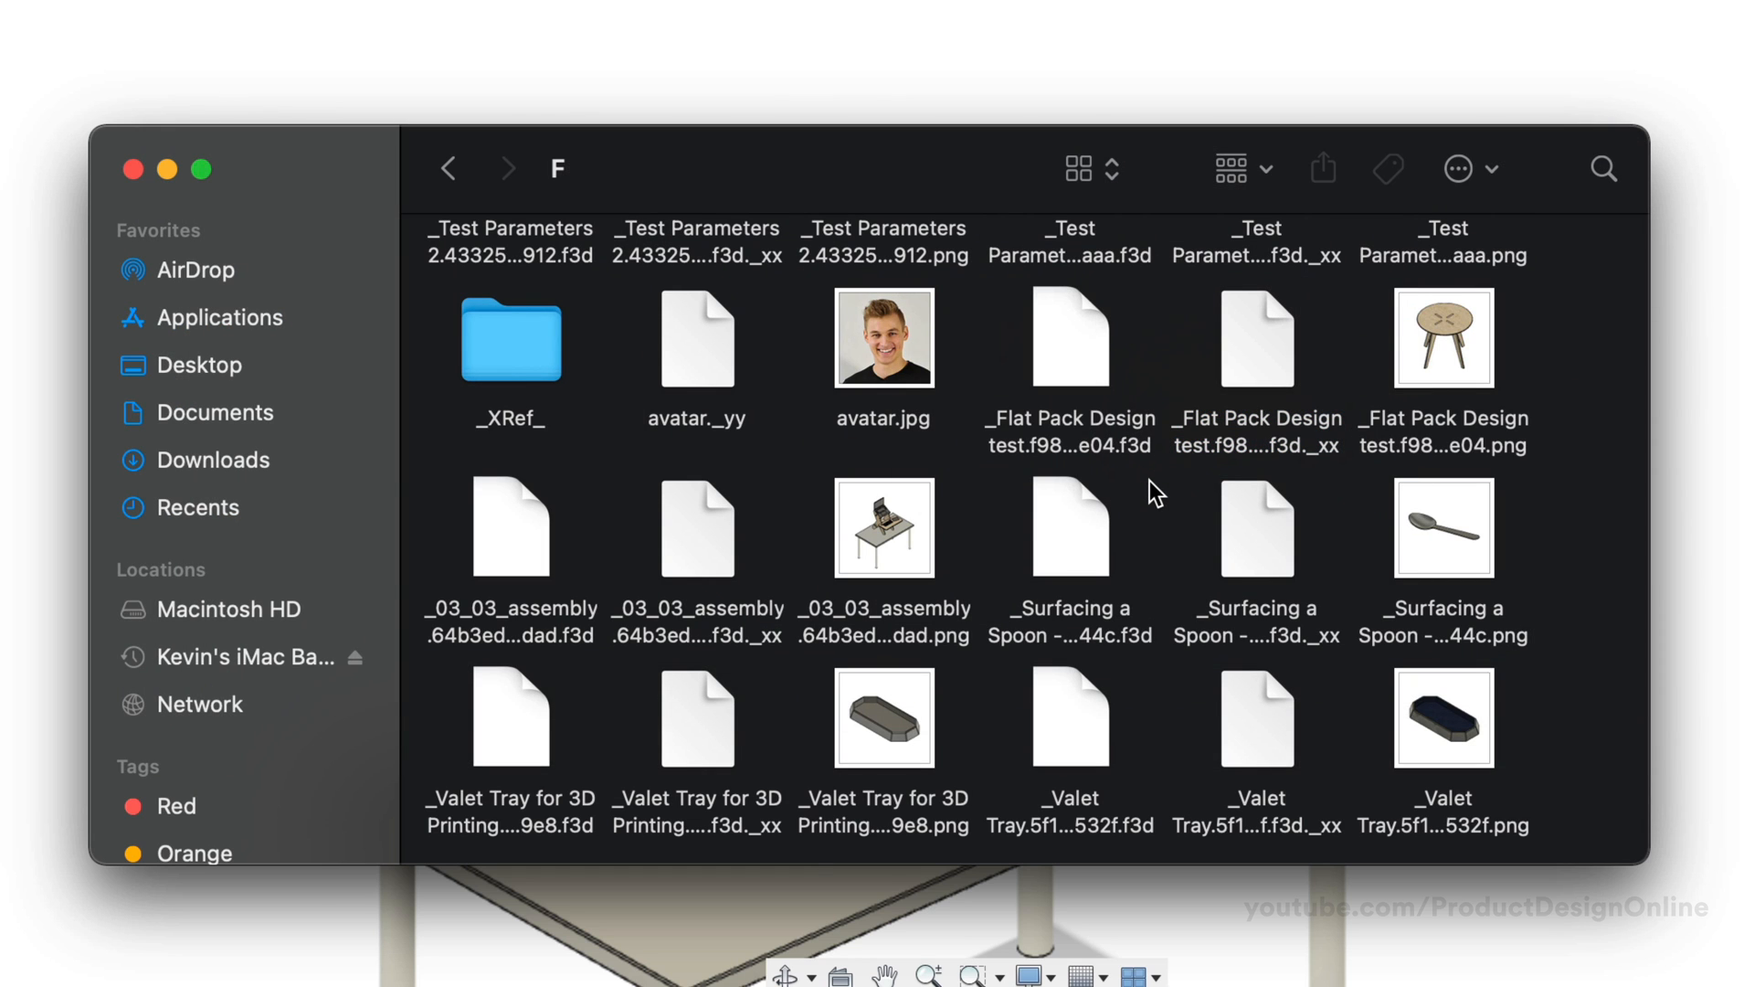
{"action": "mouse_move", "coordinate": [1091, 378]}
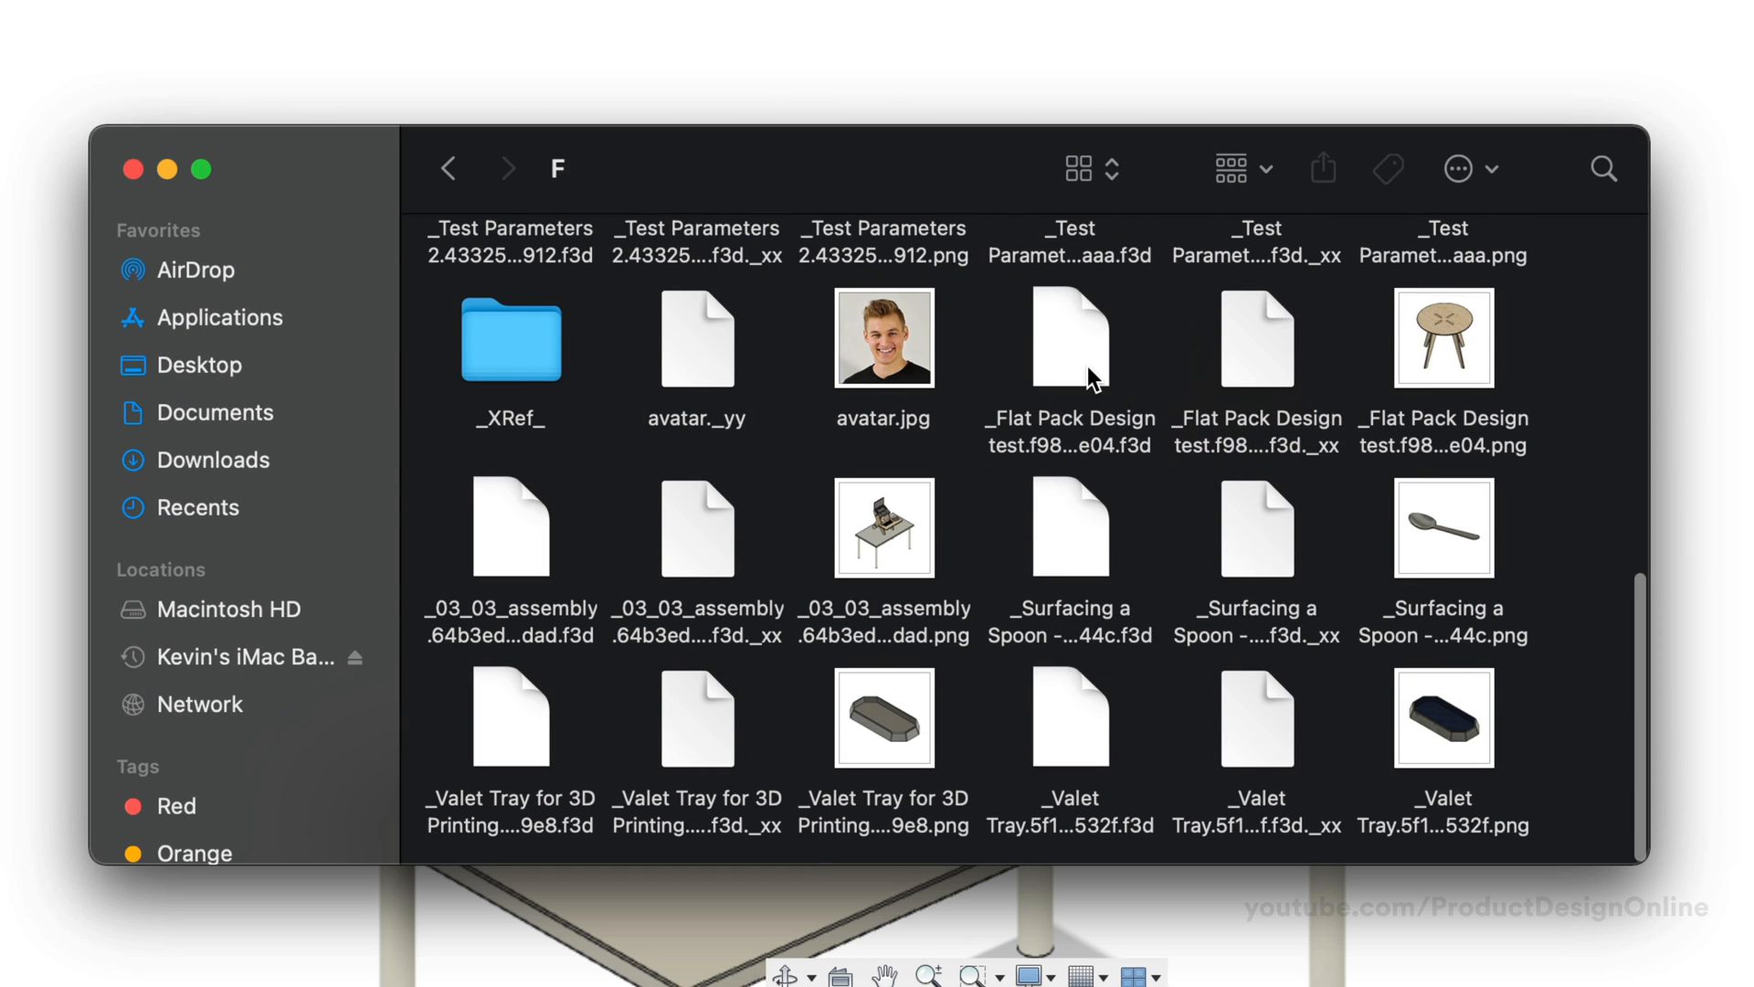
{"action": "left_click", "coordinate": [1068, 339]}
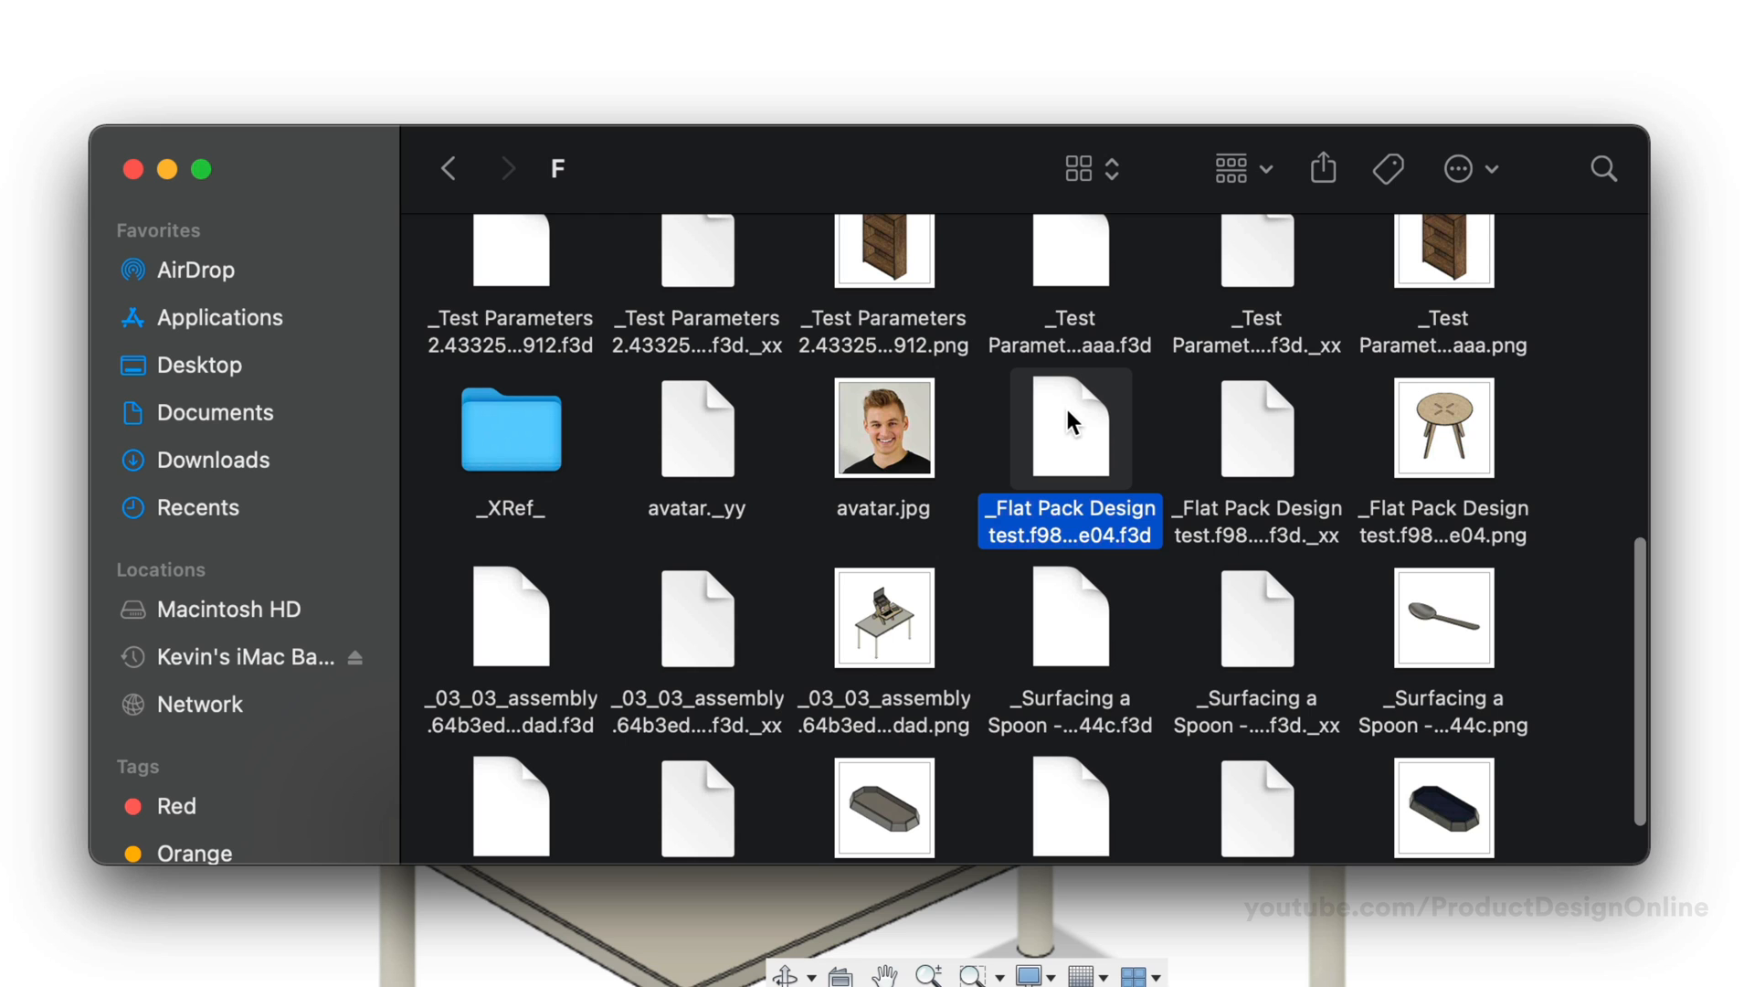
{"action": "mouse_move", "coordinate": [992, 437]}
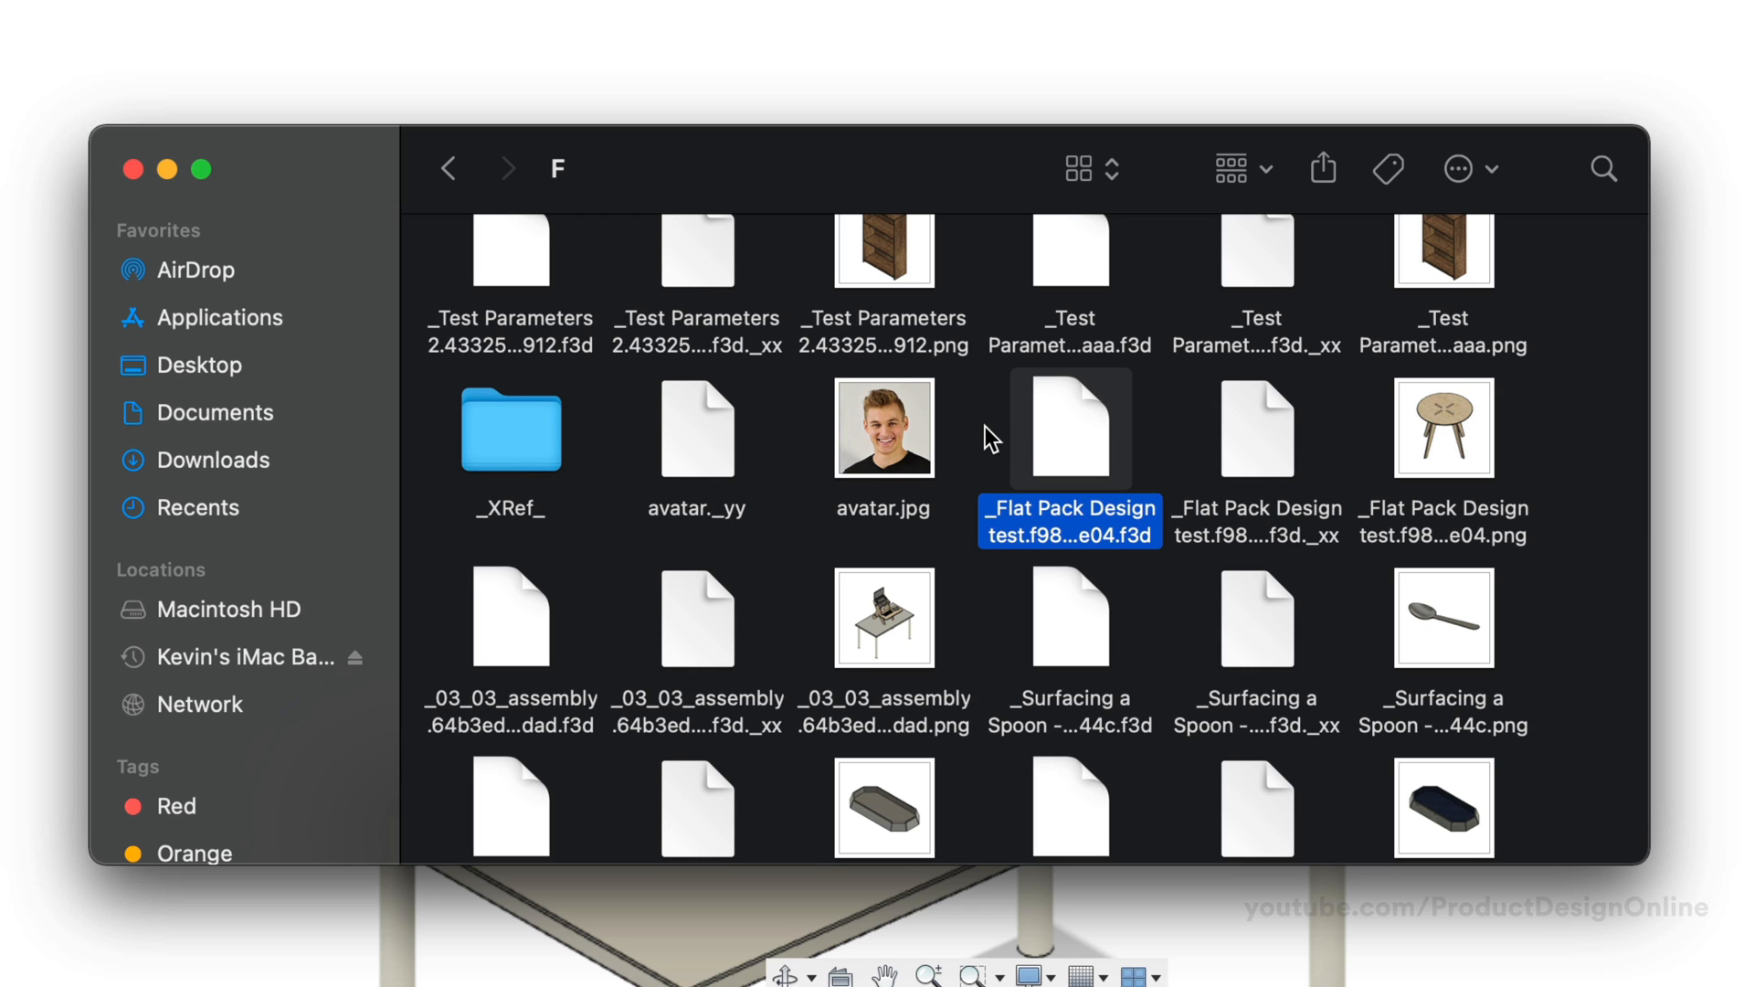
{"action": "scroll", "scroll_direction": "up", "scroll_amount": 3}
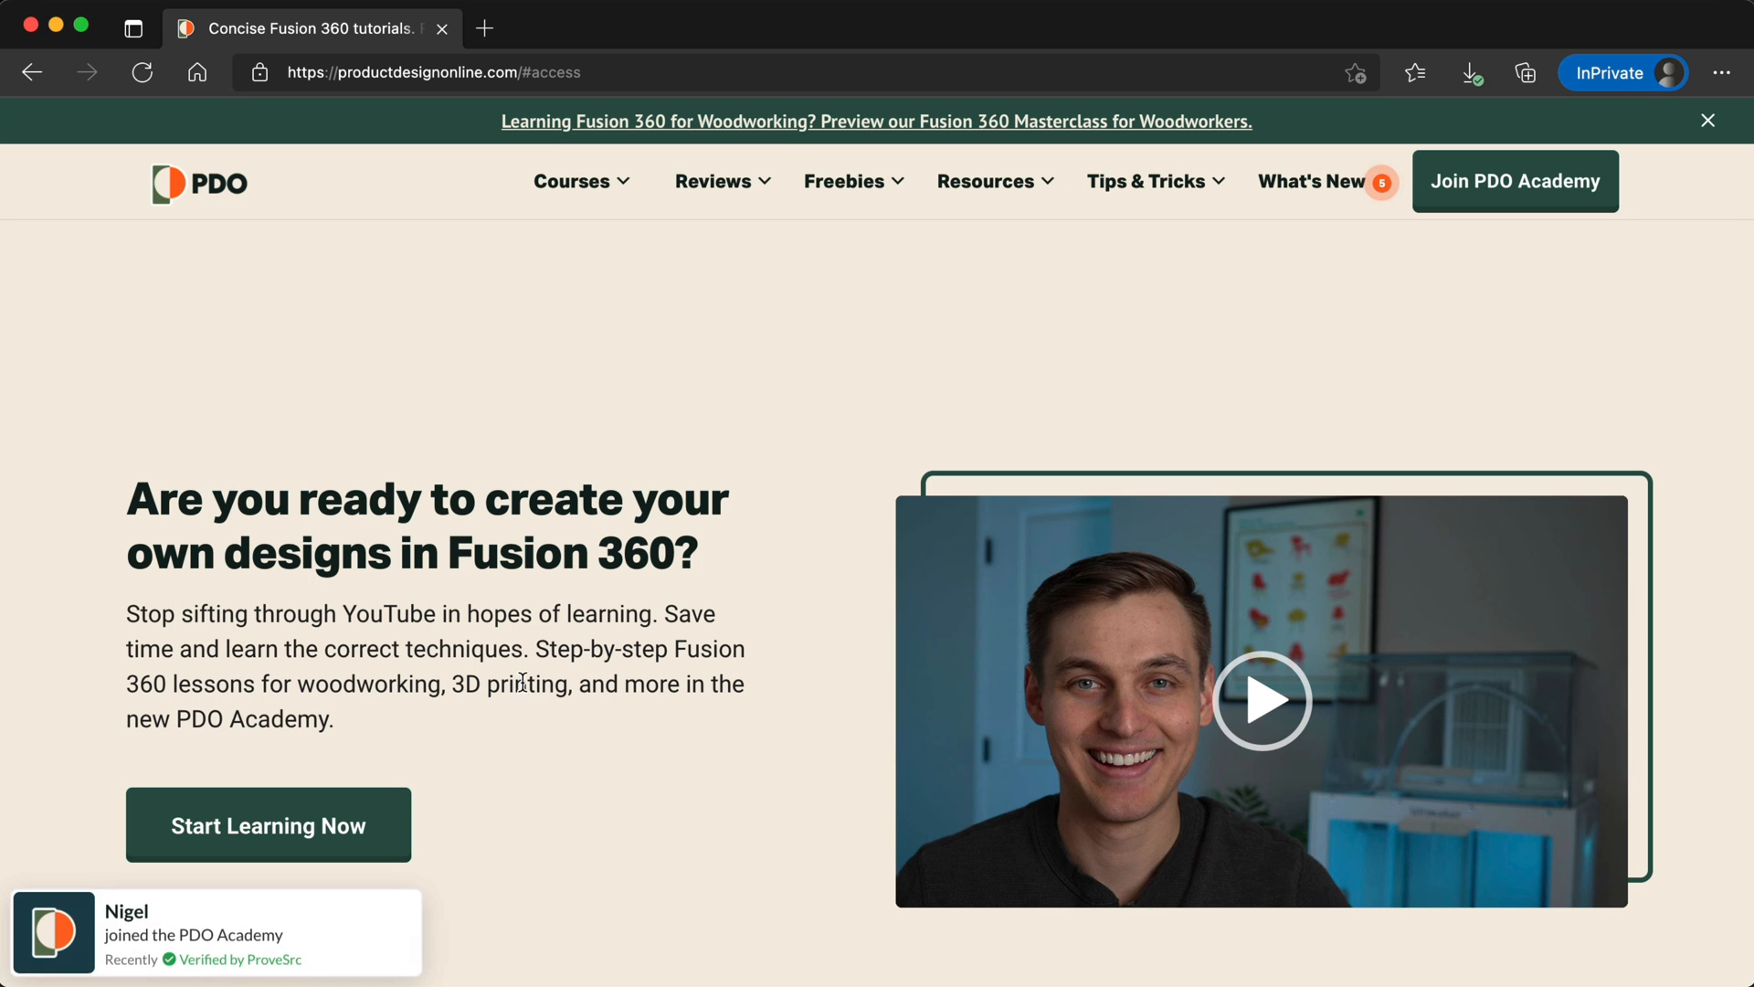
Step: Scroll the PDO Academy page to the $49, $189 and $349 pricing plans
{"action": "scroll", "scroll_direction": "down", "scroll_amount": 3}
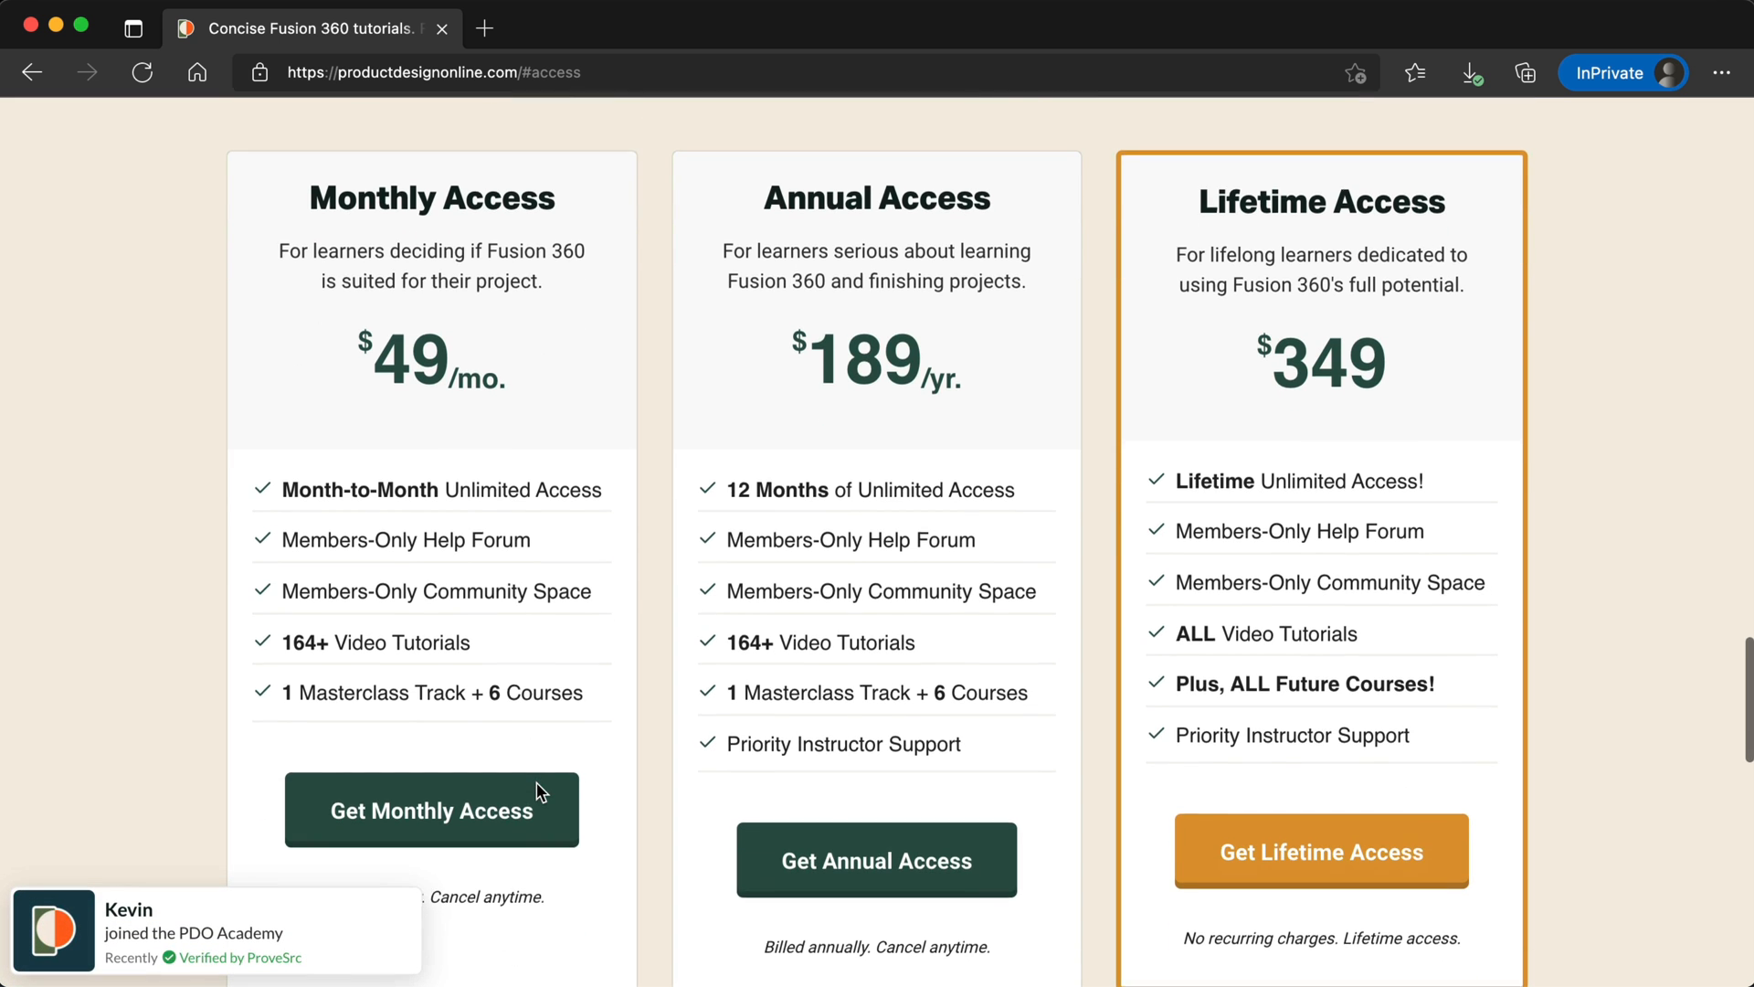